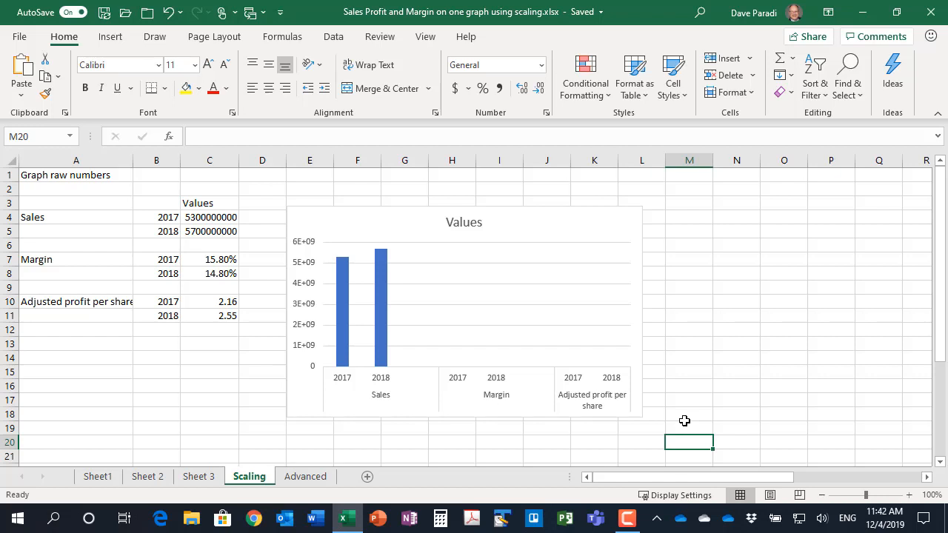
mouse_move(432, 414)
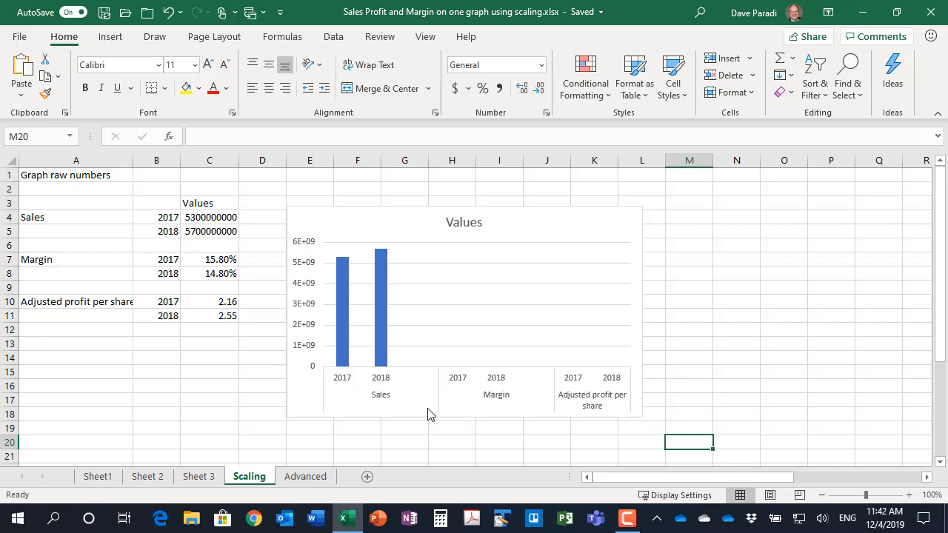
mouse_move(260, 286)
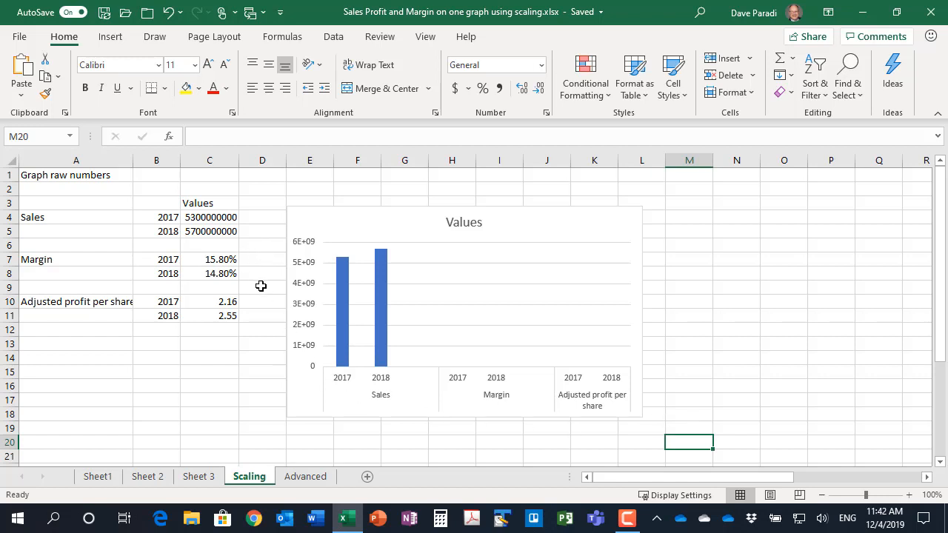
mouse_move(260, 287)
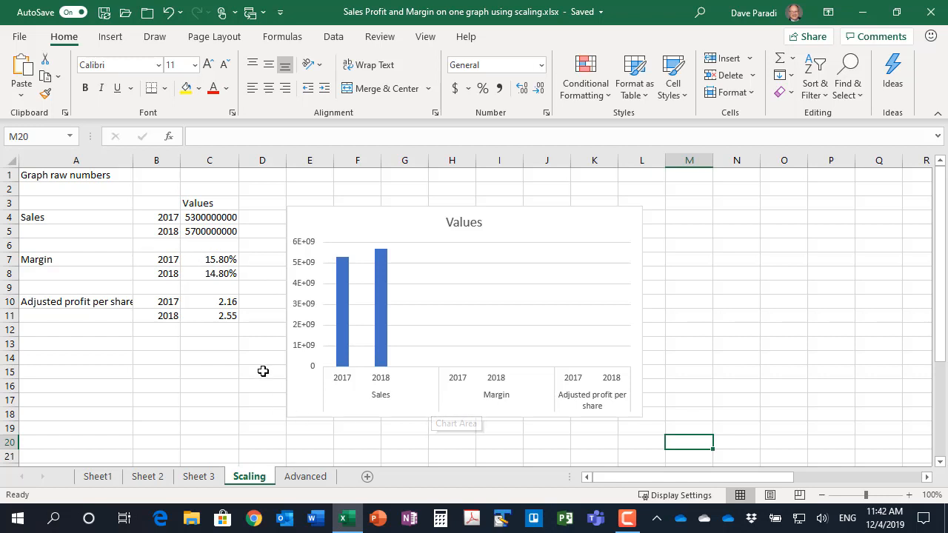
mouse_move(260, 333)
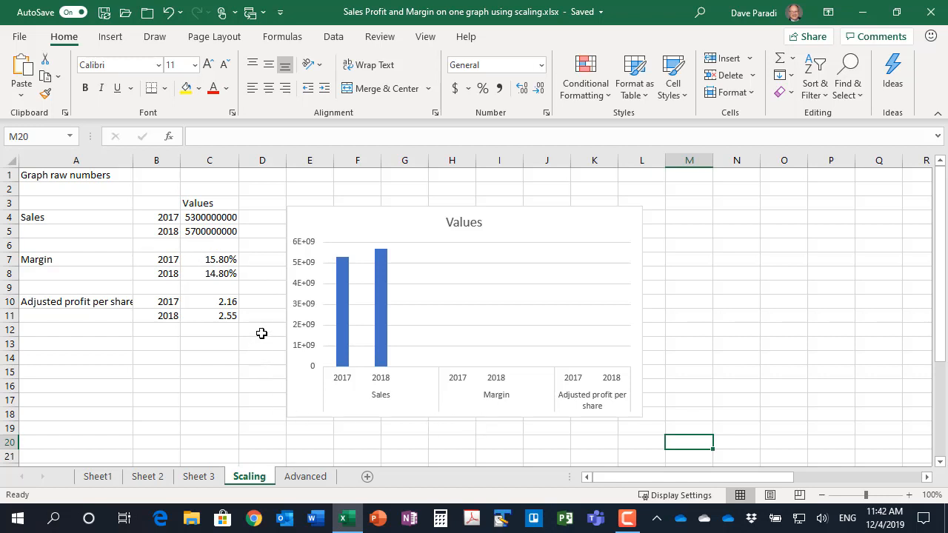
mouse_move(549, 373)
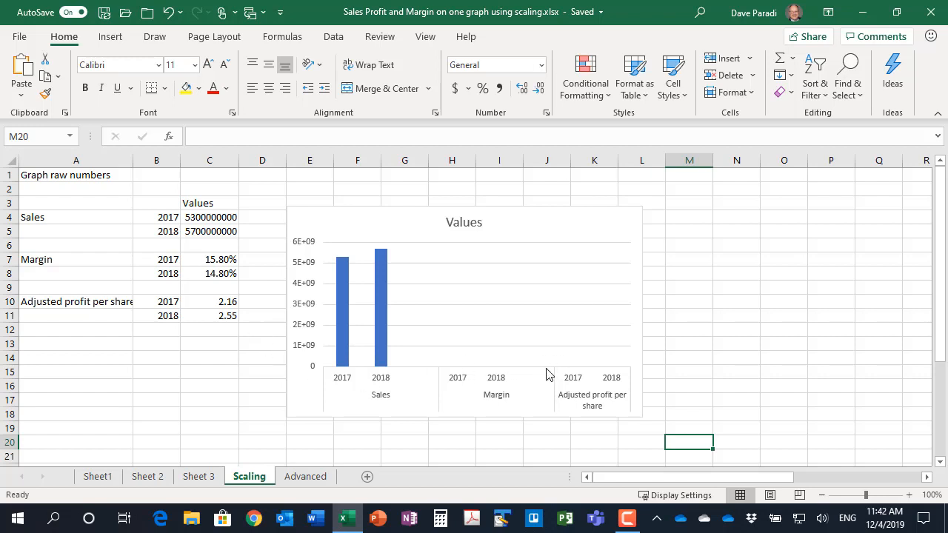
mouse_move(540, 391)
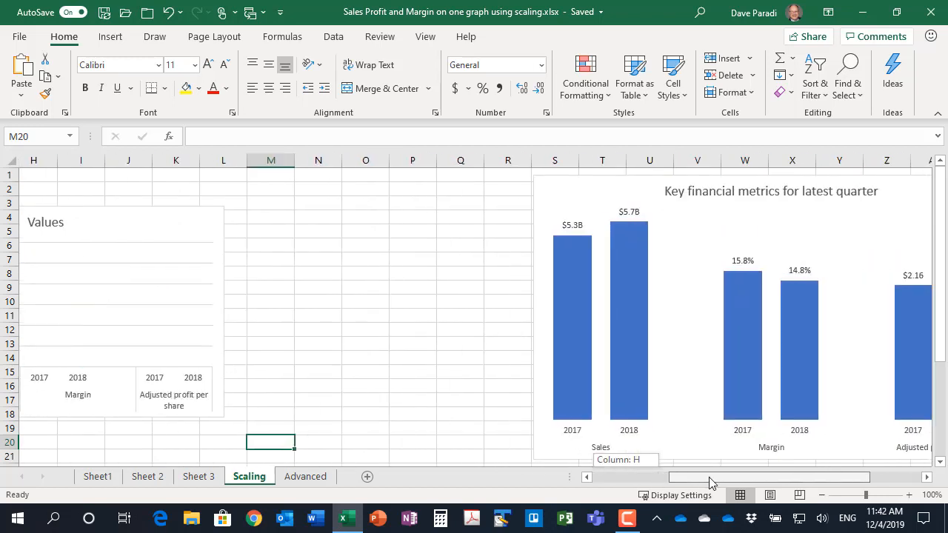
Step: Inspect the scaling formulas, the 0.75 Margin factor and the 15.8% and $5.7B label formulas
scroll(right, 3)
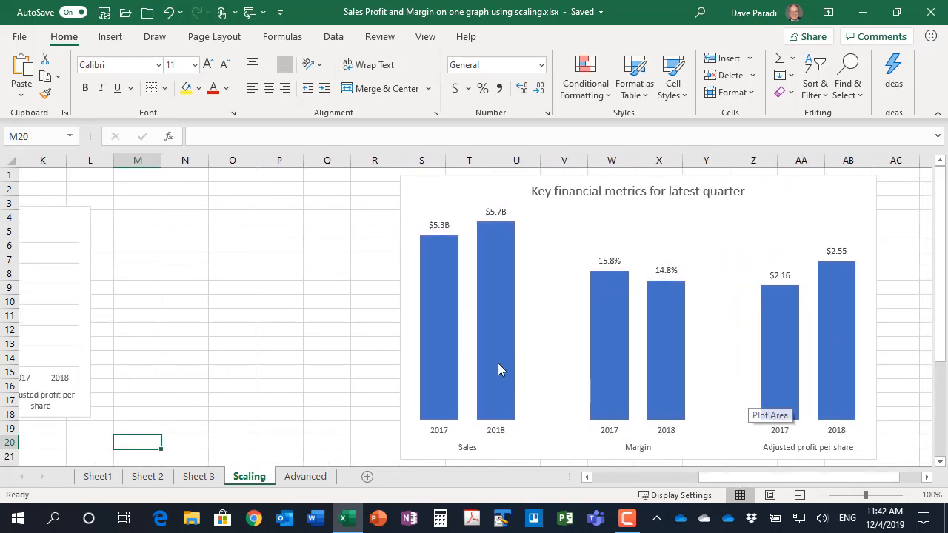
mouse_move(375, 357)
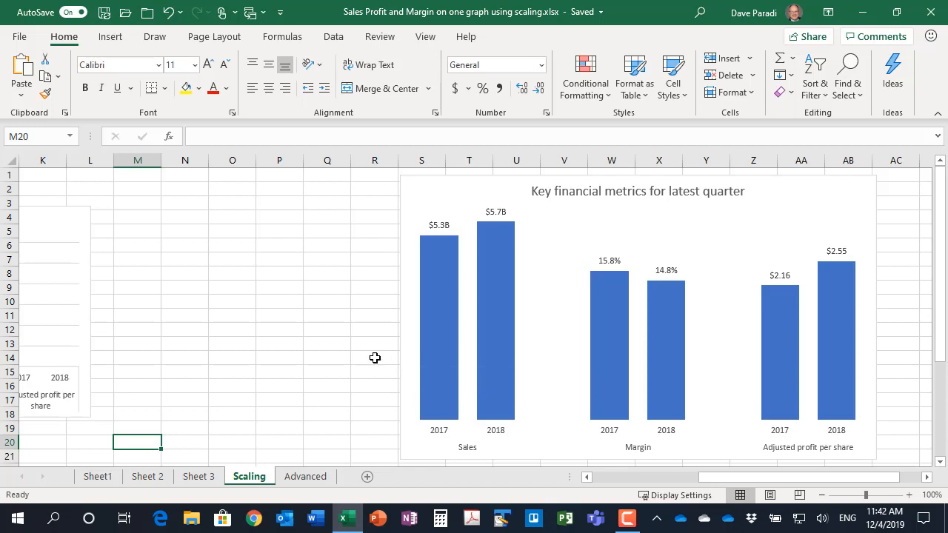
mouse_move(370, 357)
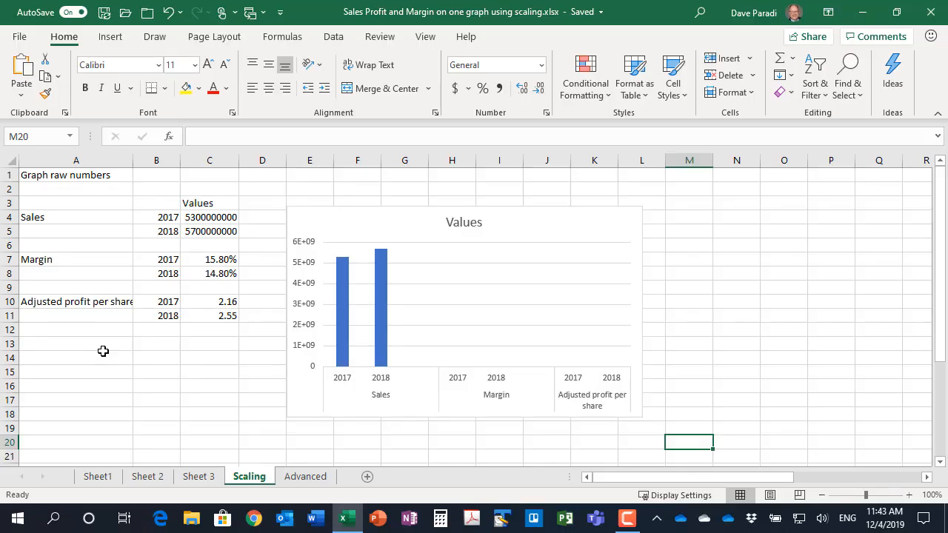
mouse_move(107, 236)
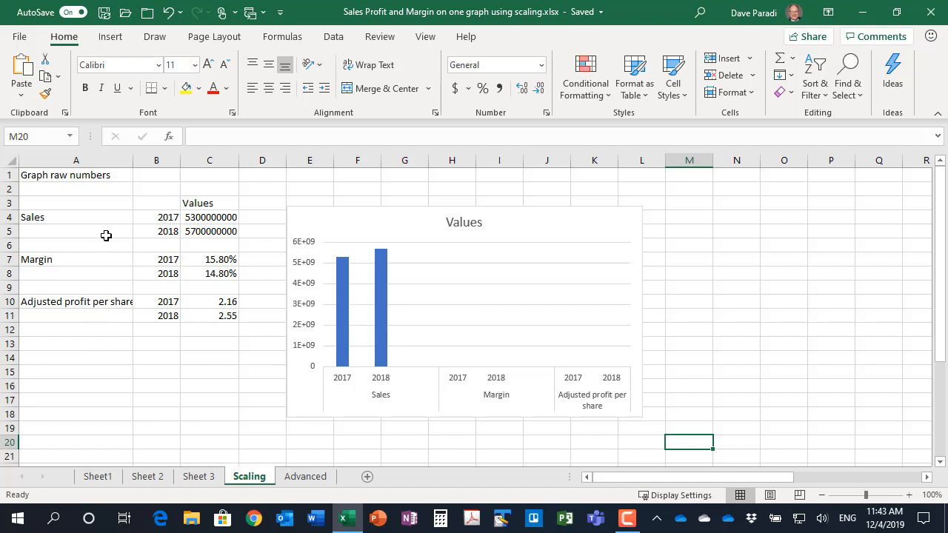
mouse_move(106, 213)
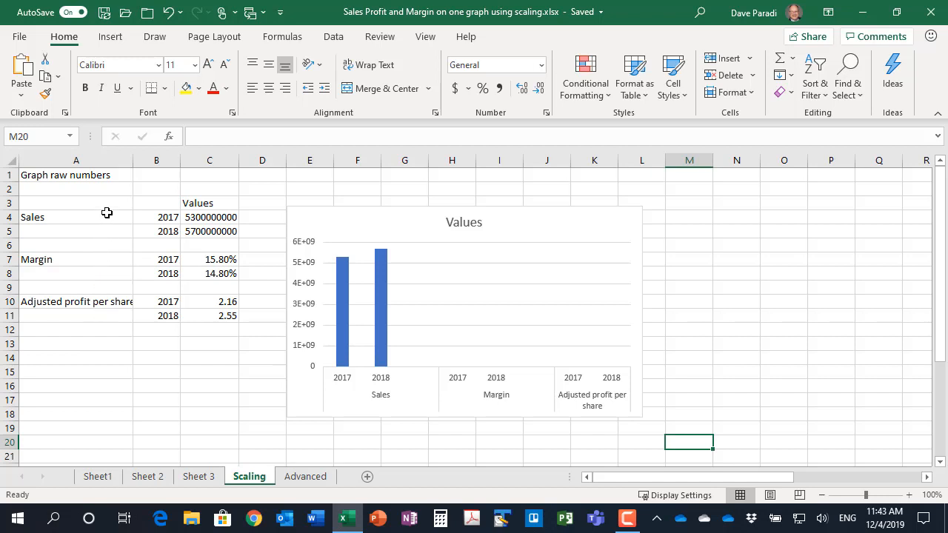
mouse_move(198, 234)
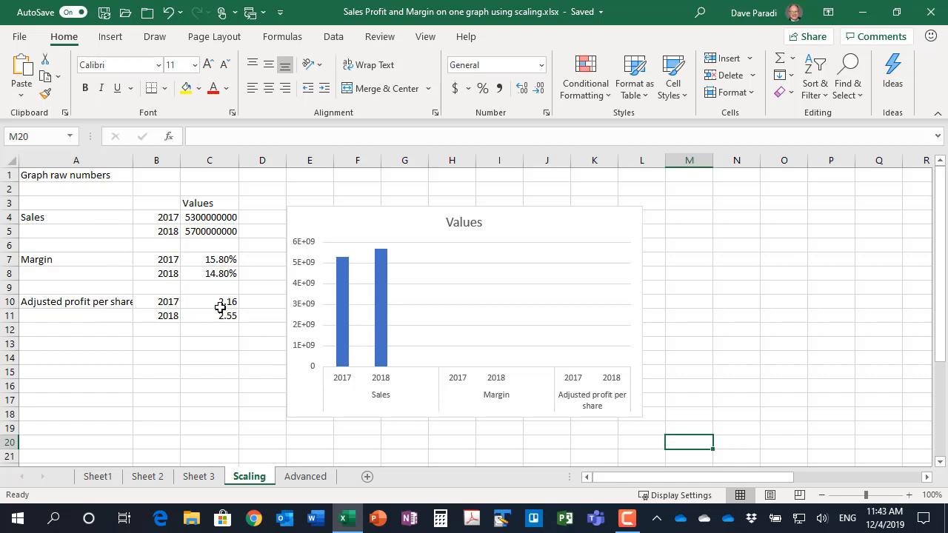
mouse_move(207, 323)
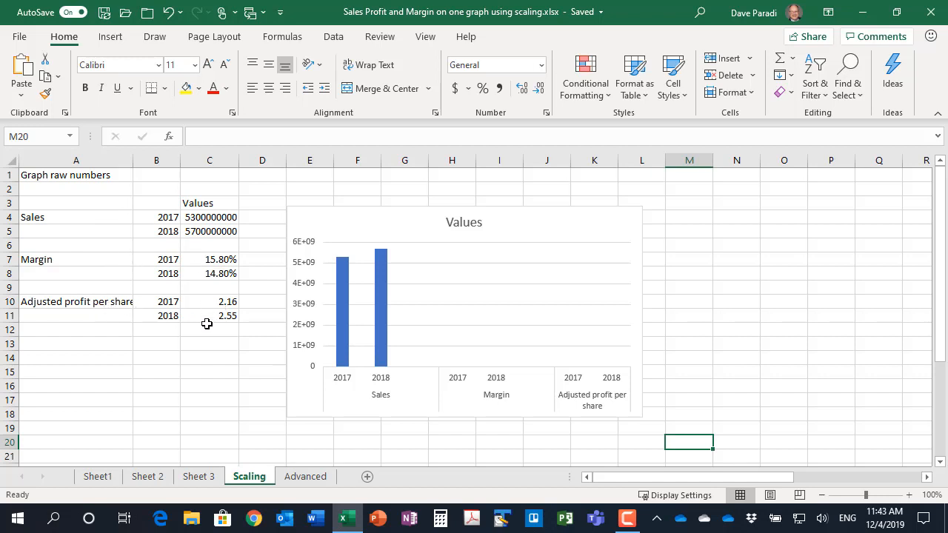
mouse_move(207, 311)
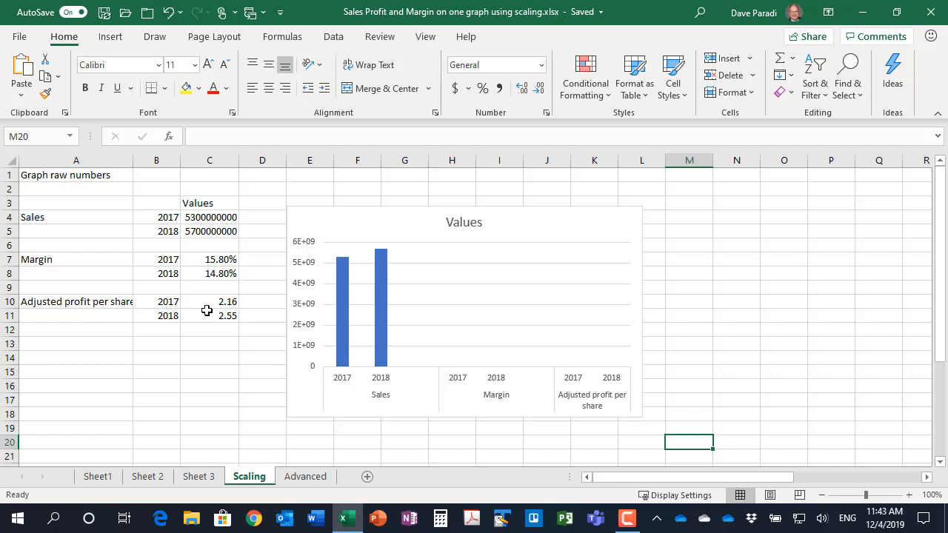
mouse_move(207, 317)
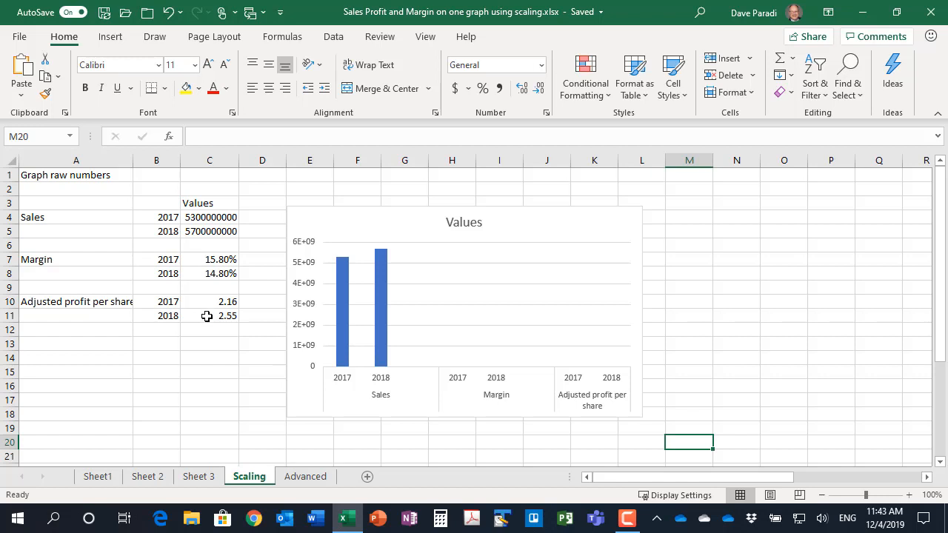
mouse_move(198, 311)
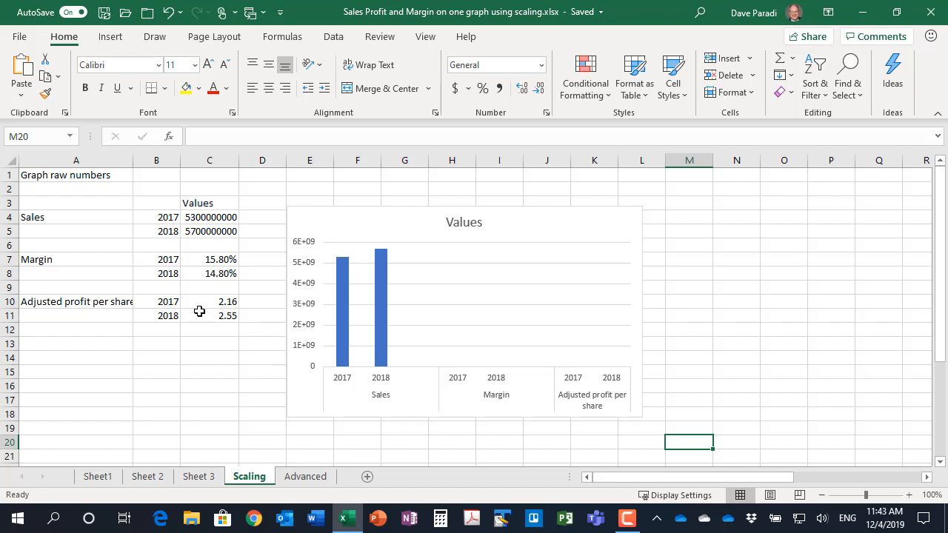
mouse_move(193, 302)
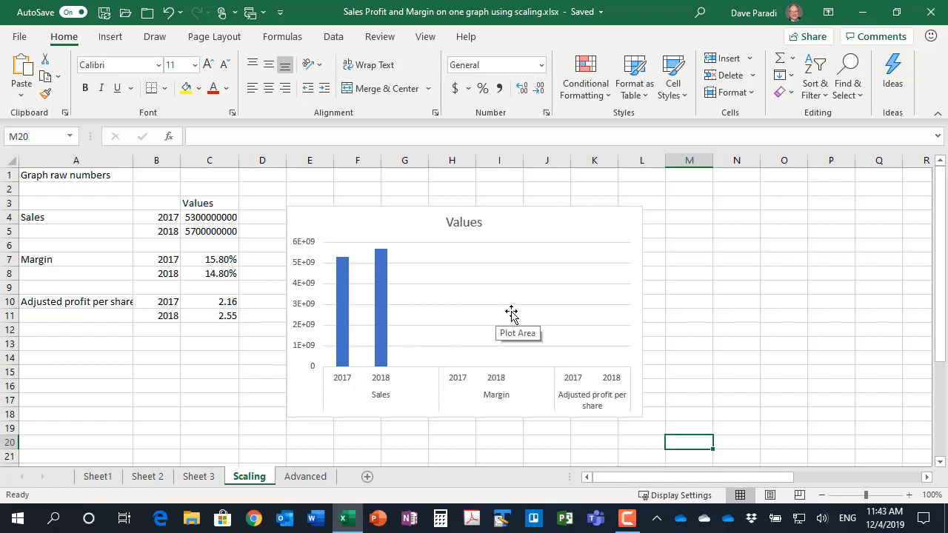
mouse_move(493, 382)
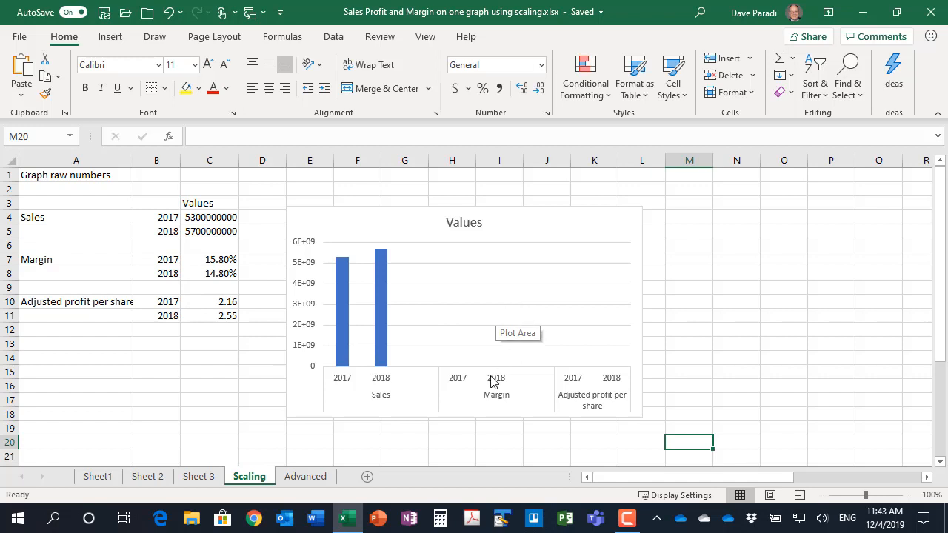
scroll(down, 3)
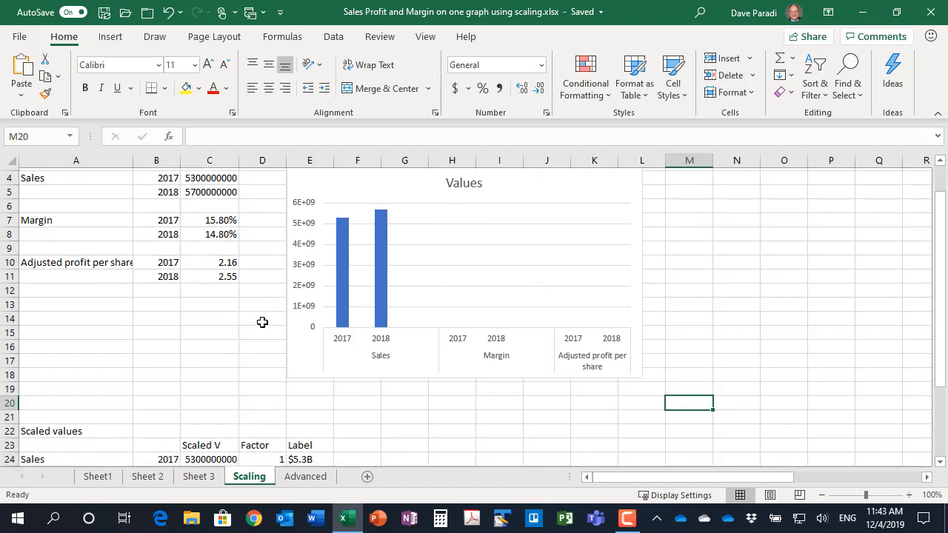
scroll(down, 3)
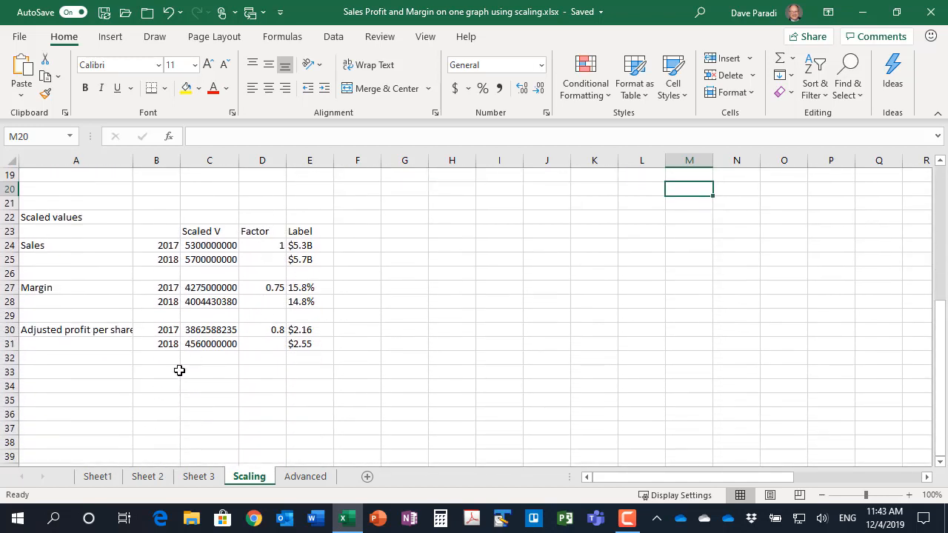
mouse_move(160, 384)
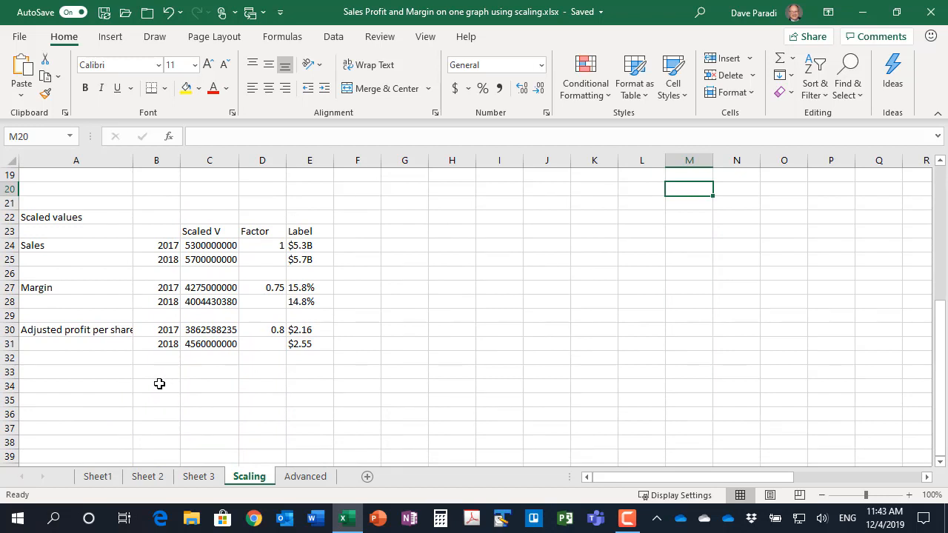
mouse_move(181, 390)
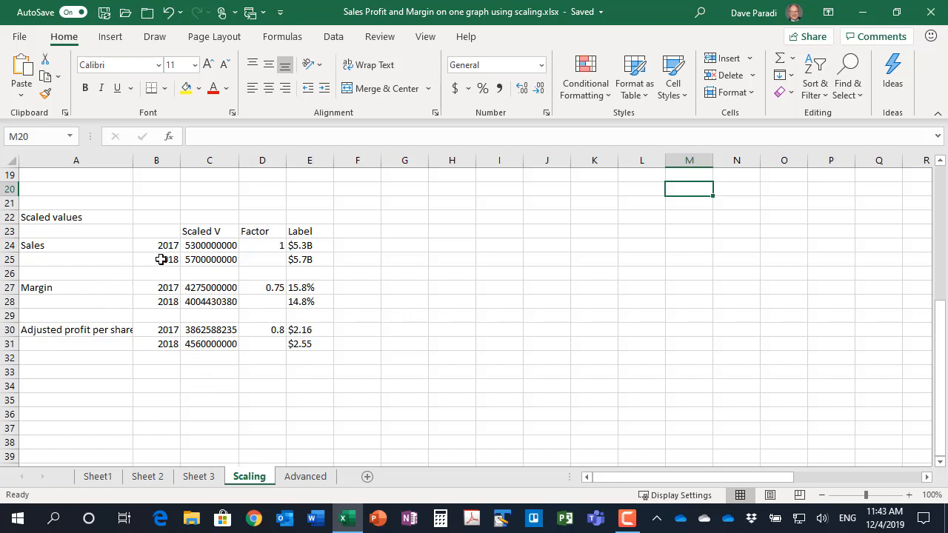
mouse_move(114, 278)
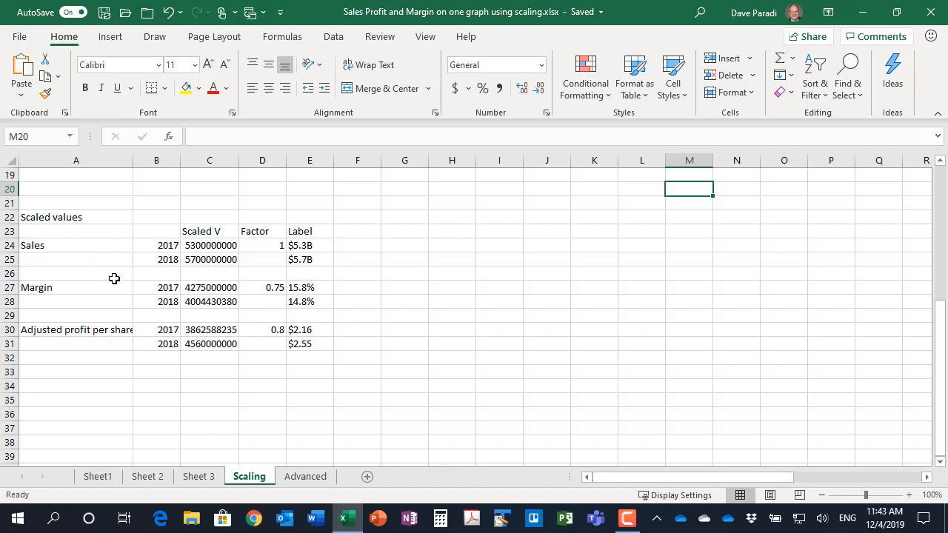
mouse_move(80, 246)
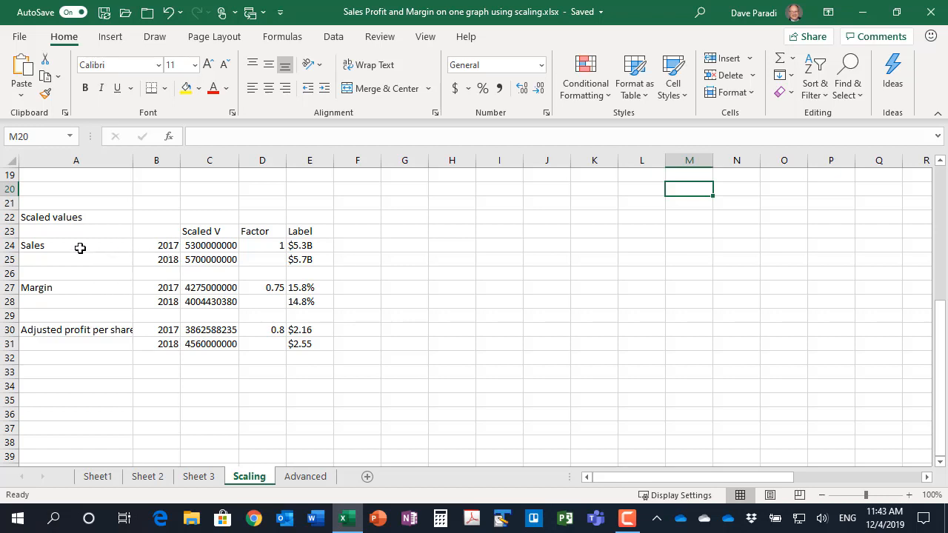
click(75, 246)
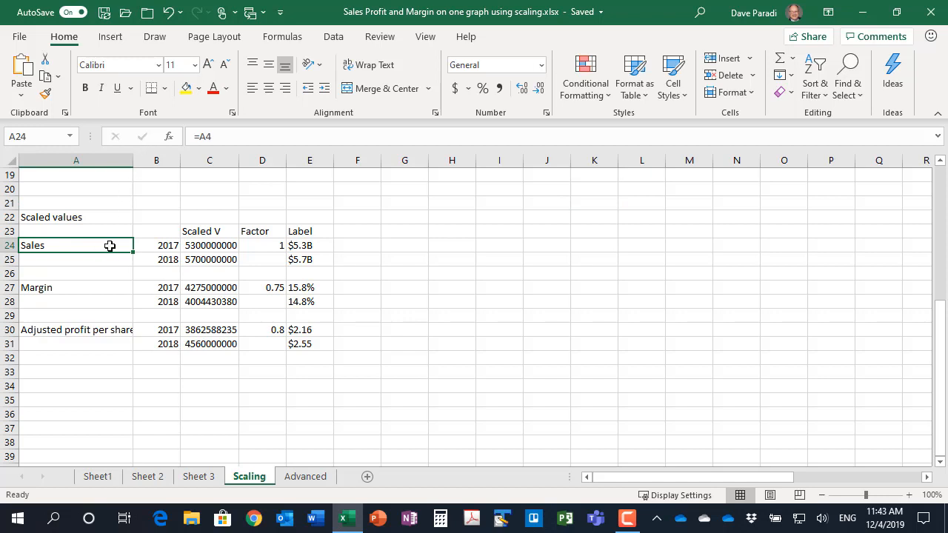
mouse_move(139, 251)
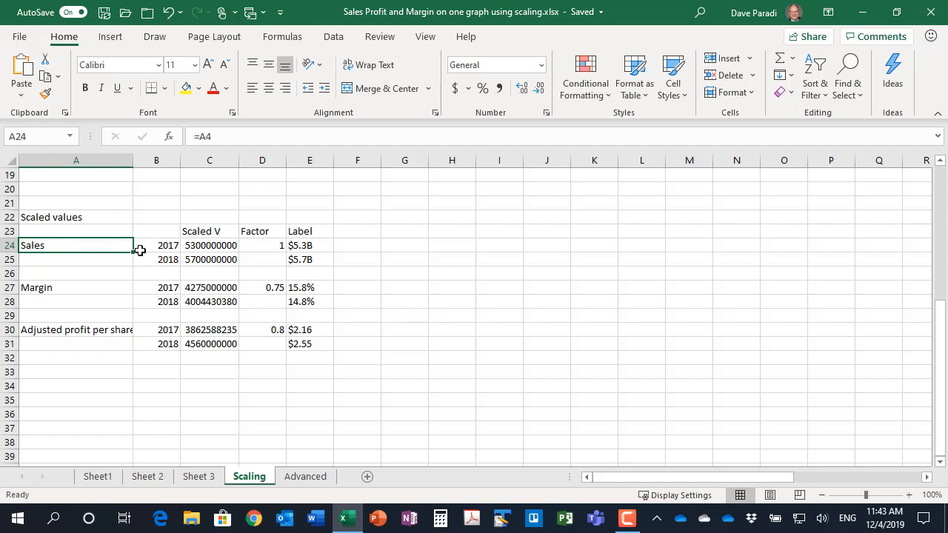
mouse_move(112, 249)
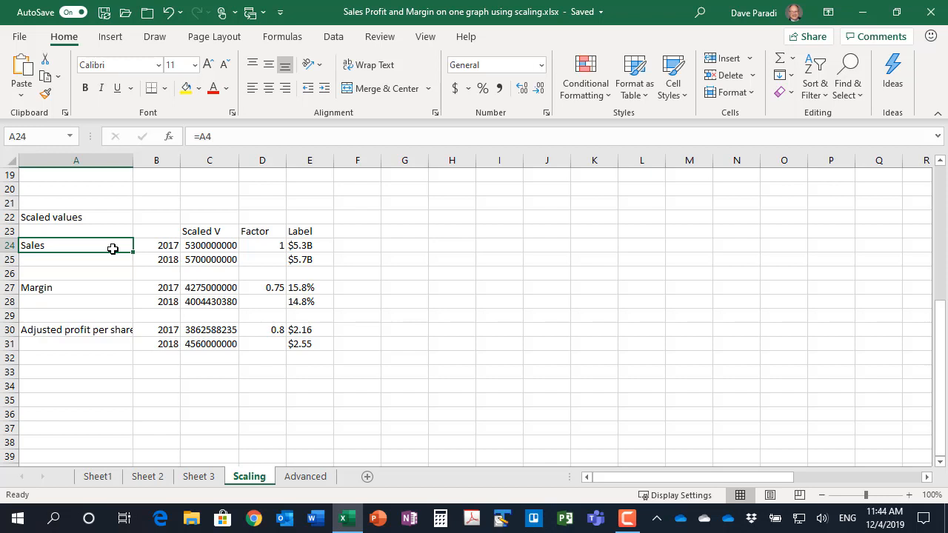
mouse_move(154, 246)
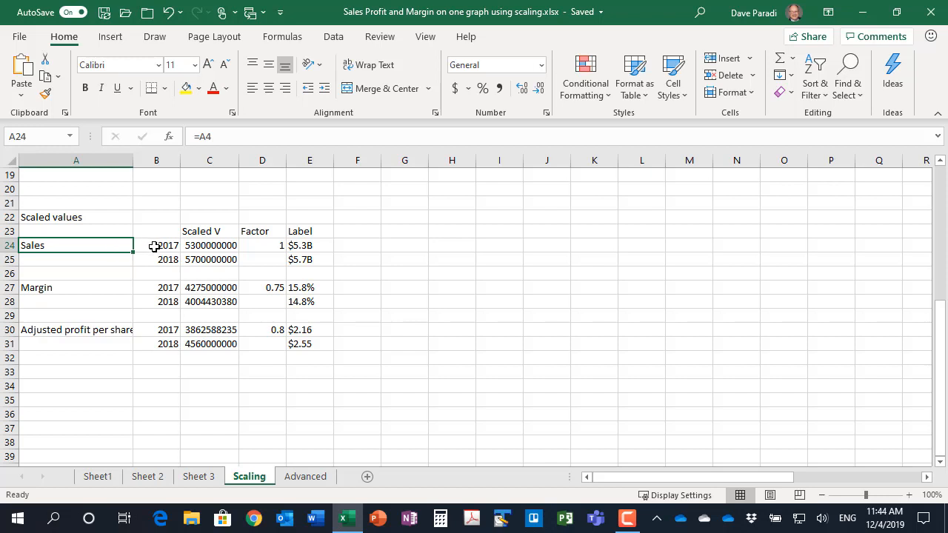
mouse_move(116, 249)
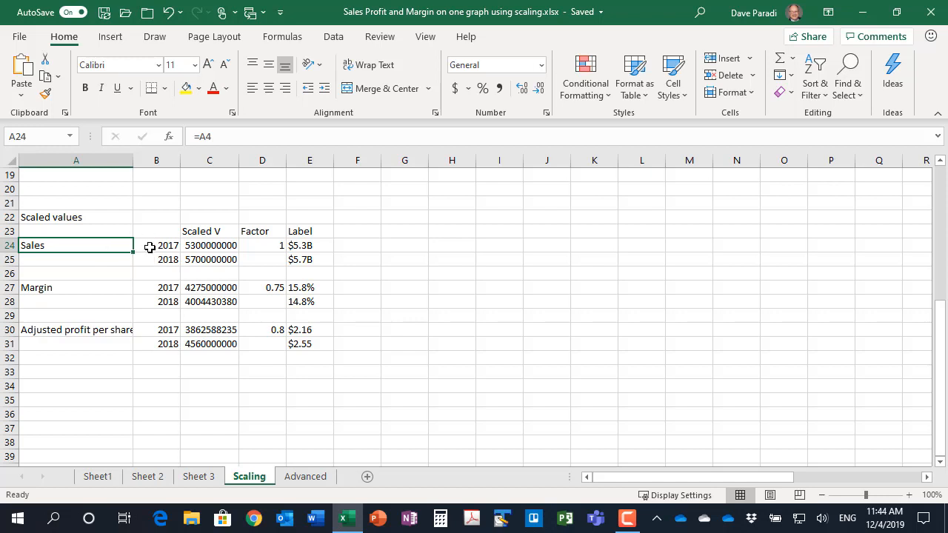
mouse_move(382, 294)
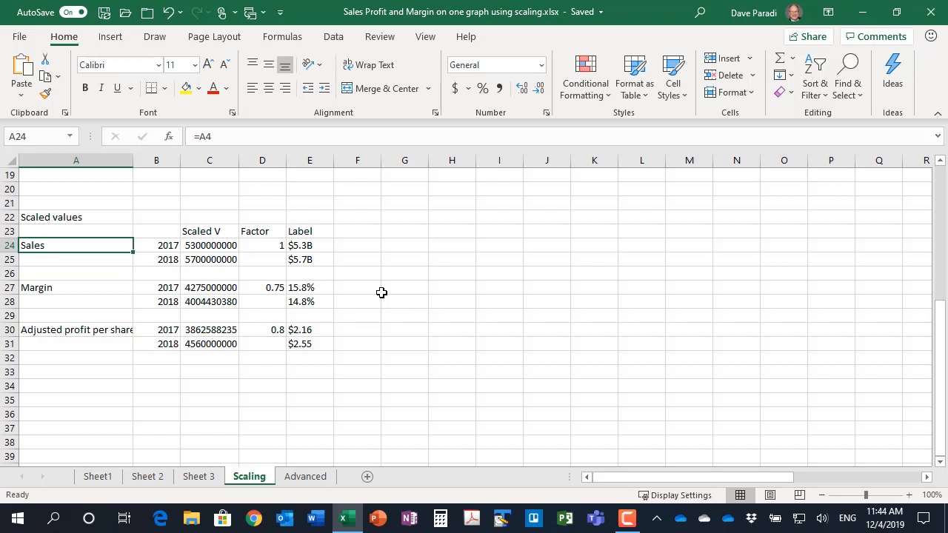
mouse_move(210, 245)
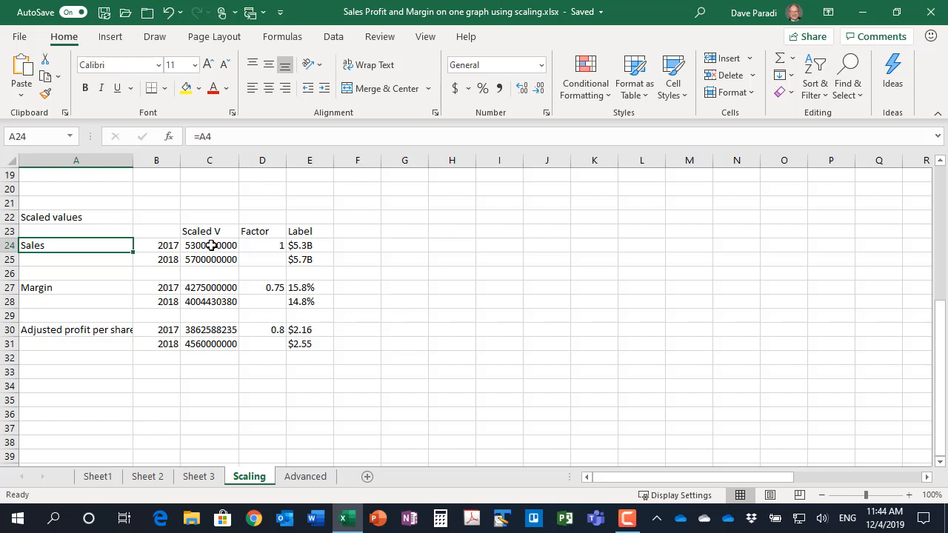
click(211, 287)
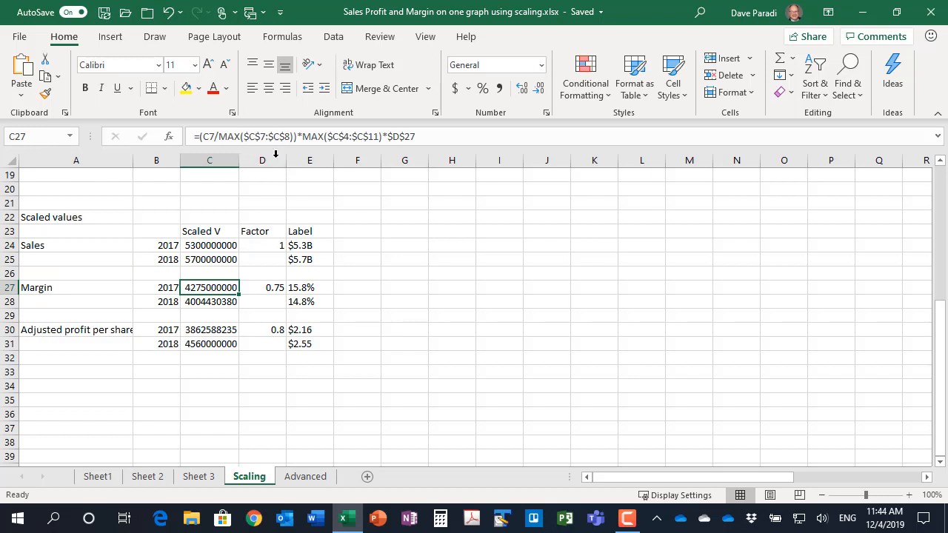
mouse_move(279, 190)
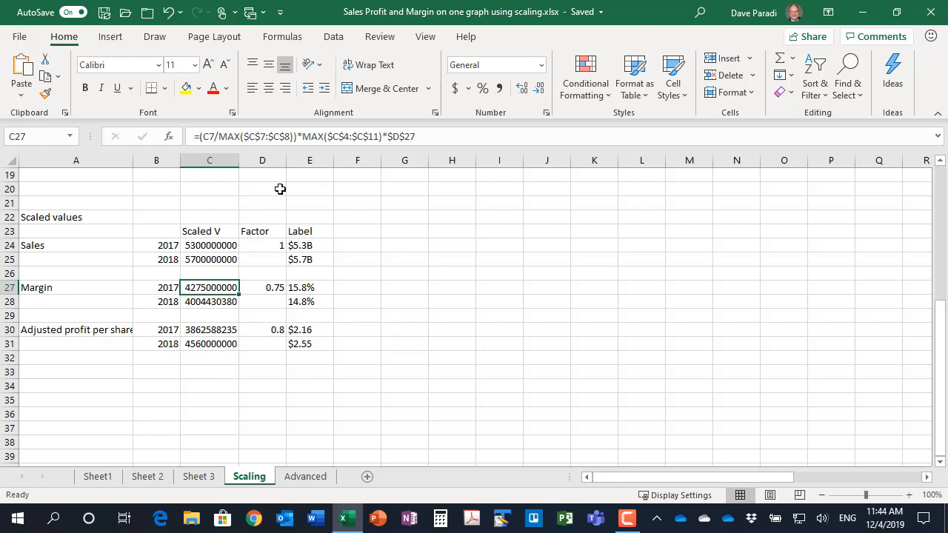
mouse_move(210, 137)
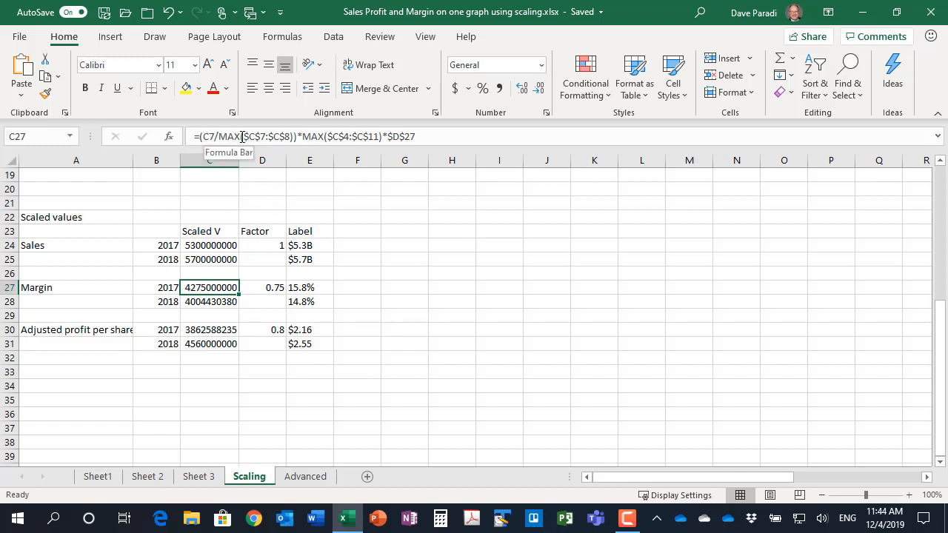
mouse_move(258, 210)
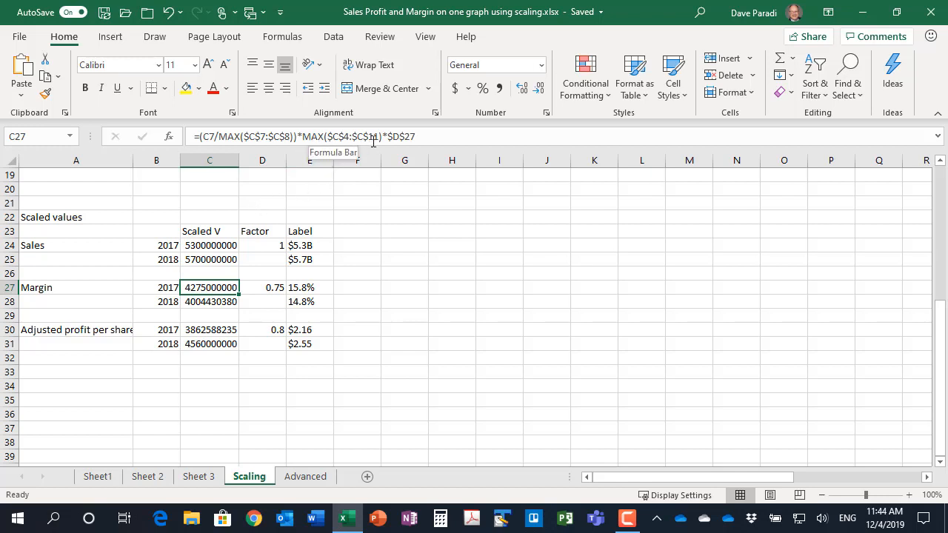
mouse_move(336, 213)
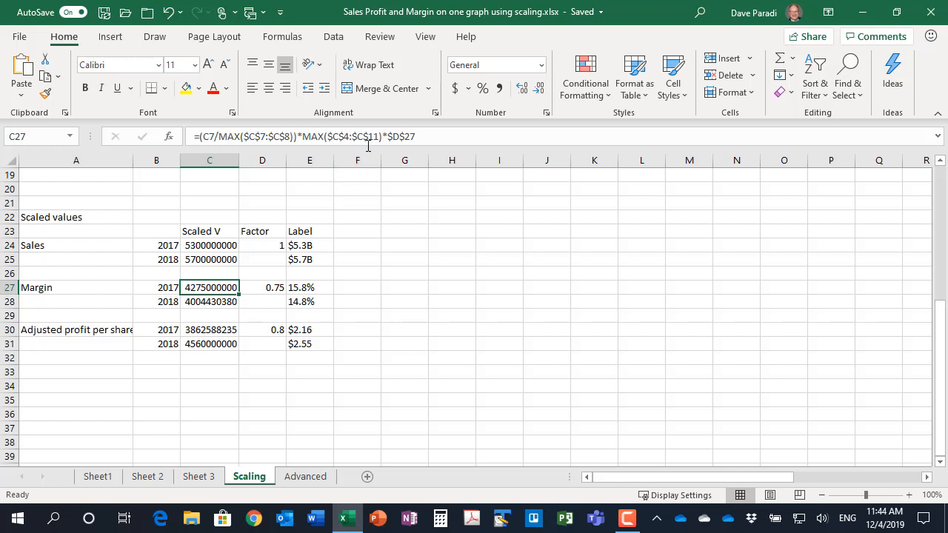
mouse_move(347, 207)
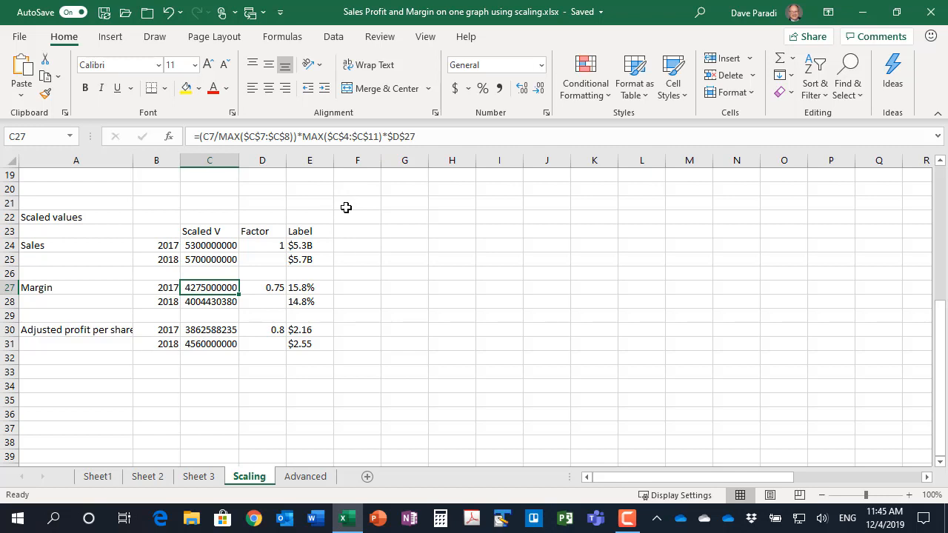
mouse_move(397, 186)
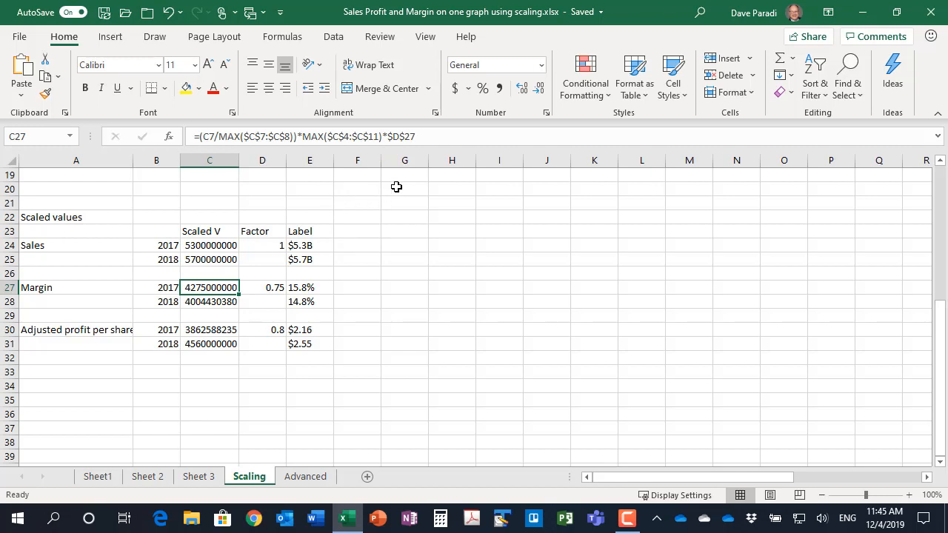
mouse_move(259, 289)
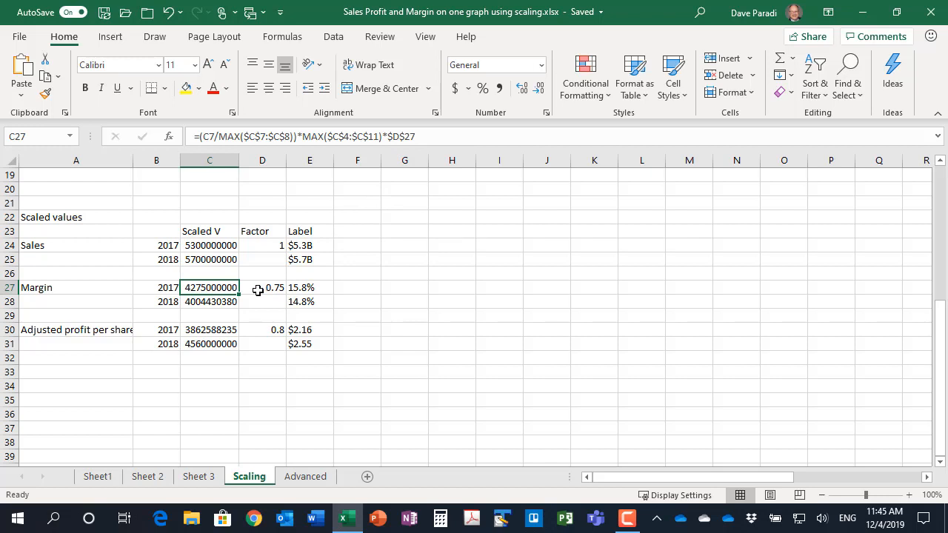
click(263, 287)
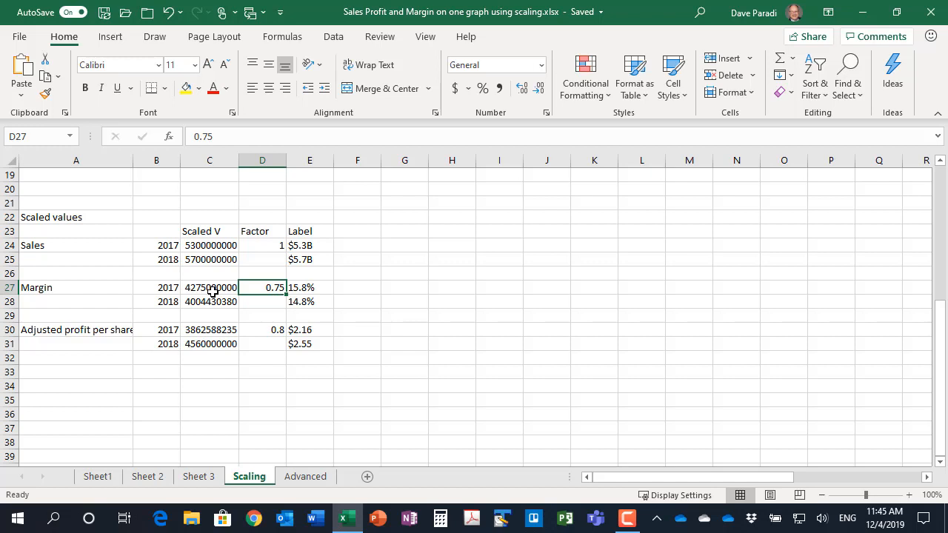
mouse_move(213, 287)
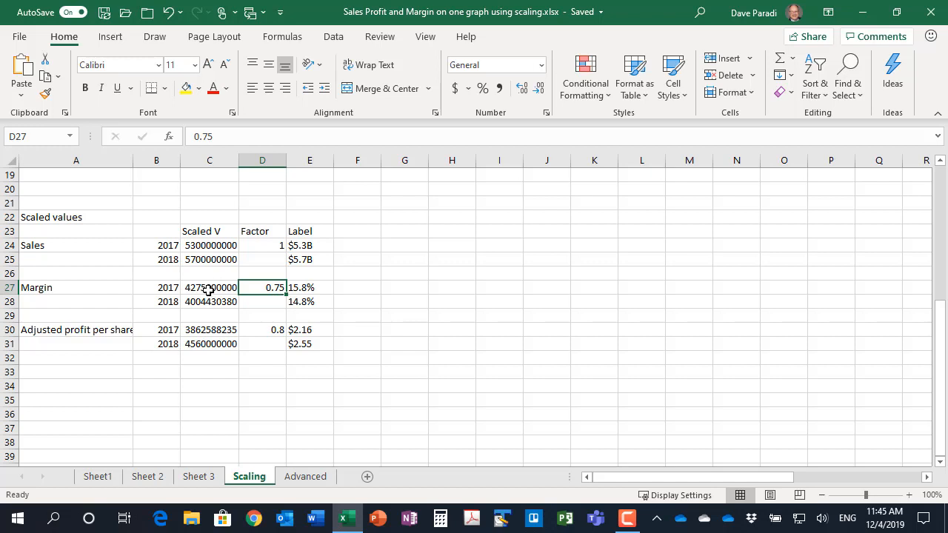
click(210, 288)
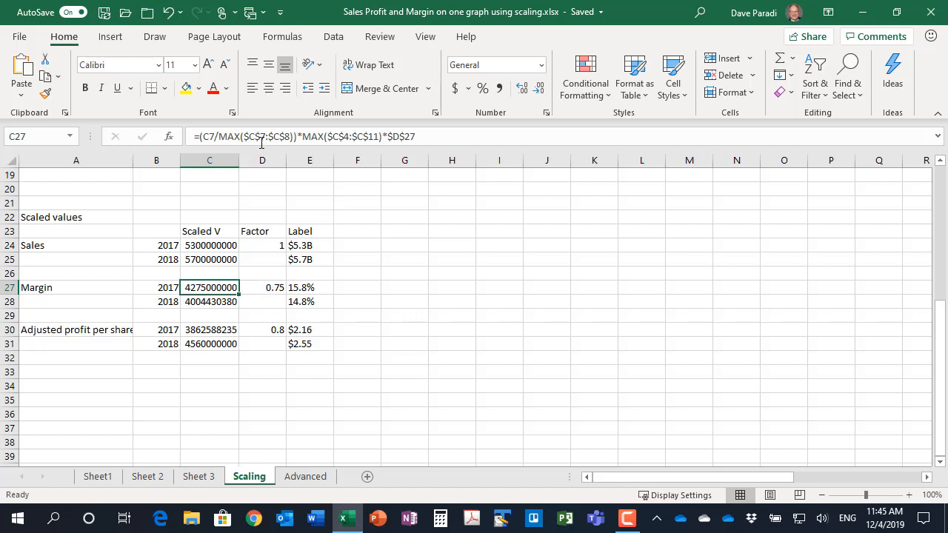
mouse_move(369, 257)
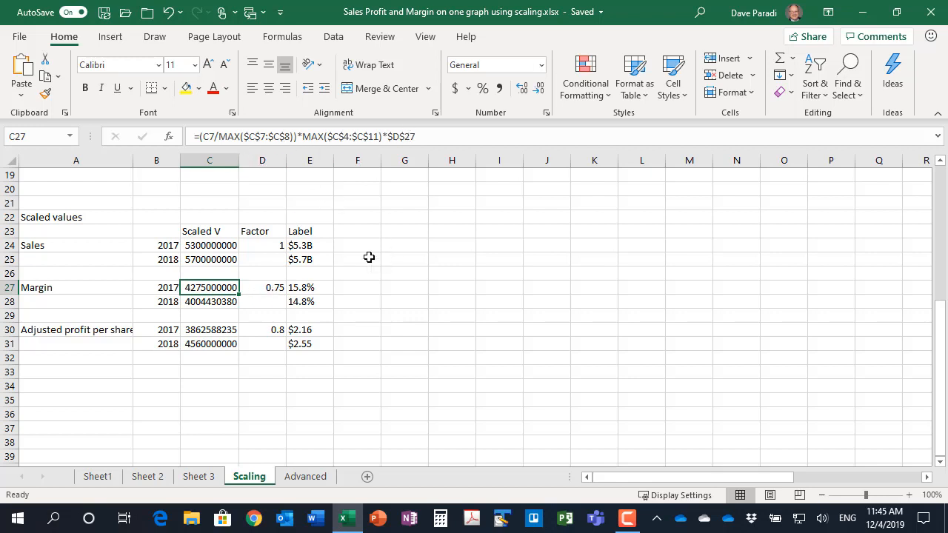
mouse_move(249, 310)
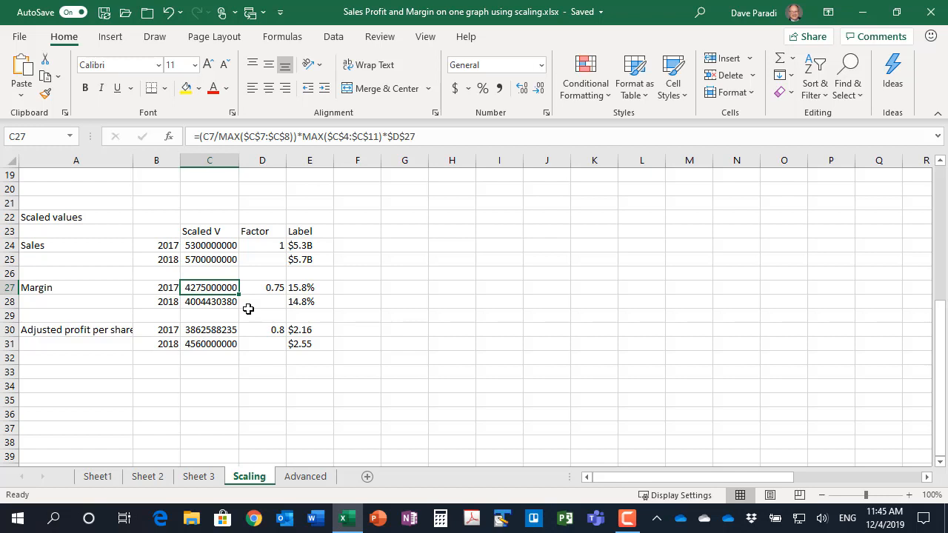
mouse_move(291, 293)
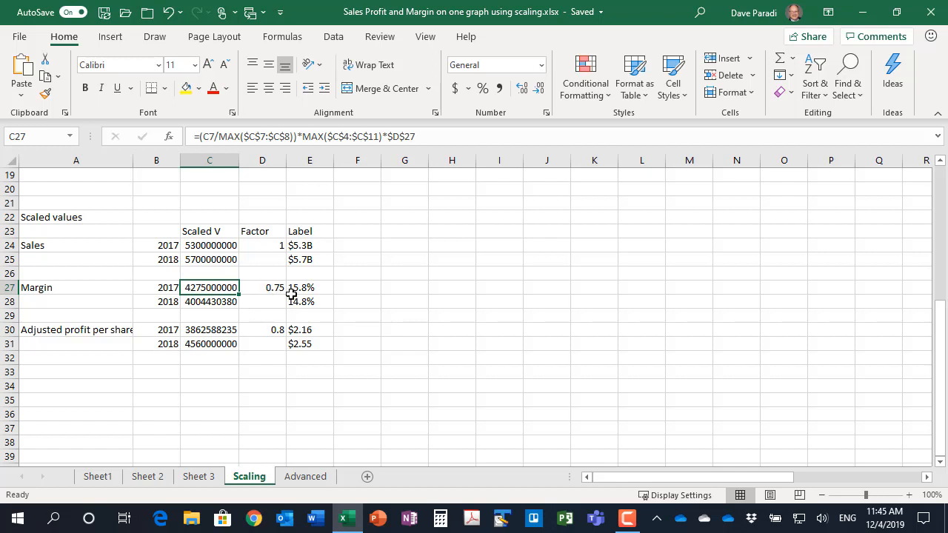
mouse_move(258, 304)
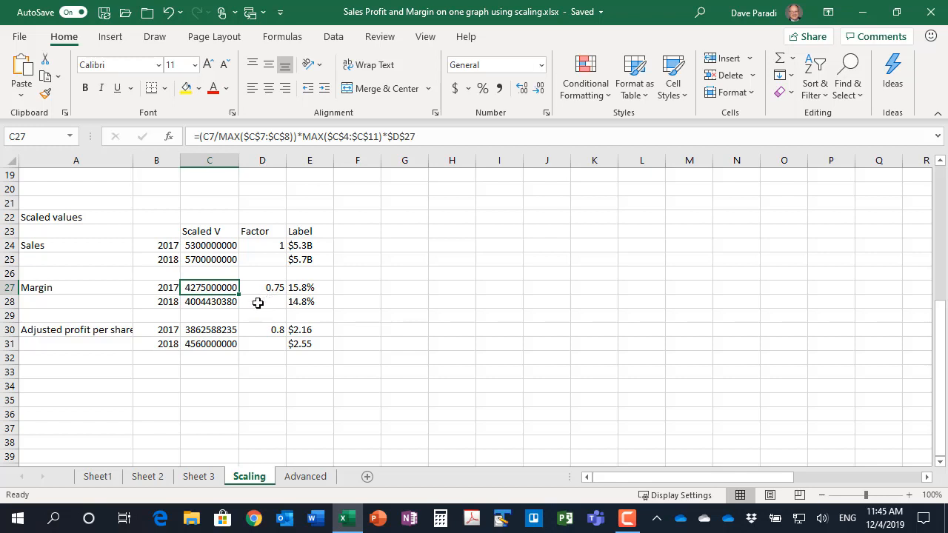
mouse_move(255, 305)
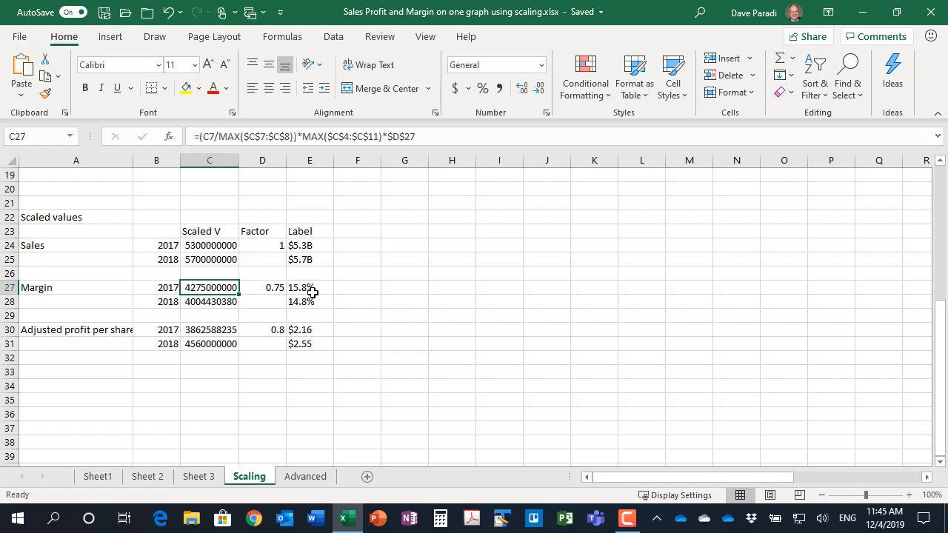
mouse_move(311, 289)
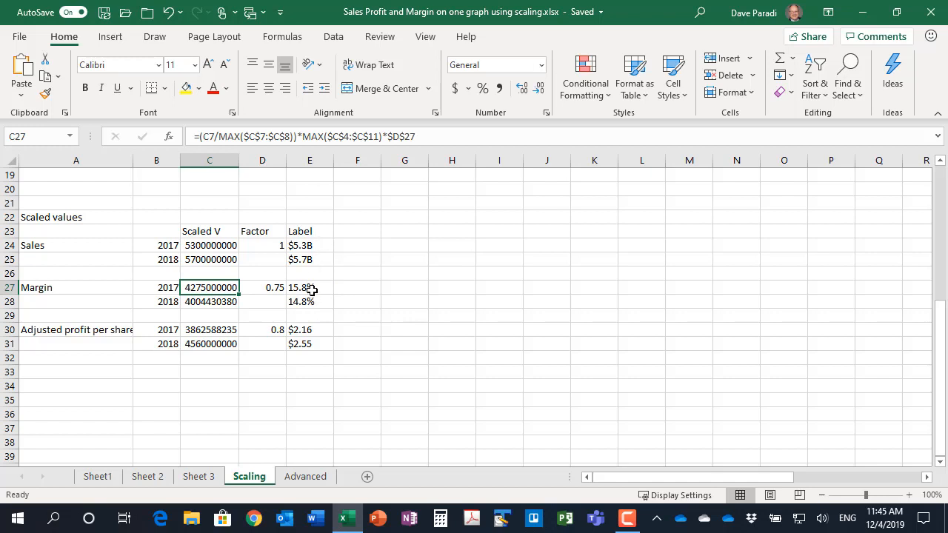
click(310, 287)
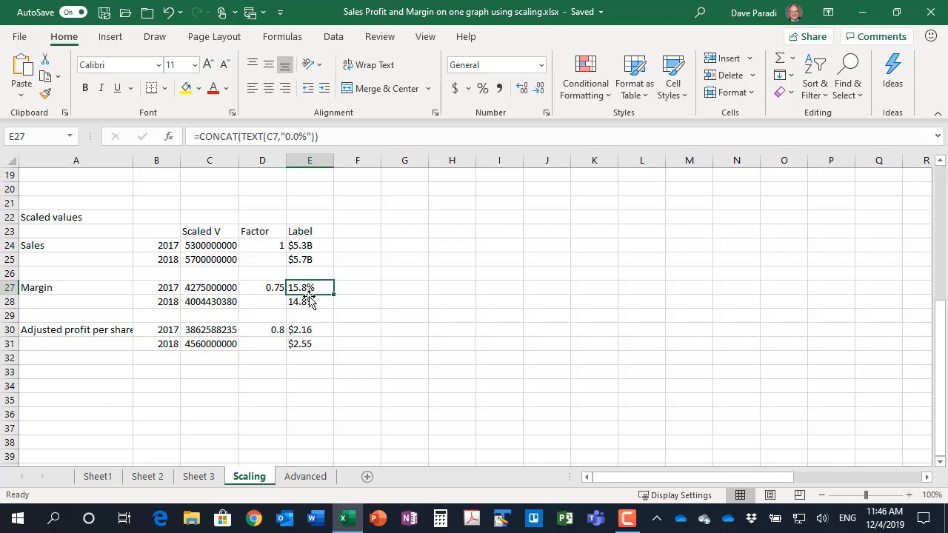
mouse_move(329, 285)
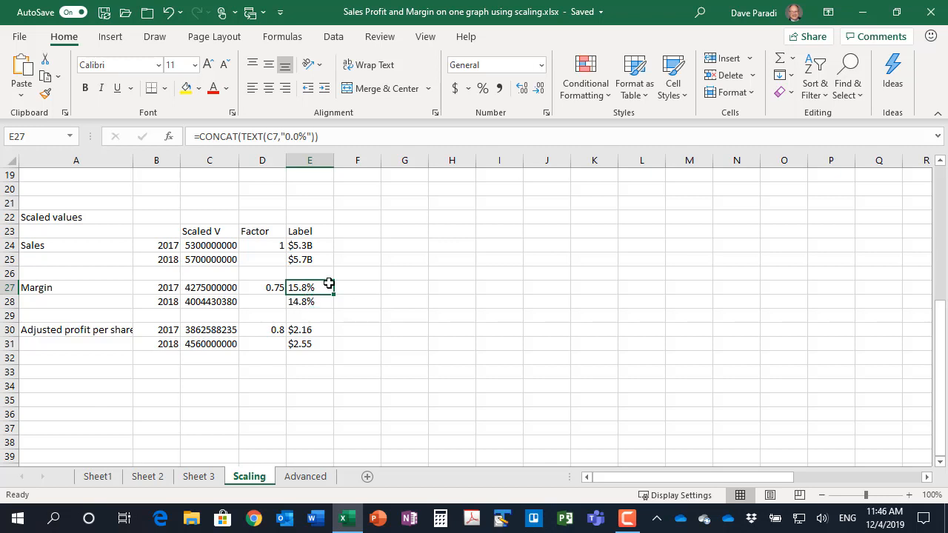
mouse_move(343, 222)
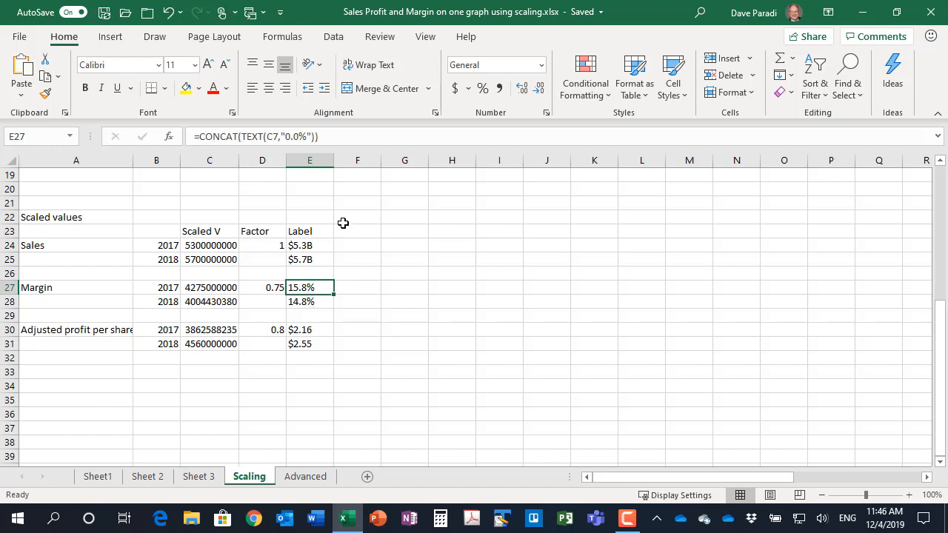
mouse_move(364, 266)
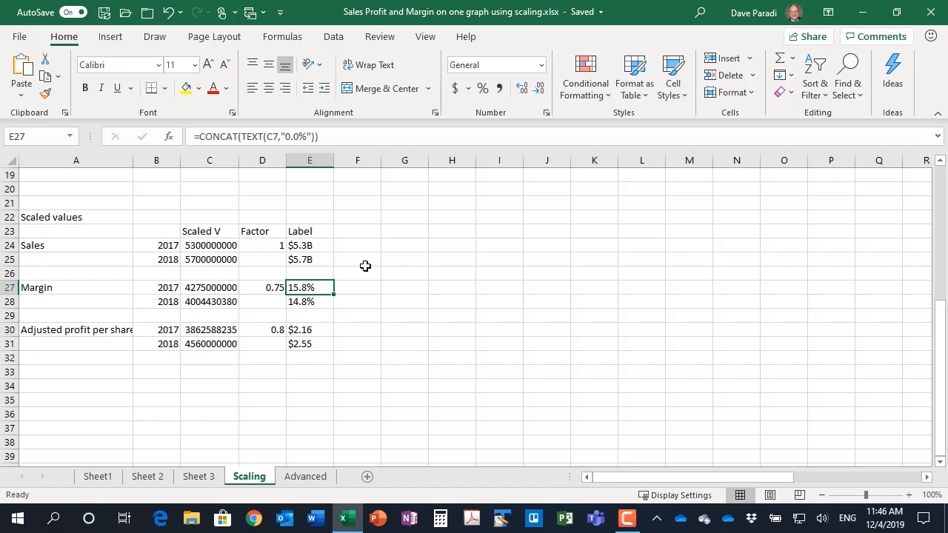
click(308, 259)
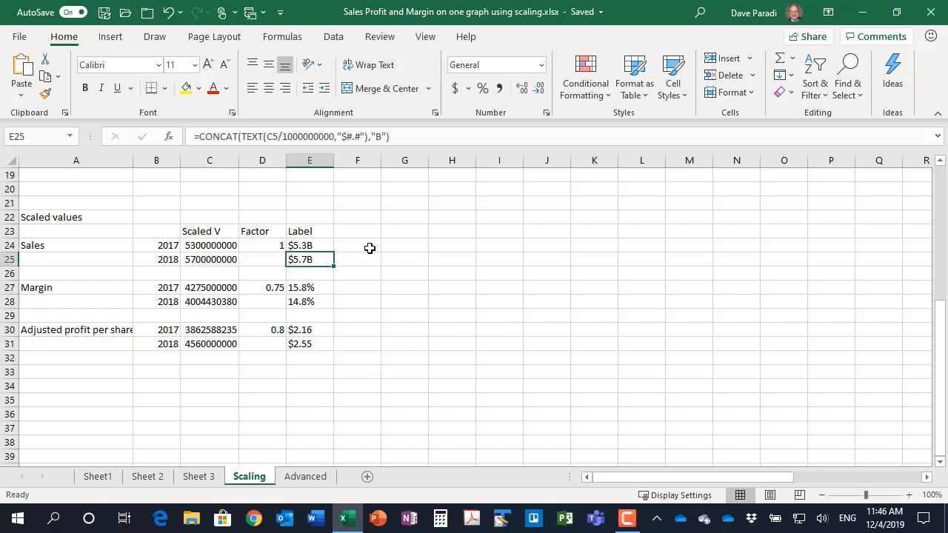
mouse_move(376, 196)
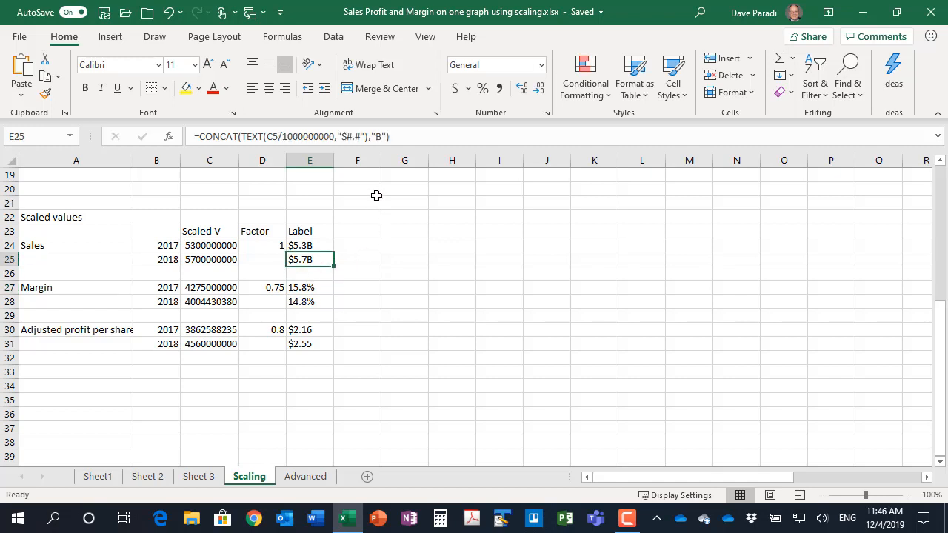
mouse_move(252, 181)
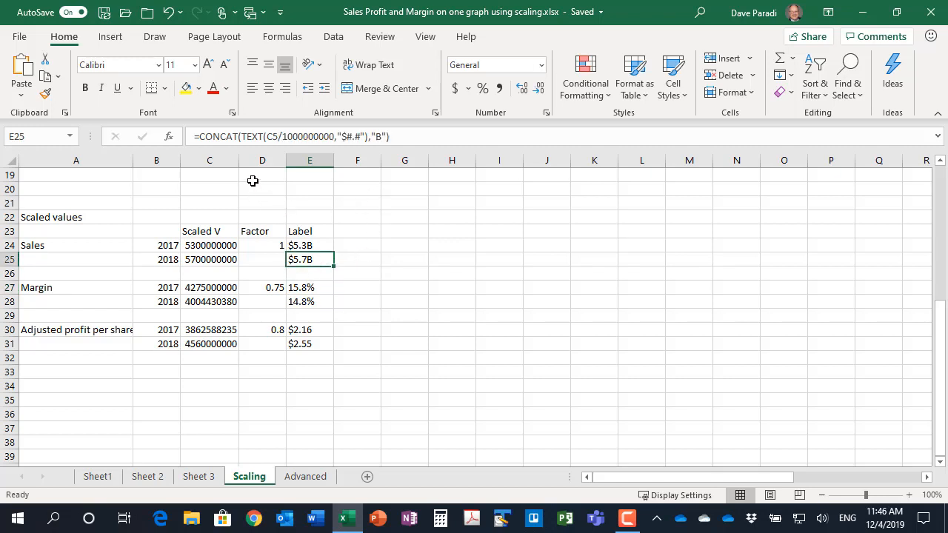
mouse_move(244, 166)
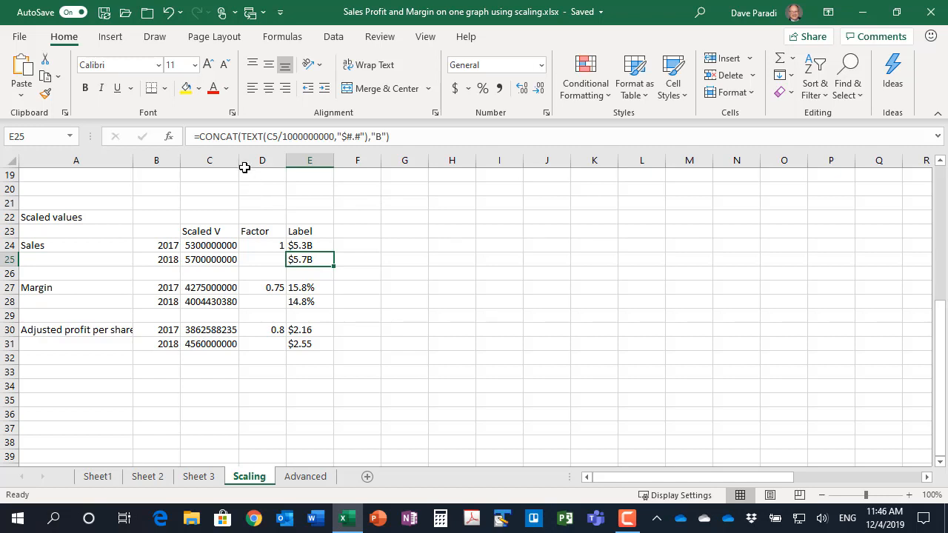
mouse_move(268, 136)
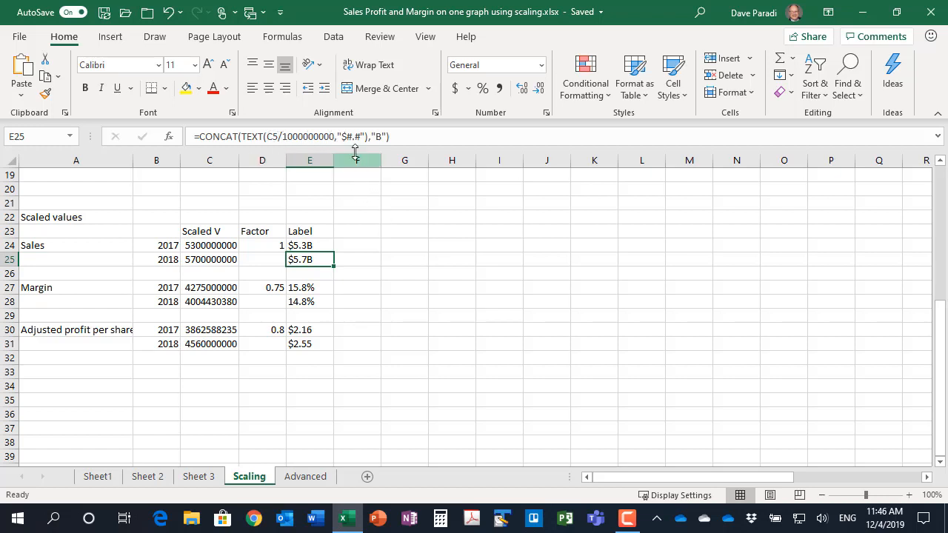
mouse_move(361, 207)
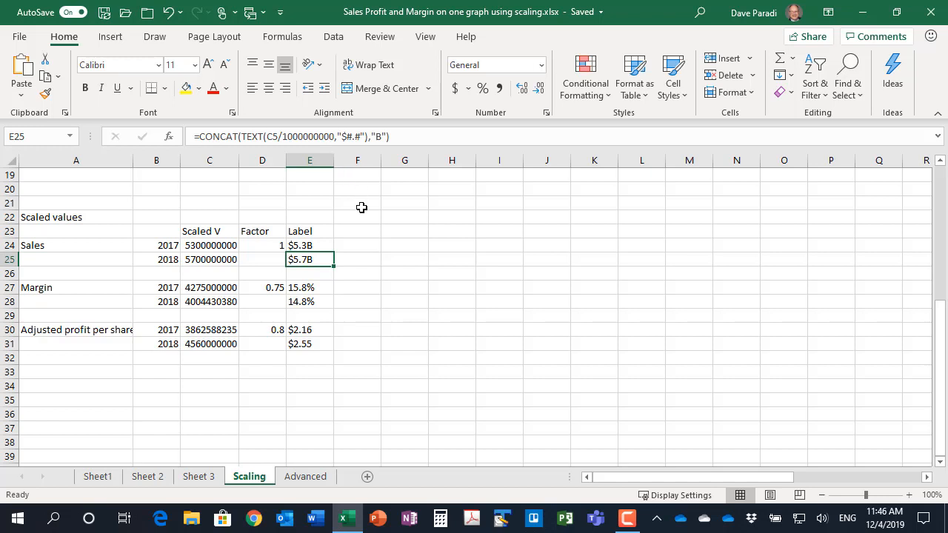
mouse_move(357, 136)
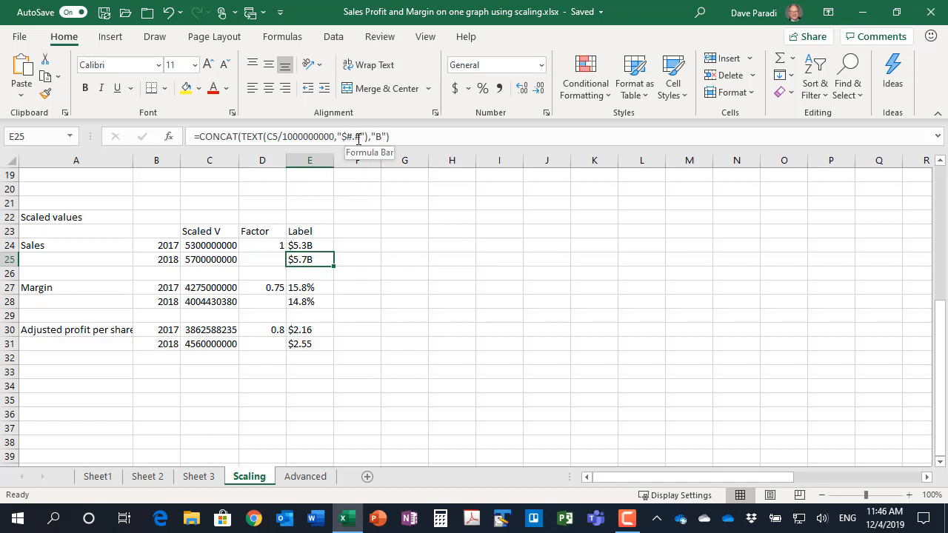
mouse_move(370, 228)
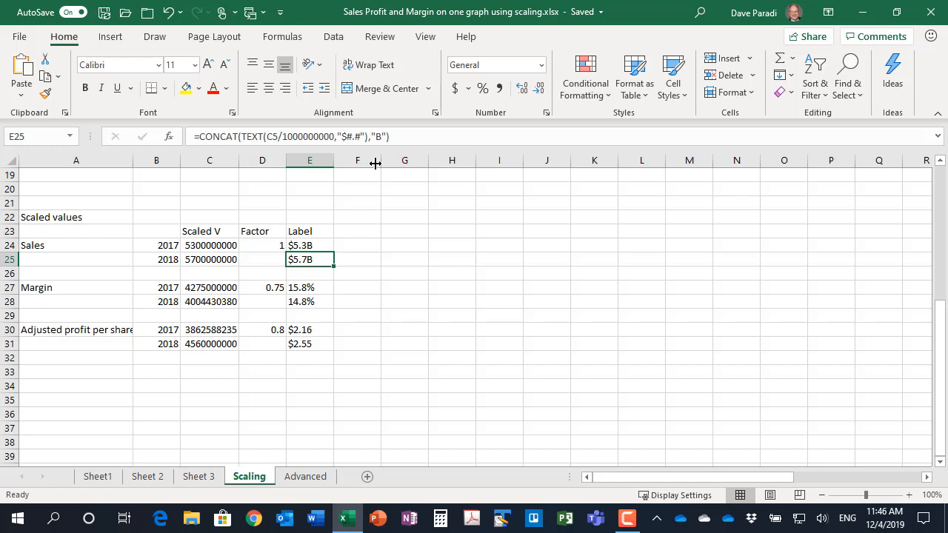
mouse_move(376, 141)
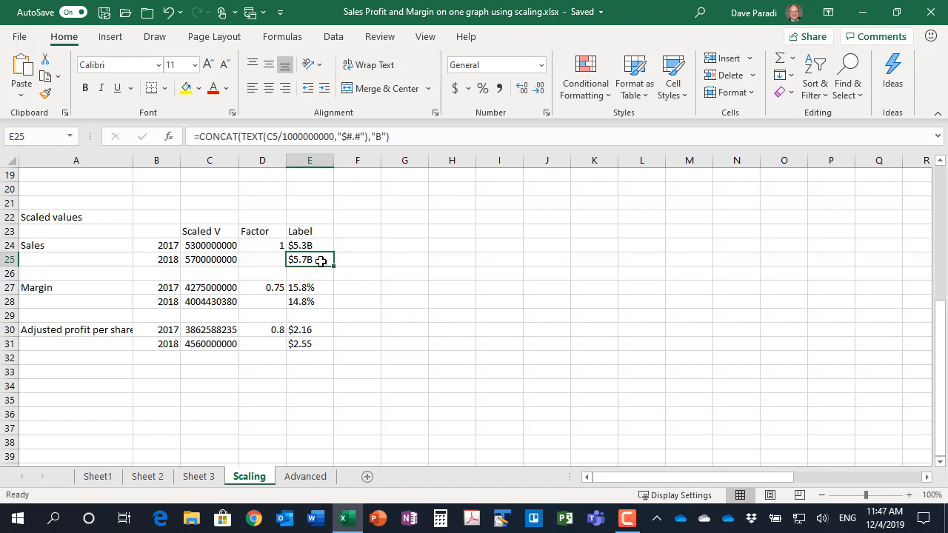
click(309, 328)
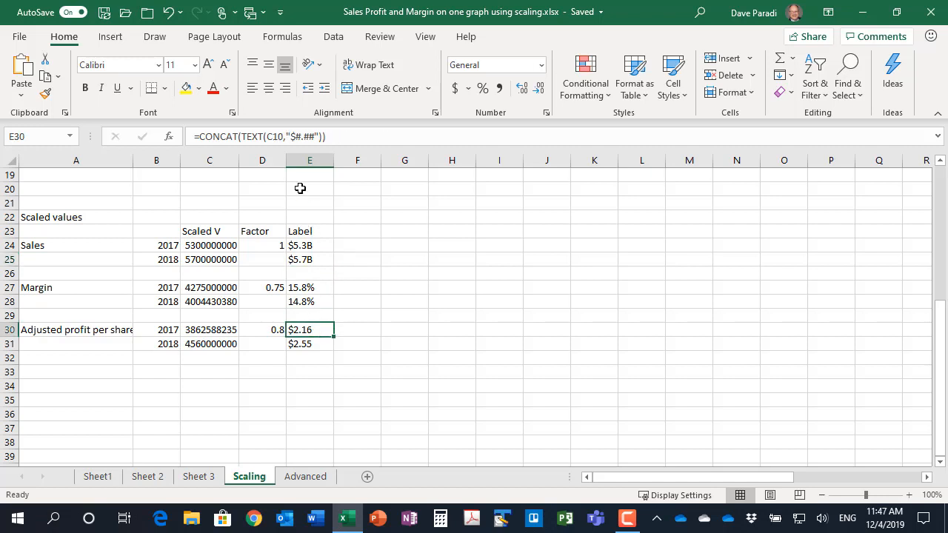
mouse_move(334, 201)
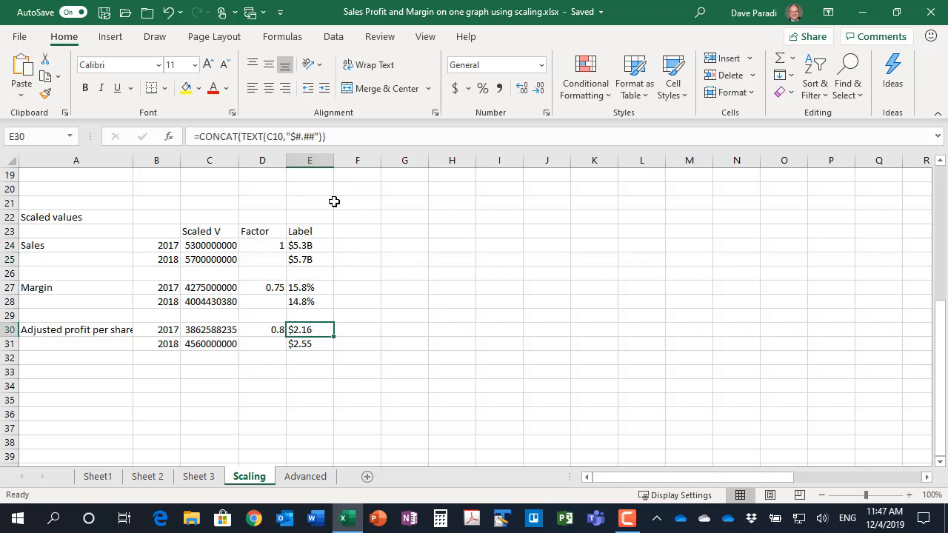
mouse_move(373, 308)
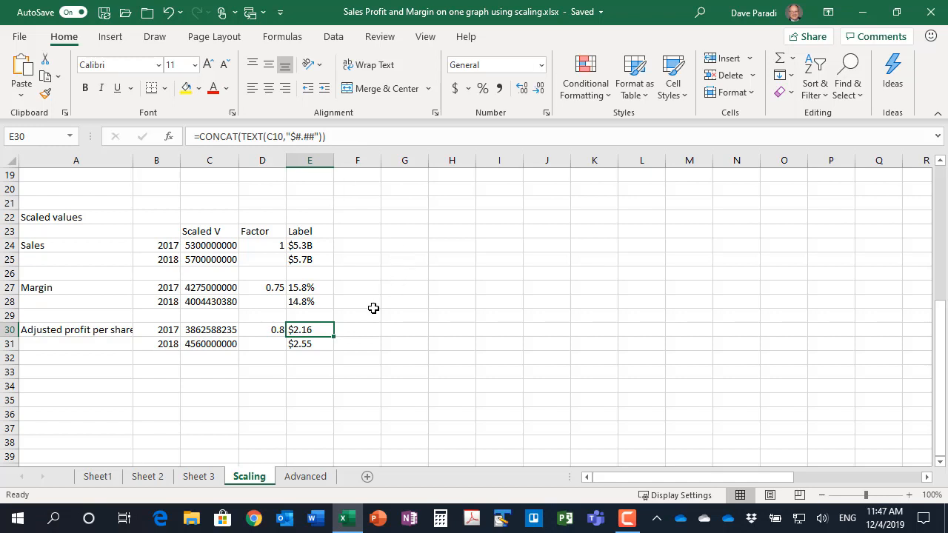
mouse_move(370, 316)
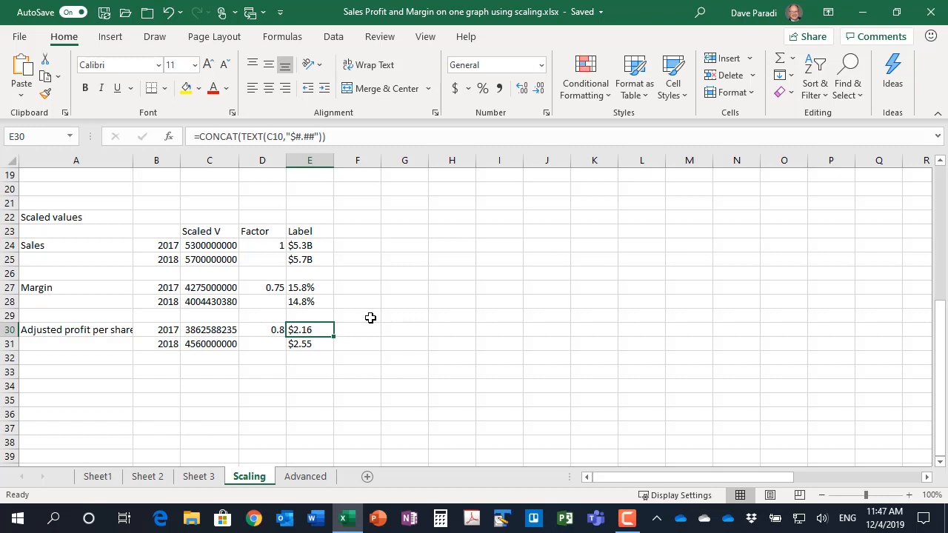
mouse_move(340, 326)
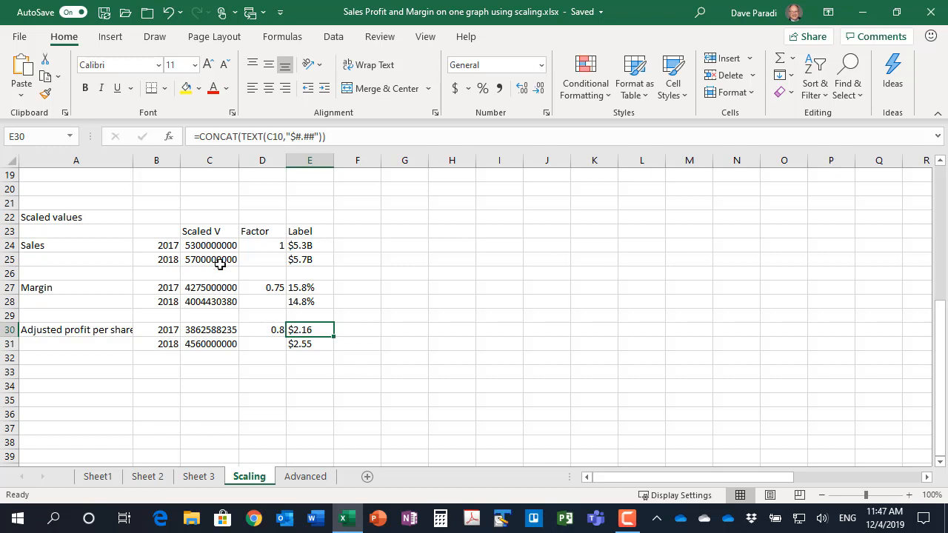
mouse_move(196, 246)
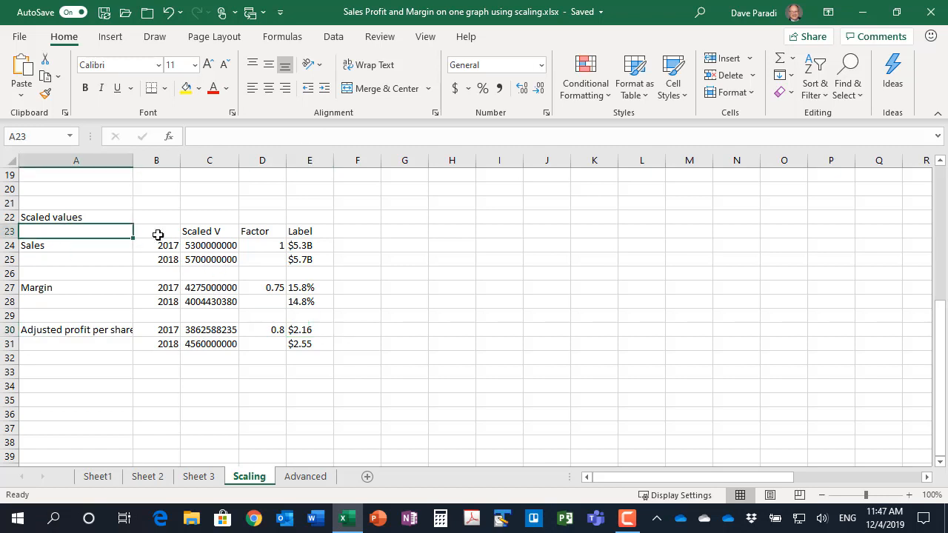
Step: Insert a column chart from the categories and scaled values and move it beside the table
drag(157, 231, 211, 343)
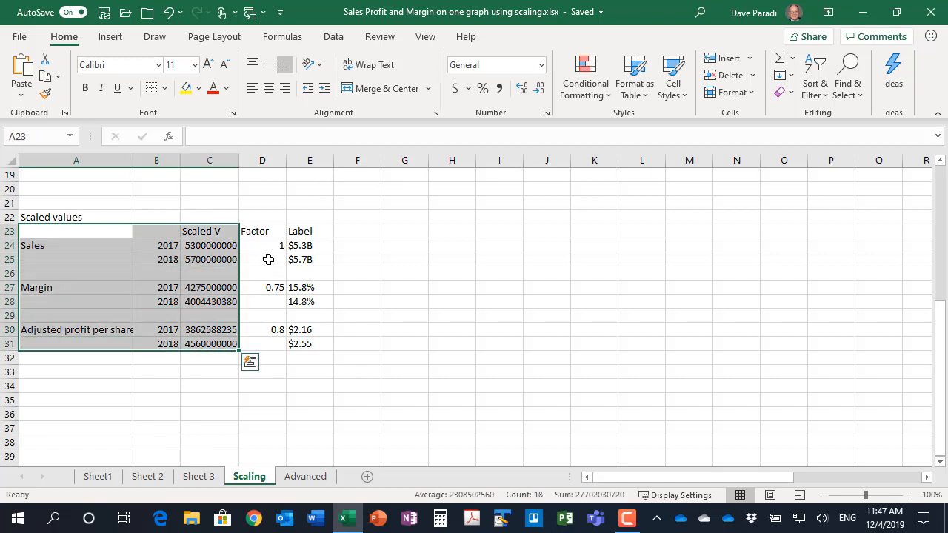
mouse_move(320, 273)
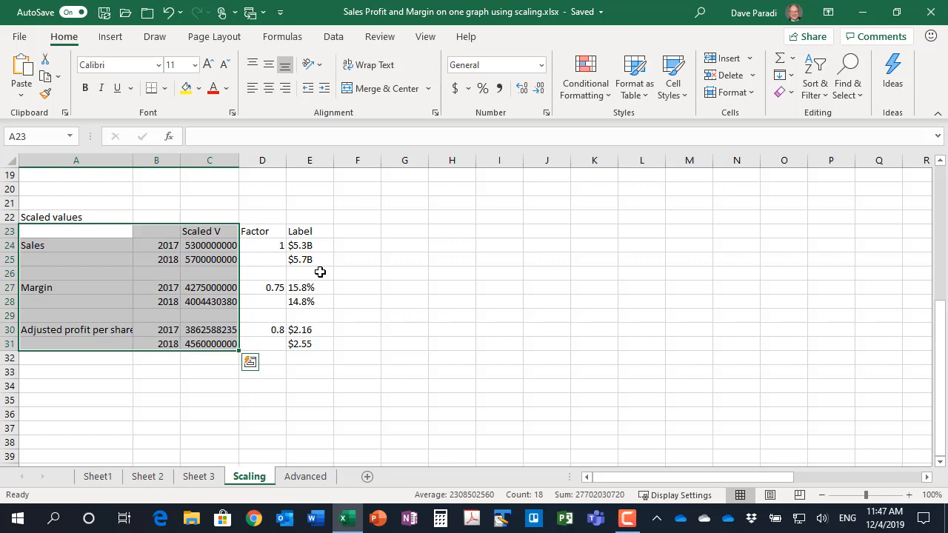
click(110, 35)
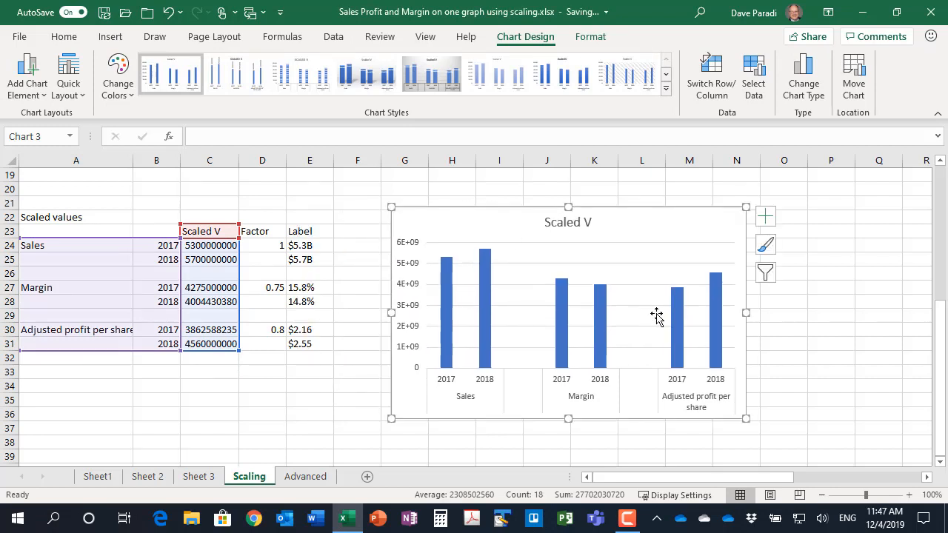
drag(655, 314, 600, 207)
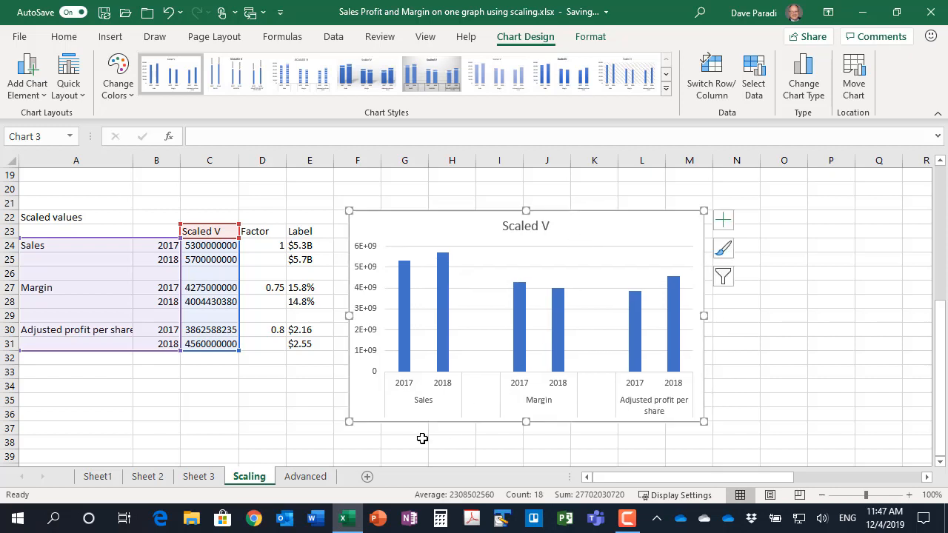
mouse_move(453, 357)
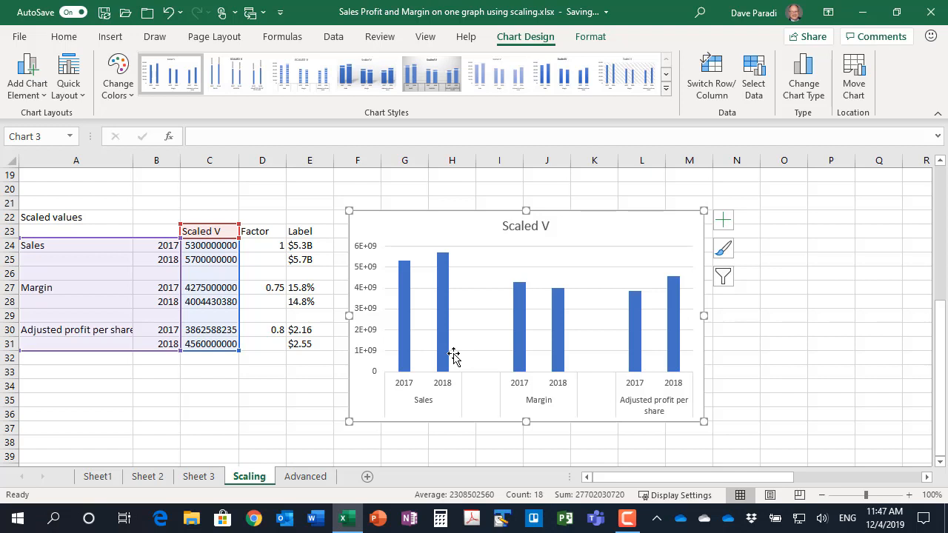
mouse_move(497, 299)
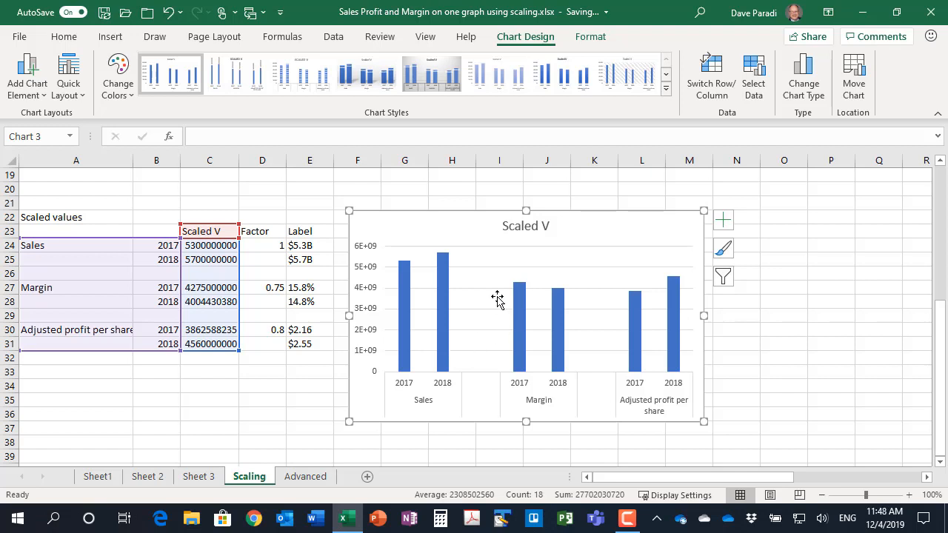
Step: Hide the vertical value axis via Chart Elements and begin retyping the chart title
click(723, 219)
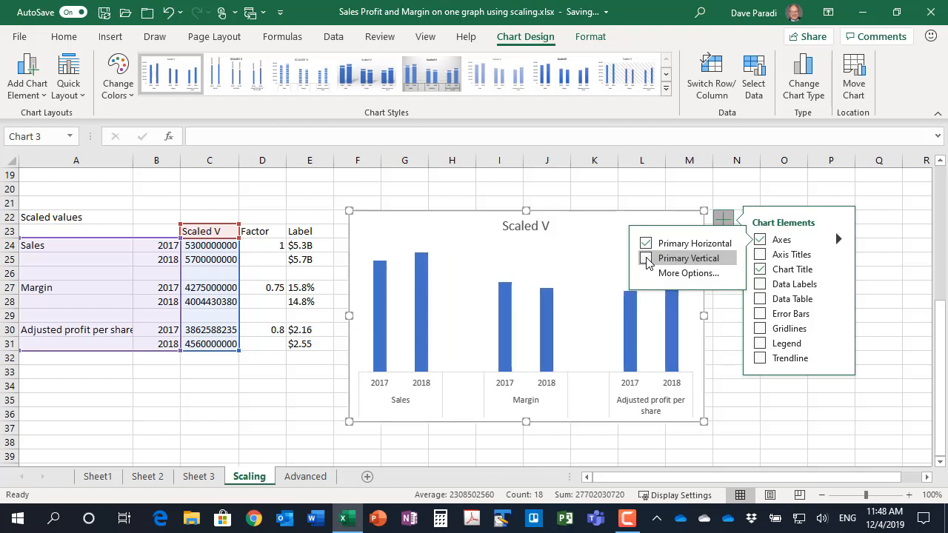
click(645, 258)
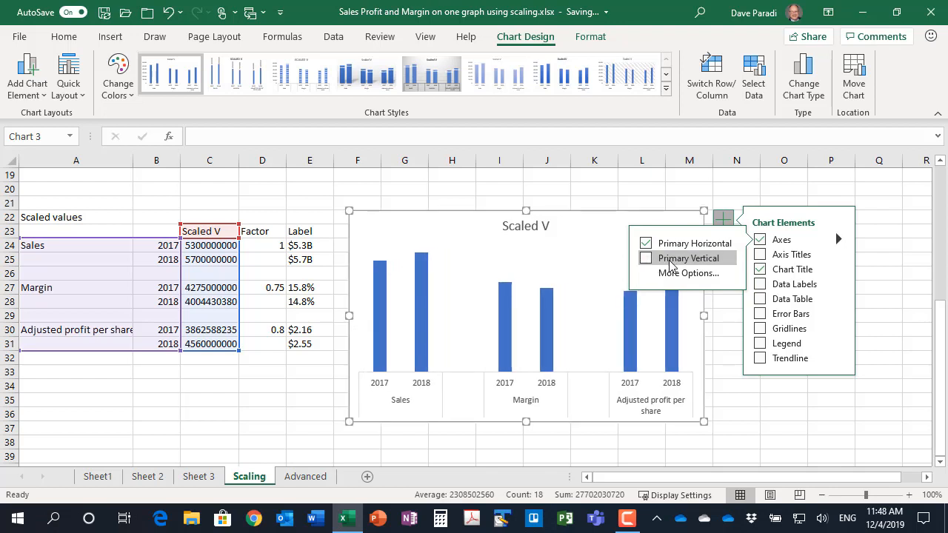
click(646, 242)
text(Financial metr)
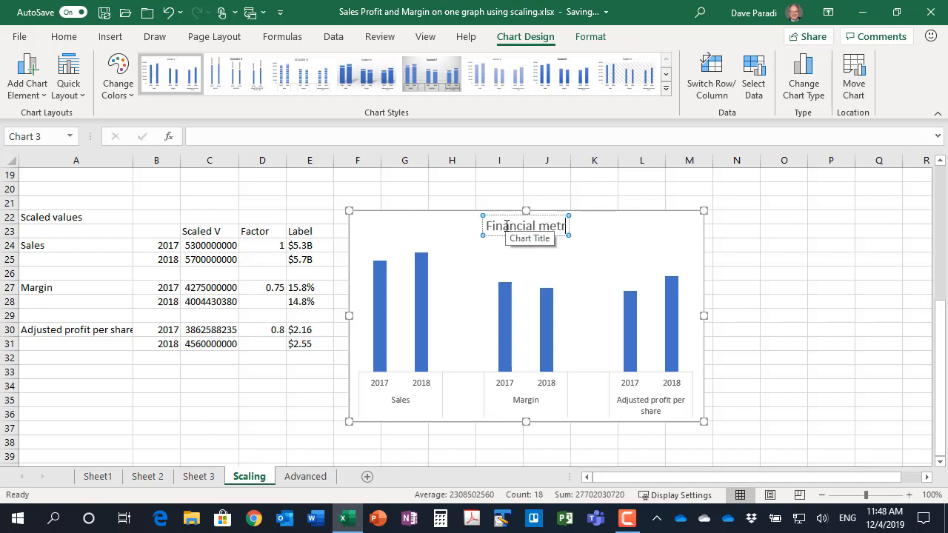
Step: Finish the title 'Financial metrics' and set the horizontal category axis to No line
text(ics)
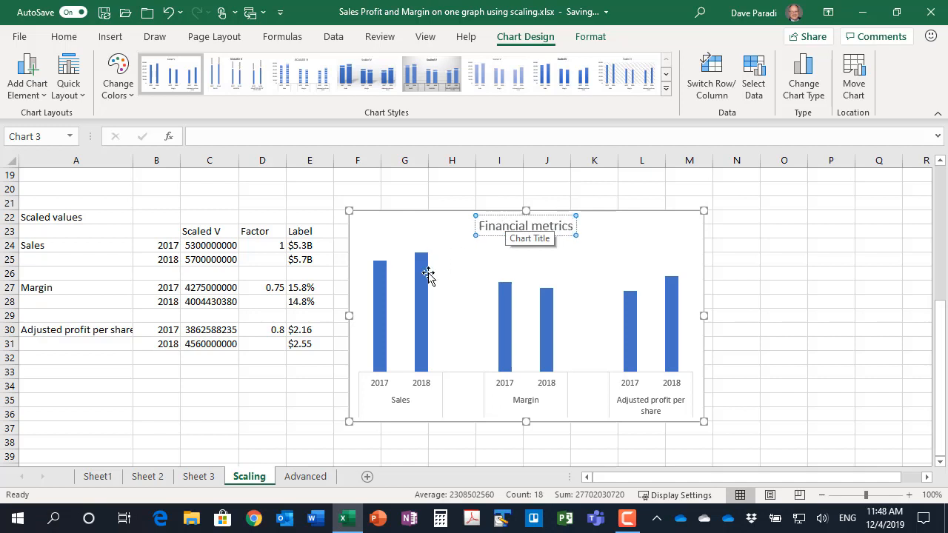
mouse_move(420, 346)
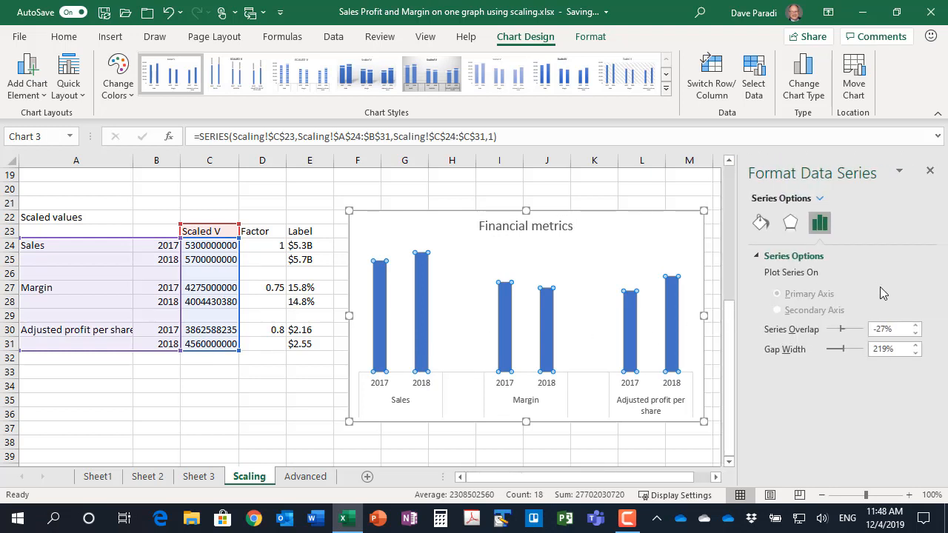
click(888, 350)
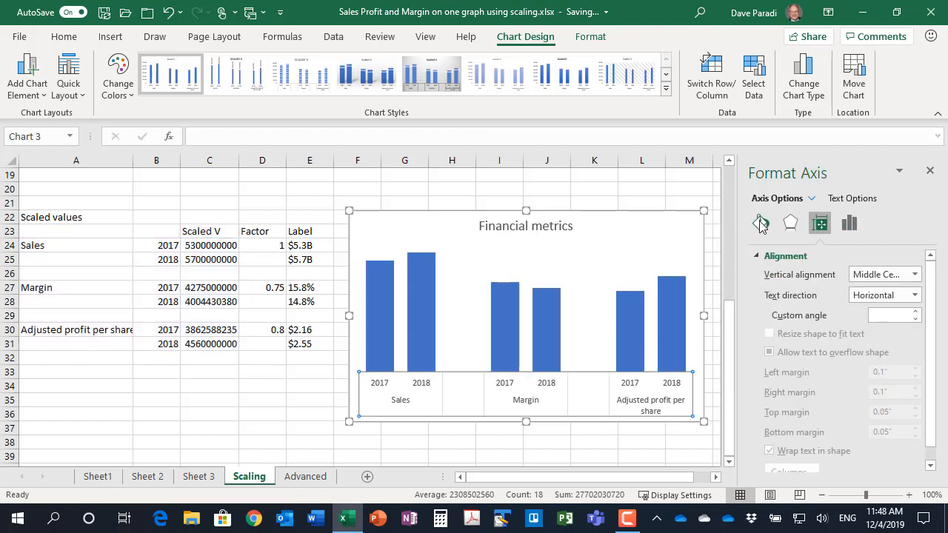
click(760, 222)
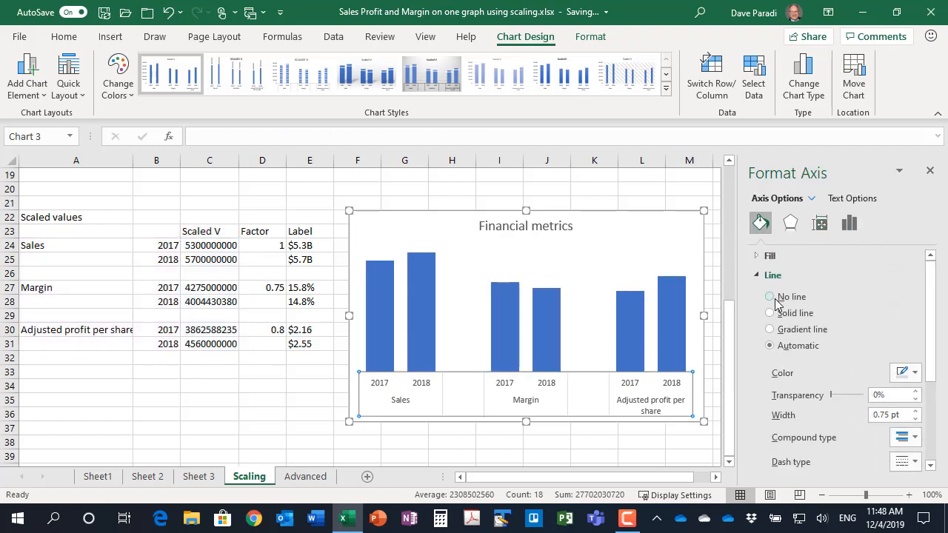
click(770, 296)
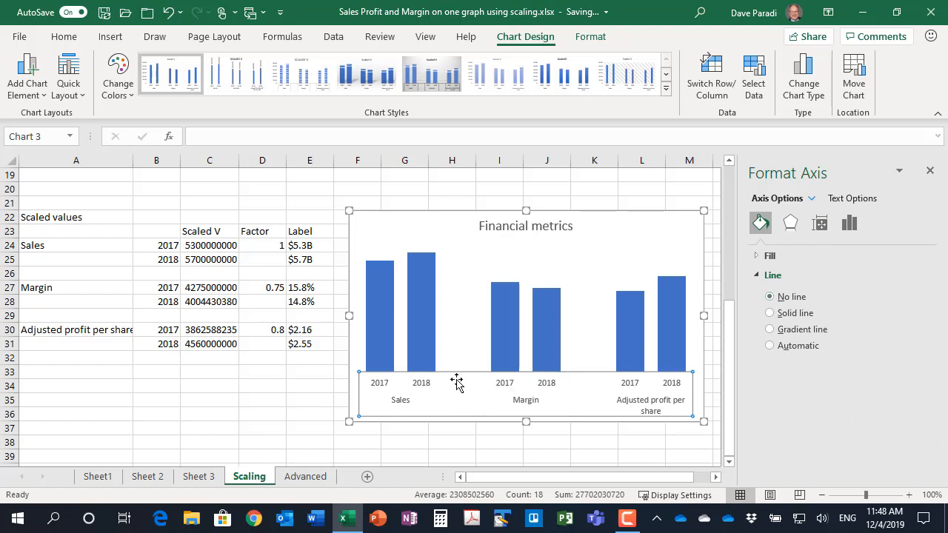
mouse_move(633, 211)
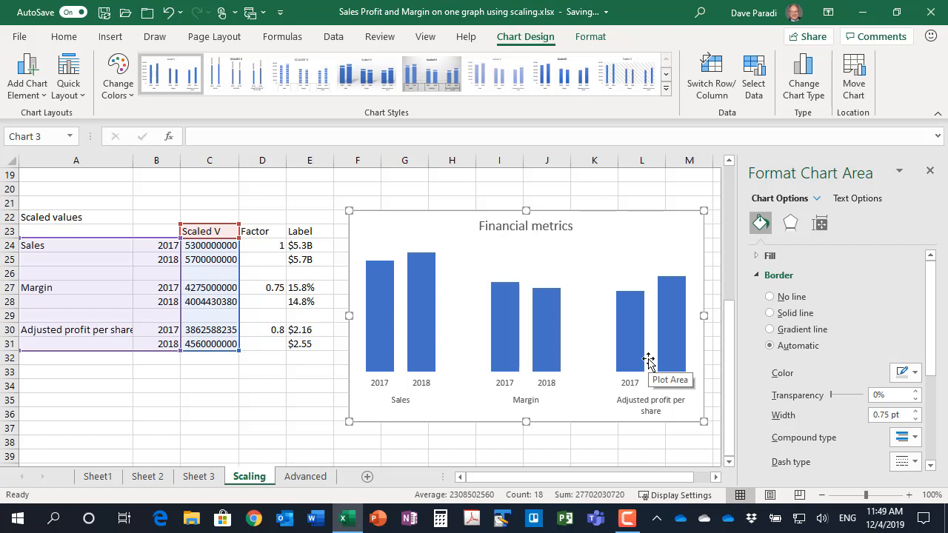
mouse_move(527, 363)
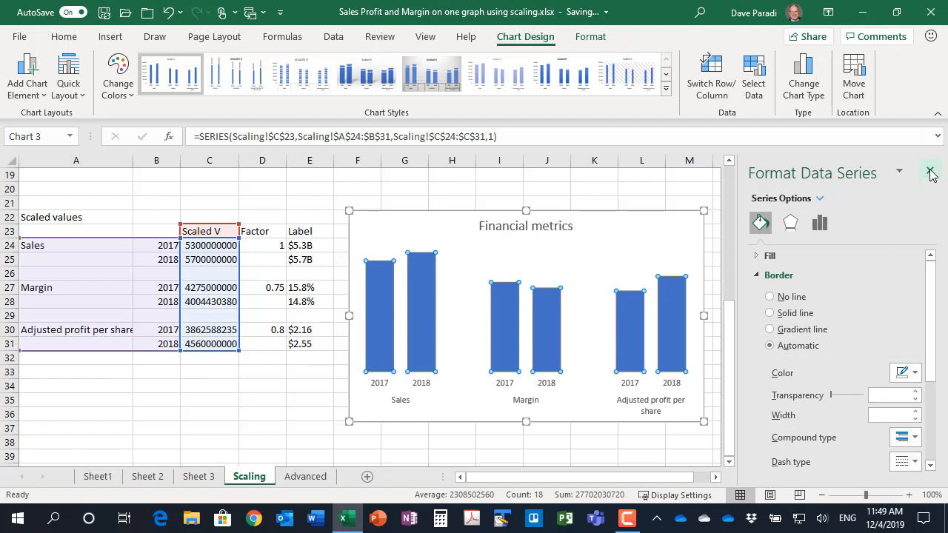
Step: Set data labels to Value From Cells using the Label range E24:E31
click(723, 219)
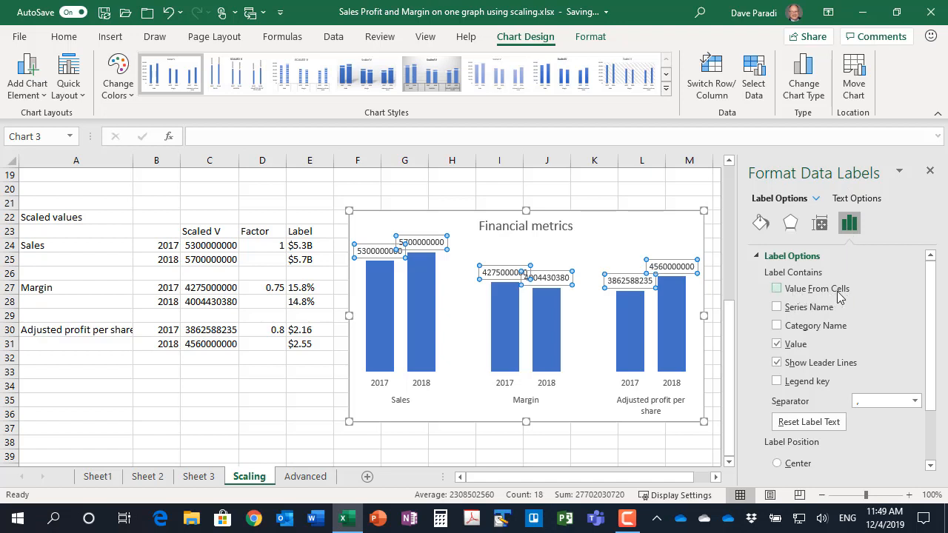
click(776, 288)
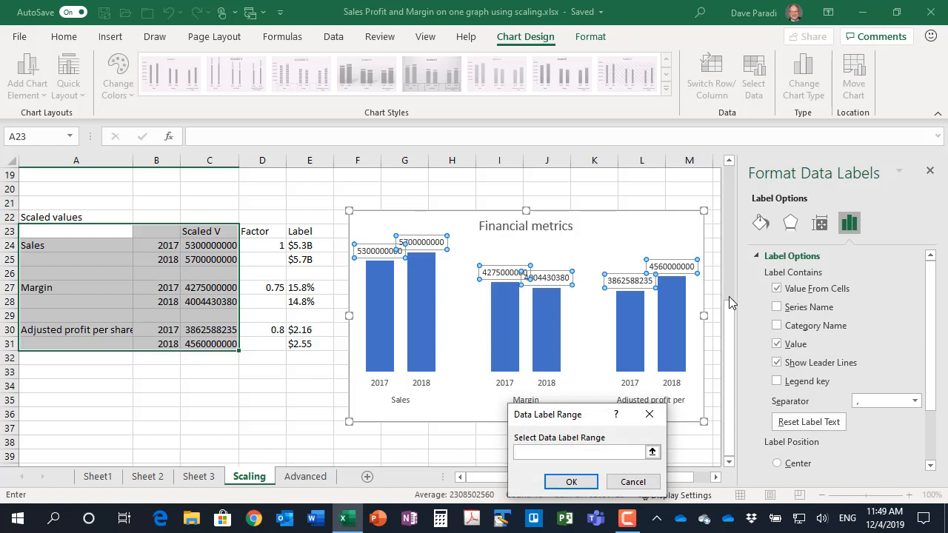
mouse_move(317, 247)
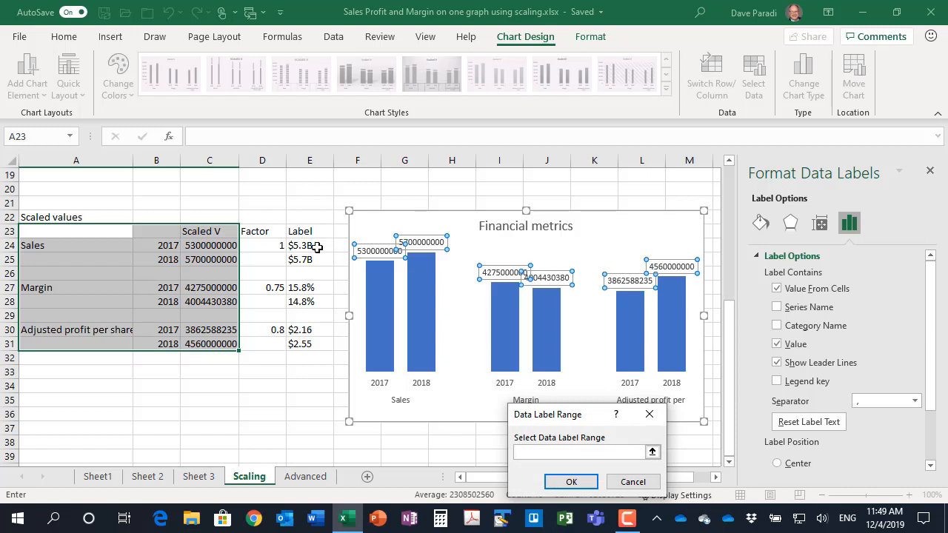
drag(310, 246, 309, 344)
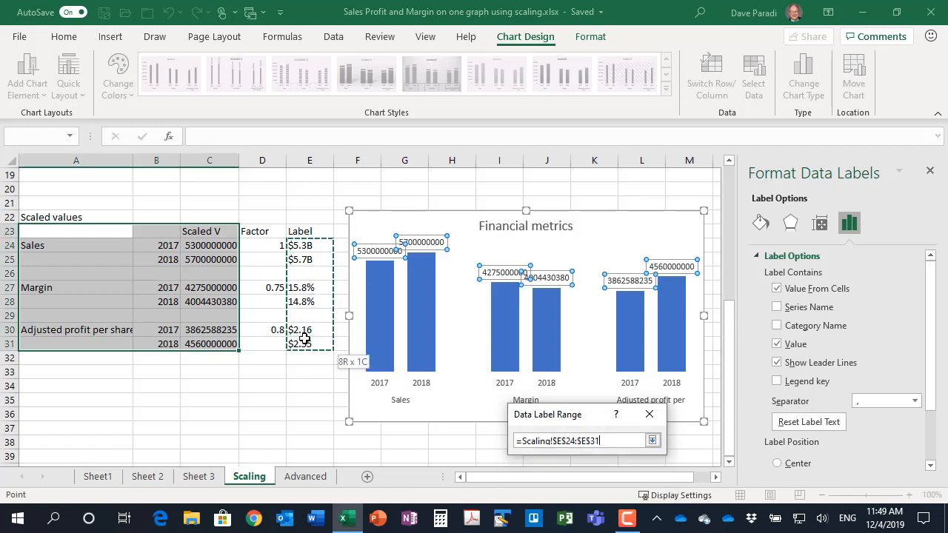
click(651, 441)
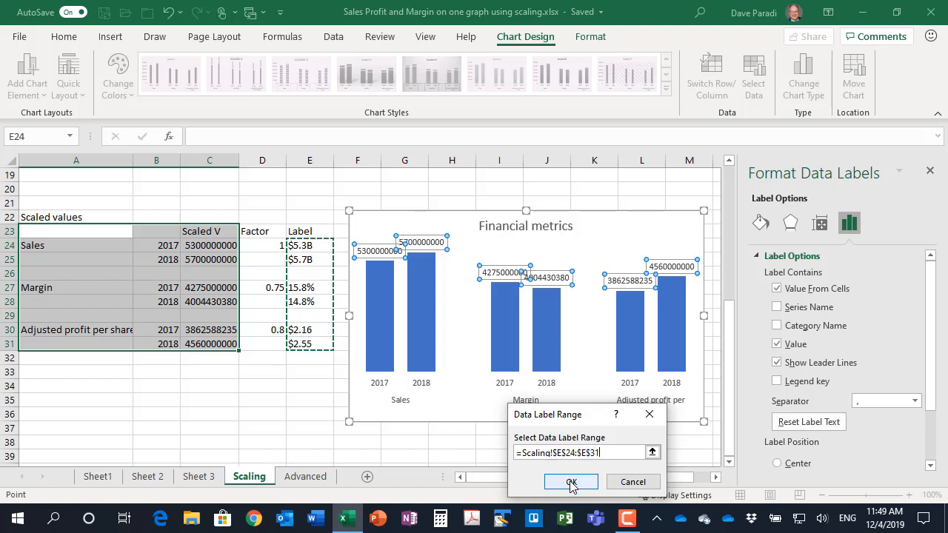
click(570, 481)
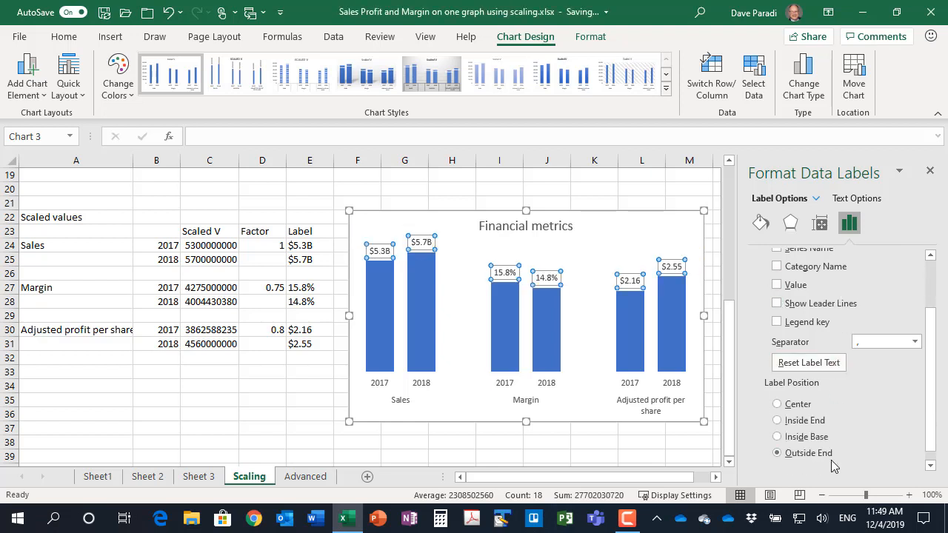
mouse_move(814, 397)
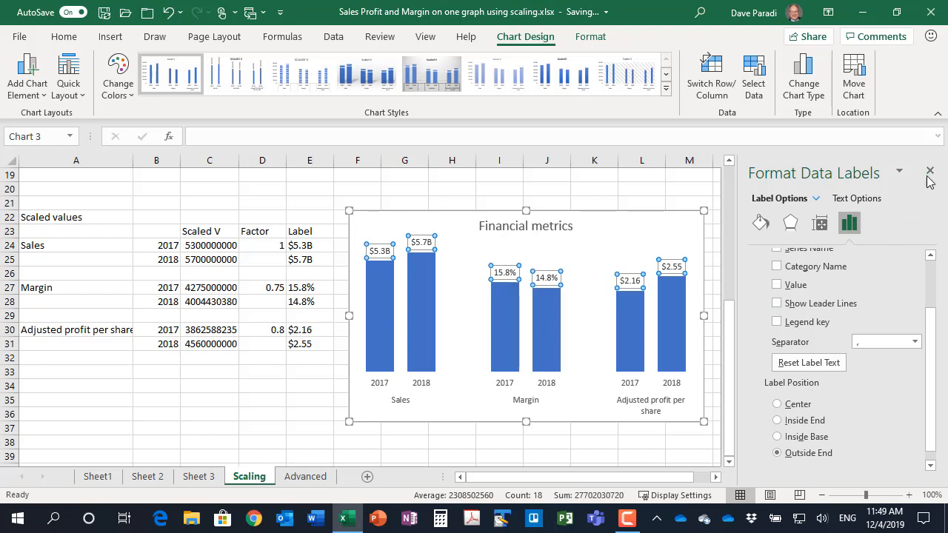
click(929, 172)
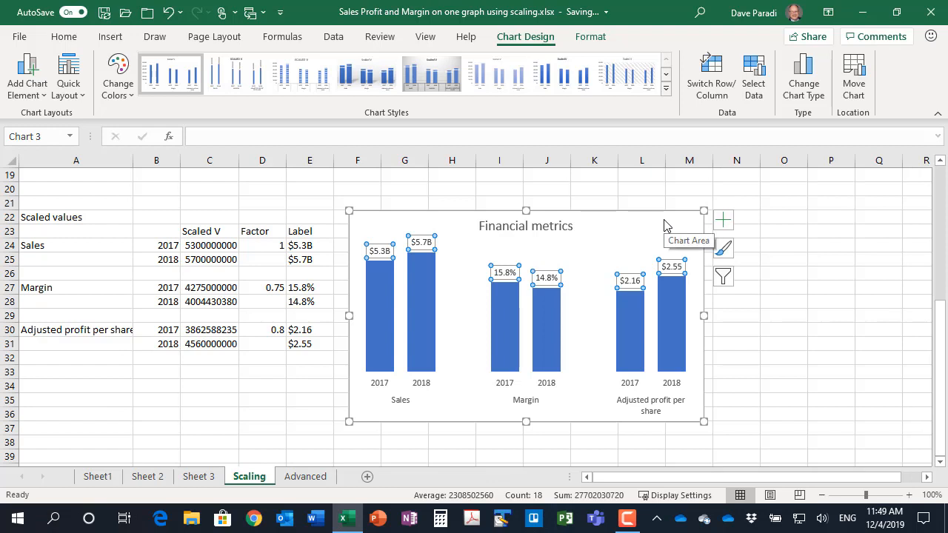
mouse_move(663, 223)
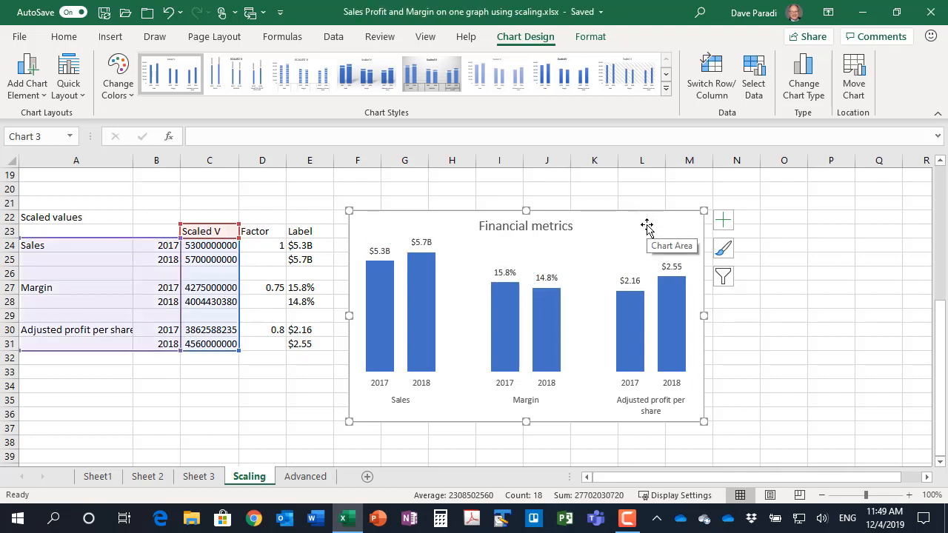
mouse_move(547, 324)
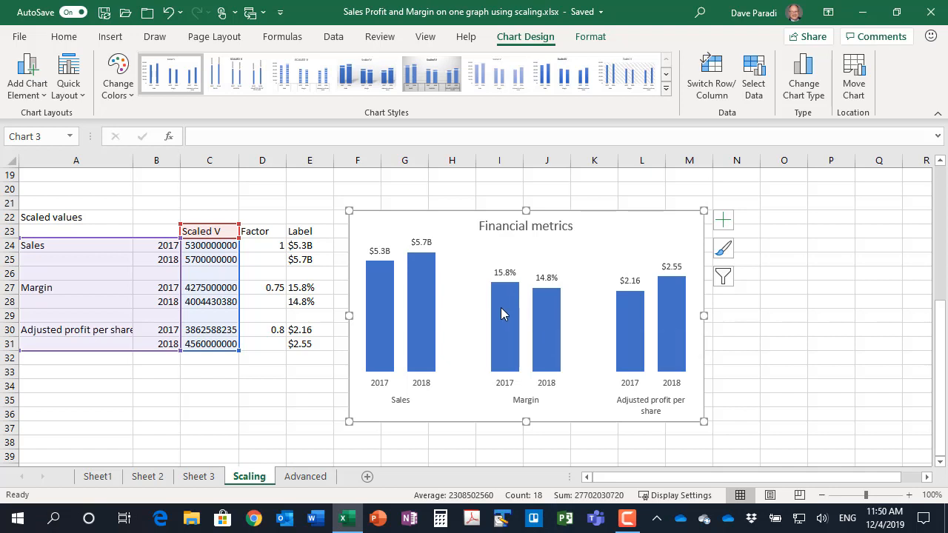
mouse_move(629, 318)
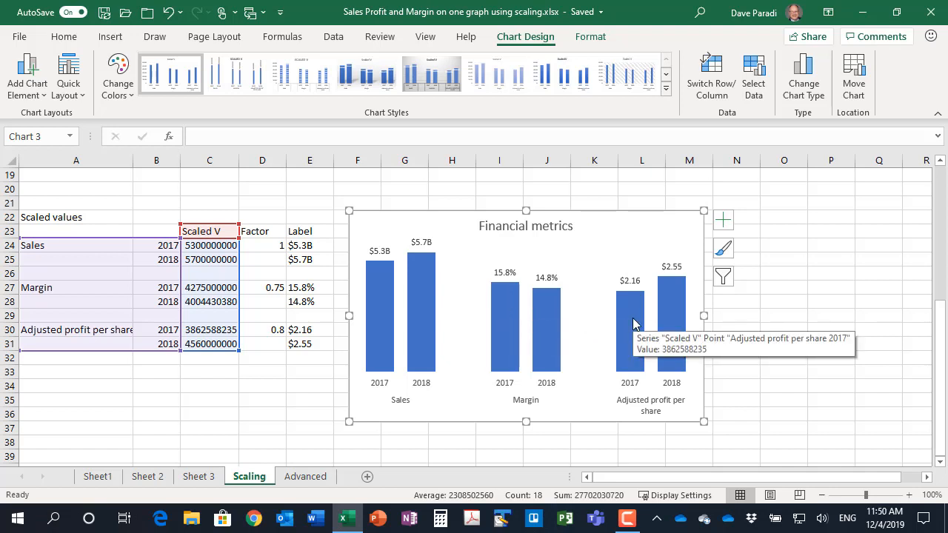
mouse_move(287, 404)
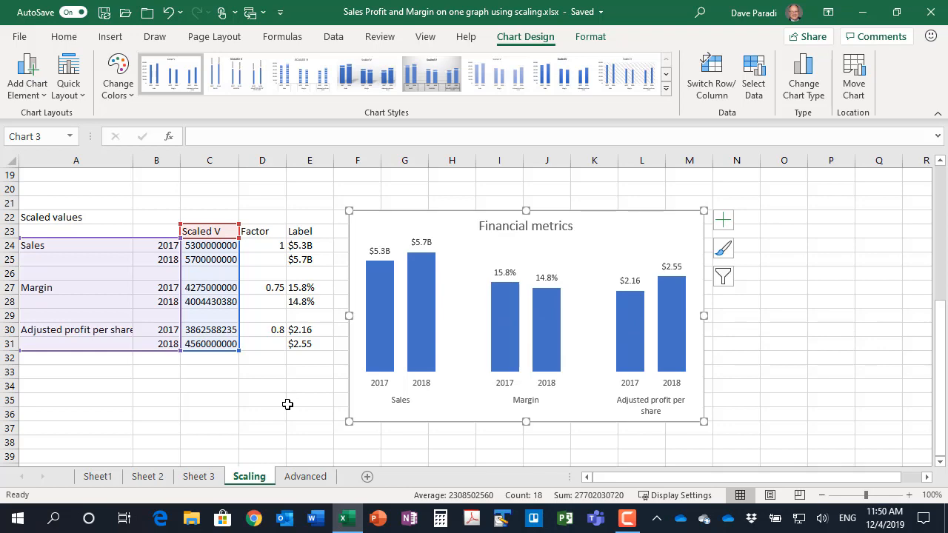
mouse_move(308, 477)
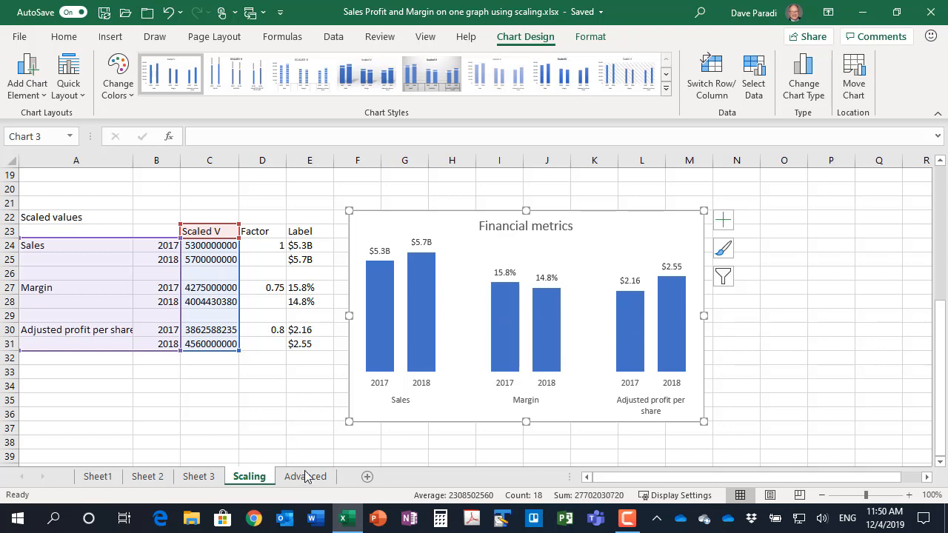
Step: Switch to the Advanced sheet with the Sales and Profit per share chart
click(305, 476)
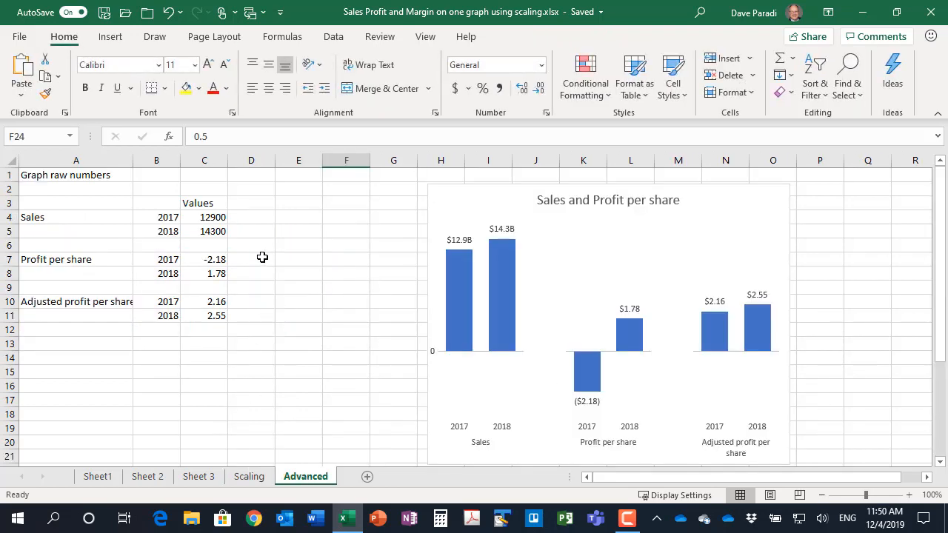
mouse_move(208, 336)
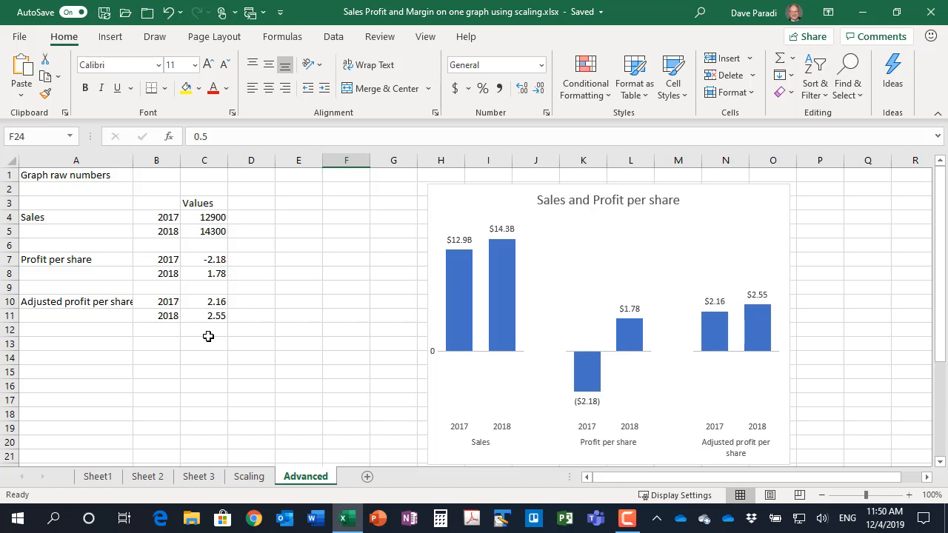
mouse_move(97, 256)
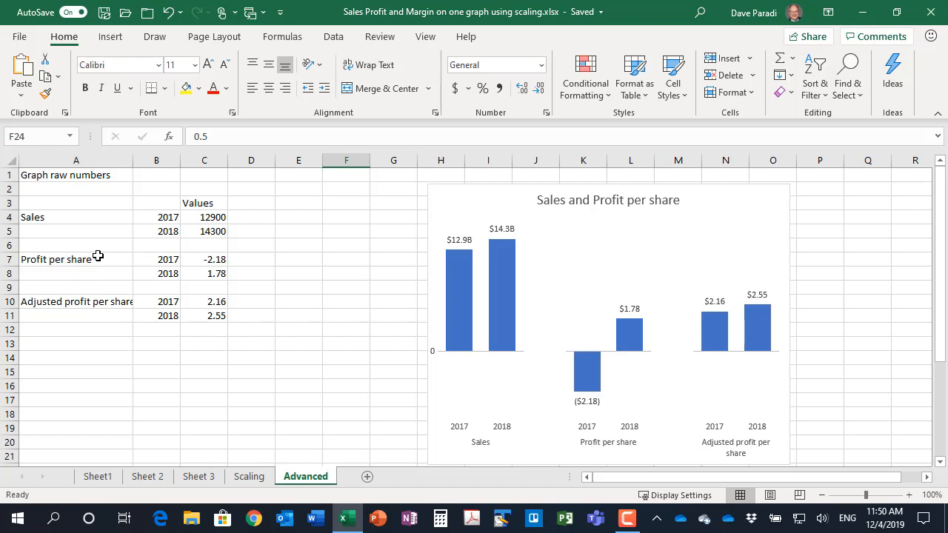
mouse_move(66, 311)
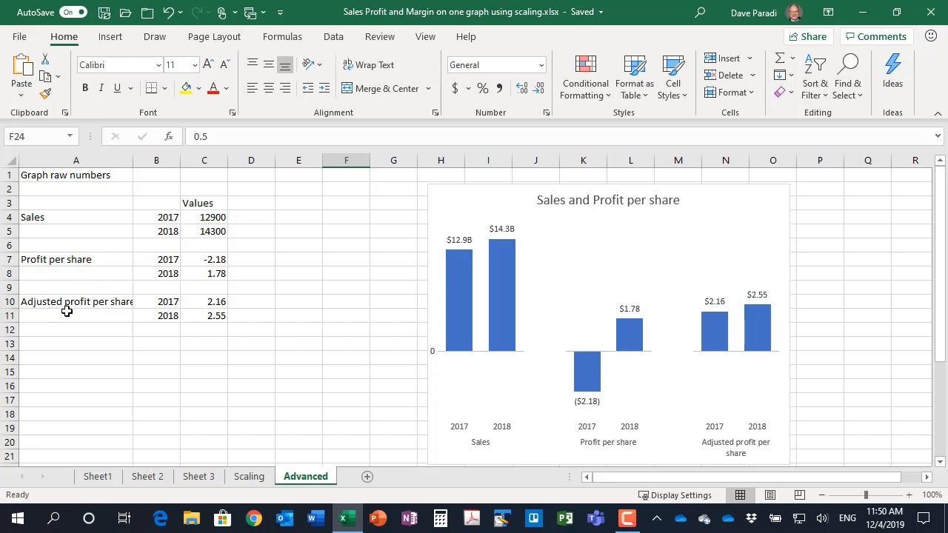
mouse_move(237, 340)
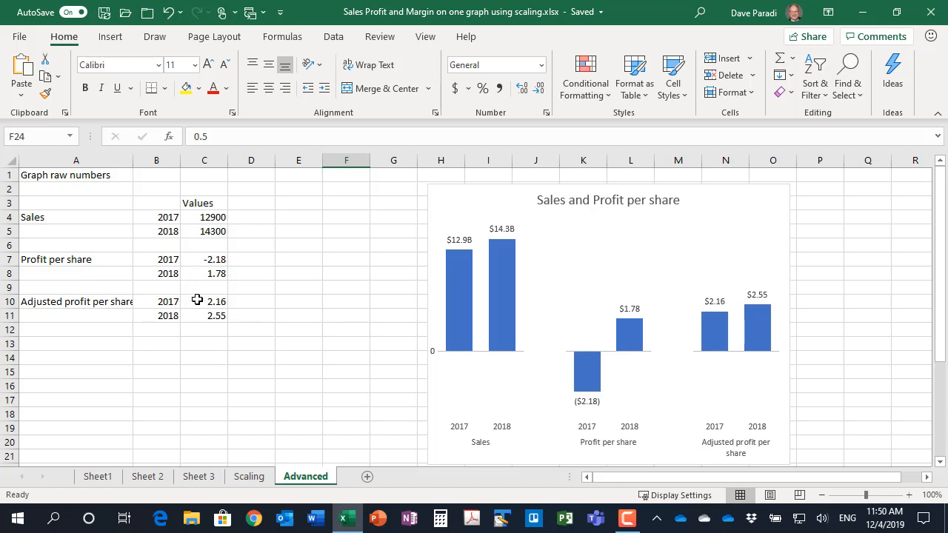
mouse_move(197, 315)
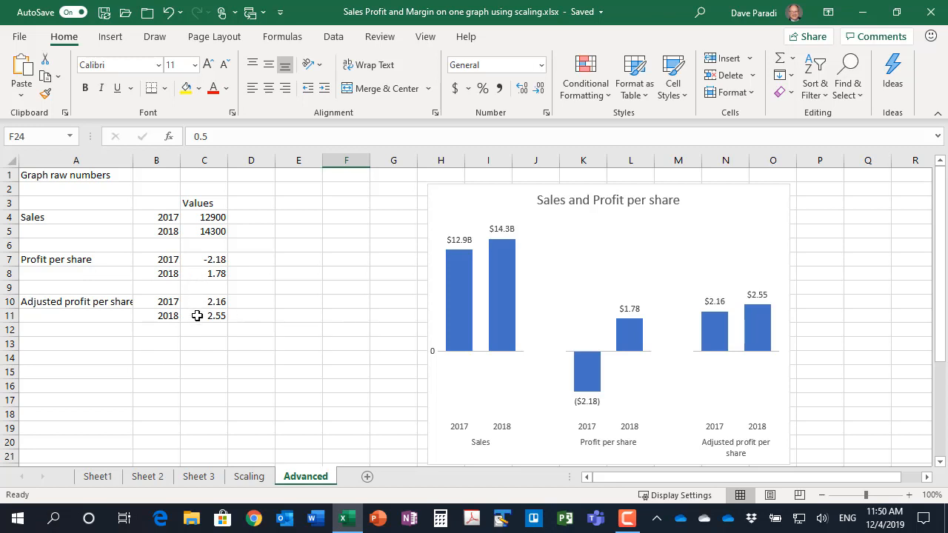
mouse_move(198, 319)
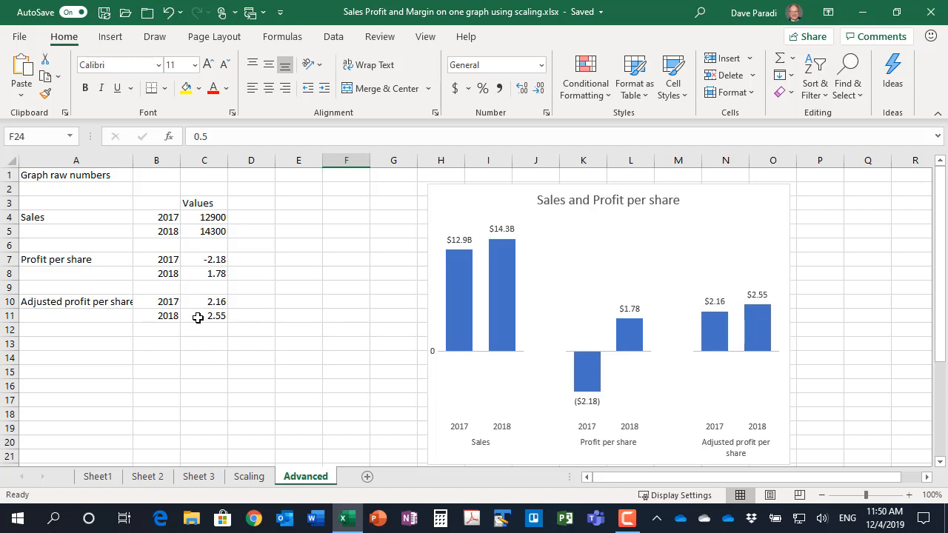
mouse_move(195, 321)
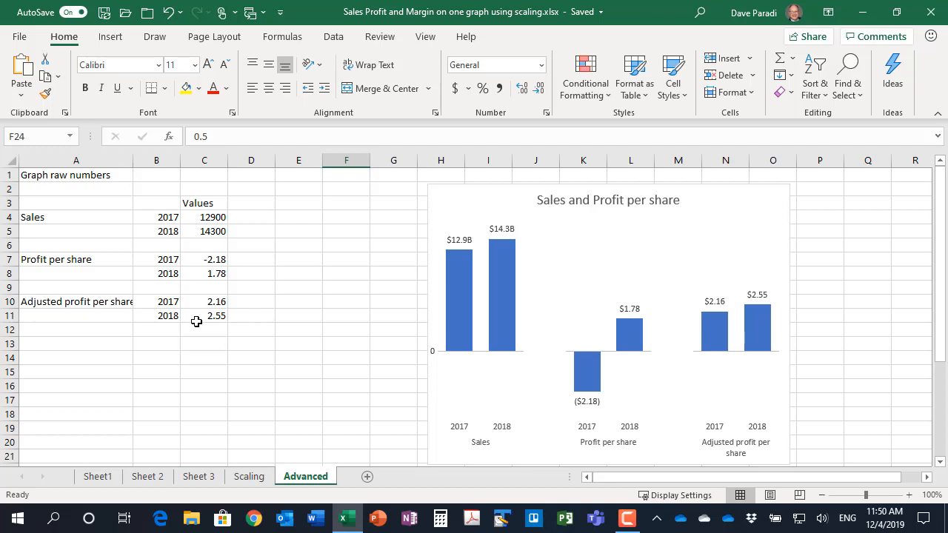
scroll(down, 3)
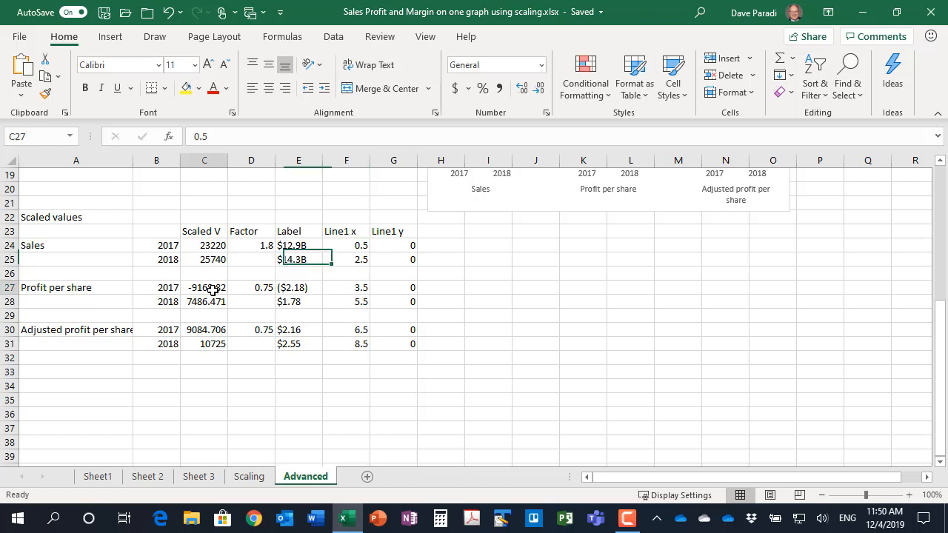
click(204, 287)
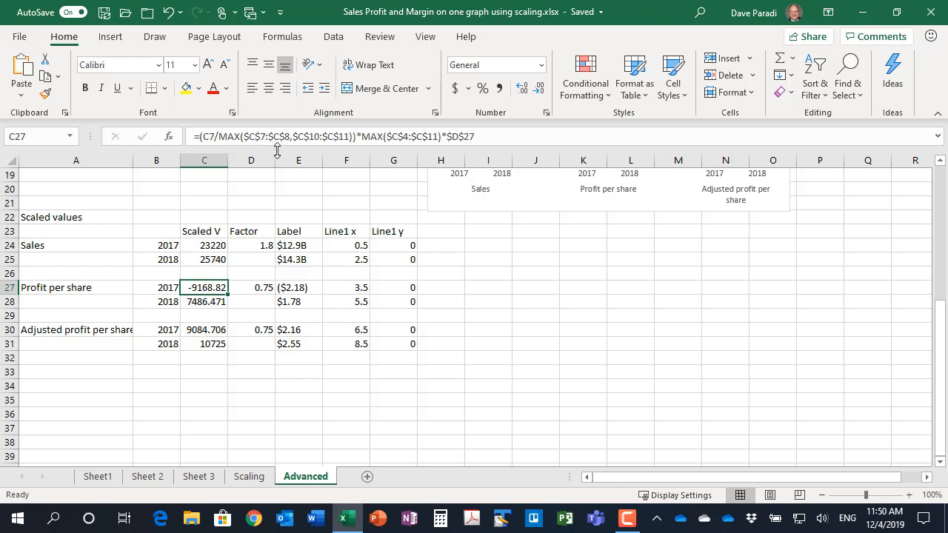
mouse_move(287, 137)
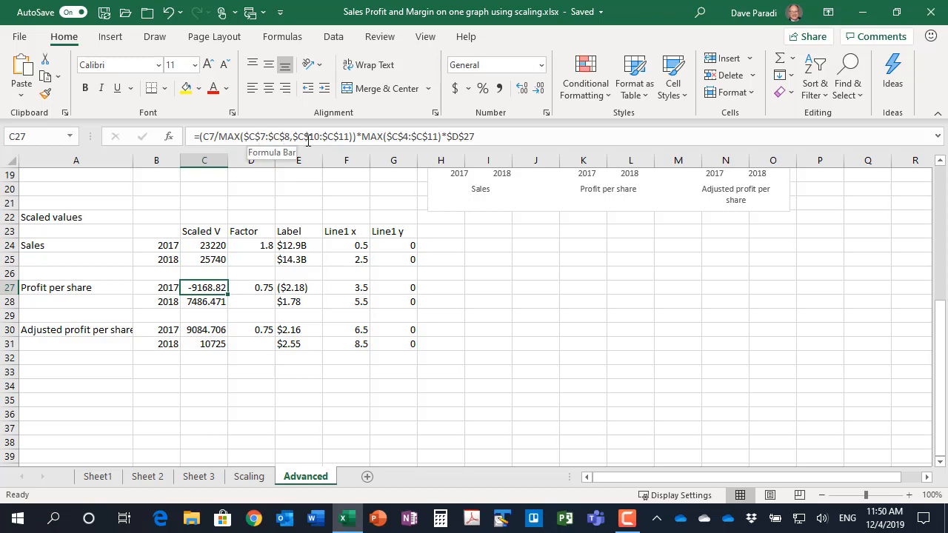
mouse_move(321, 205)
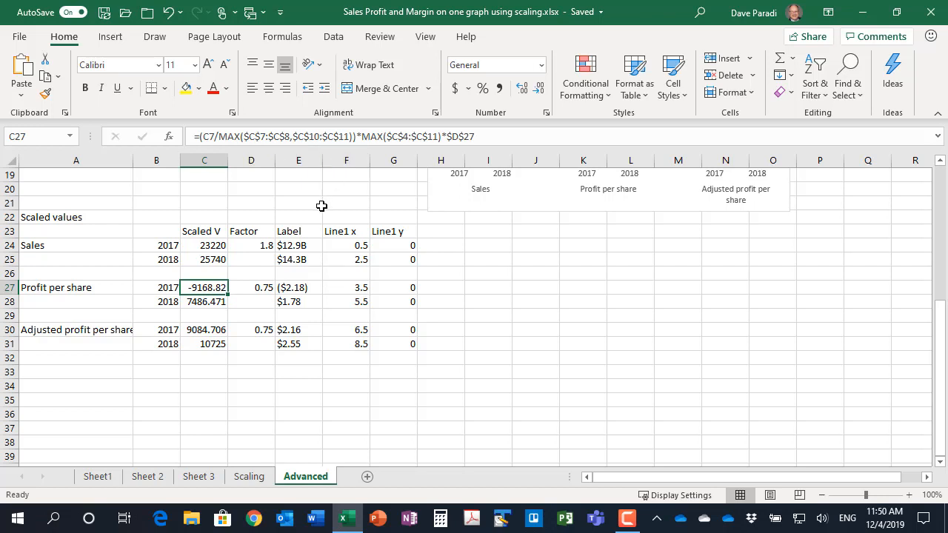
mouse_move(295, 222)
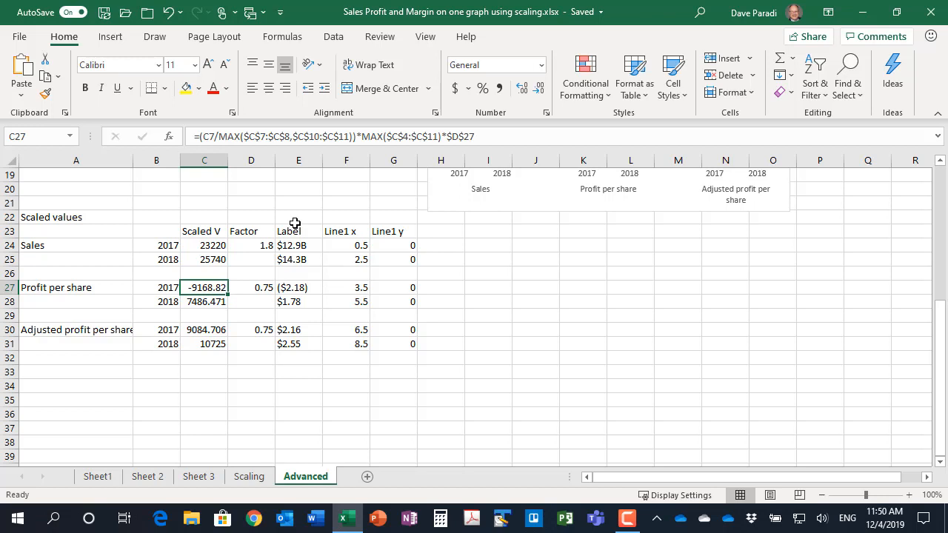
mouse_move(295, 243)
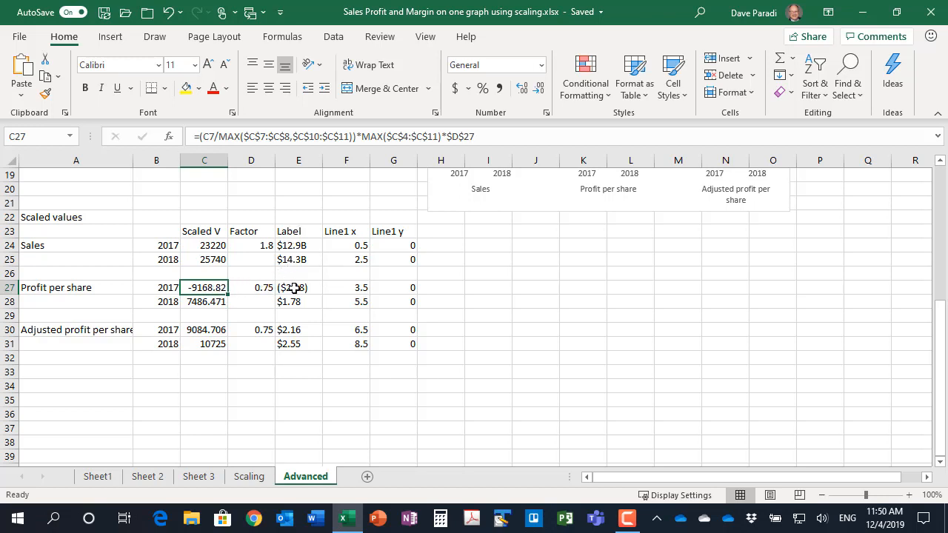
click(298, 288)
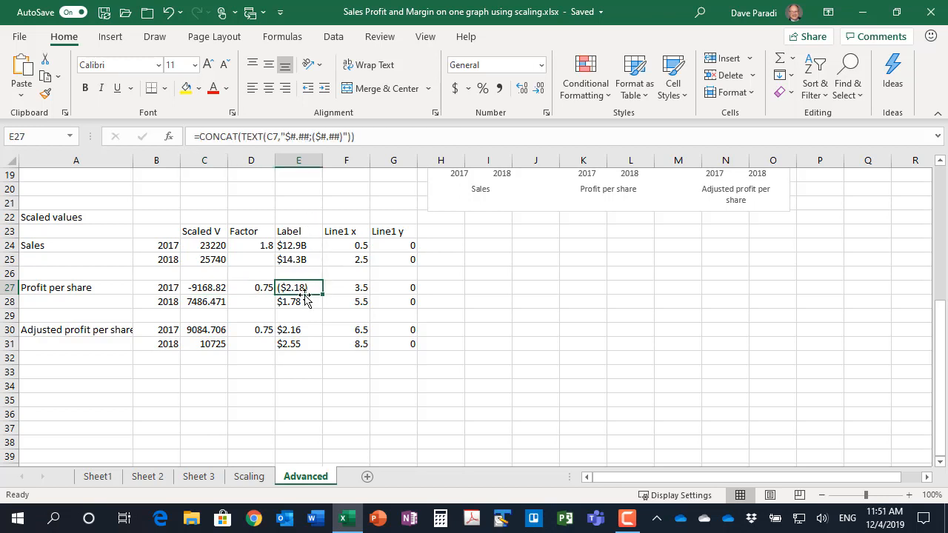
mouse_move(311, 136)
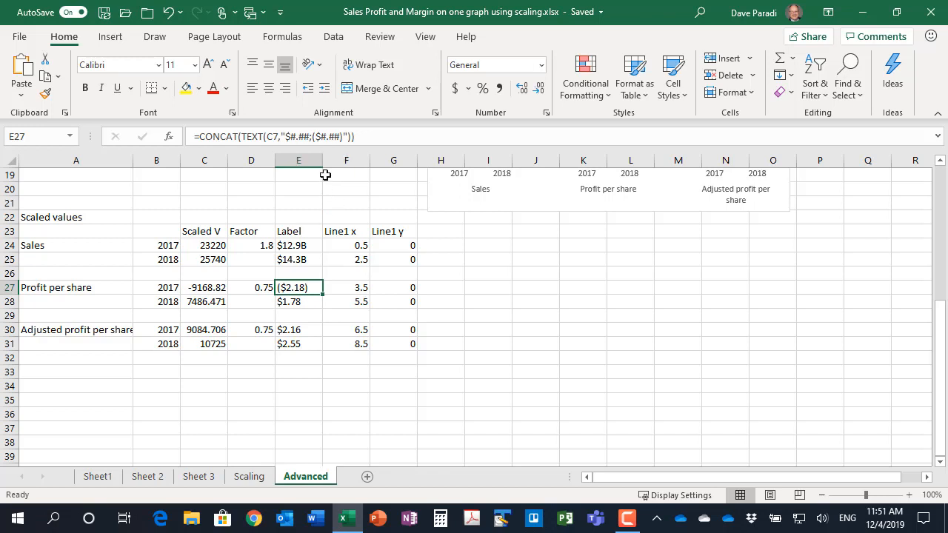
mouse_move(325, 136)
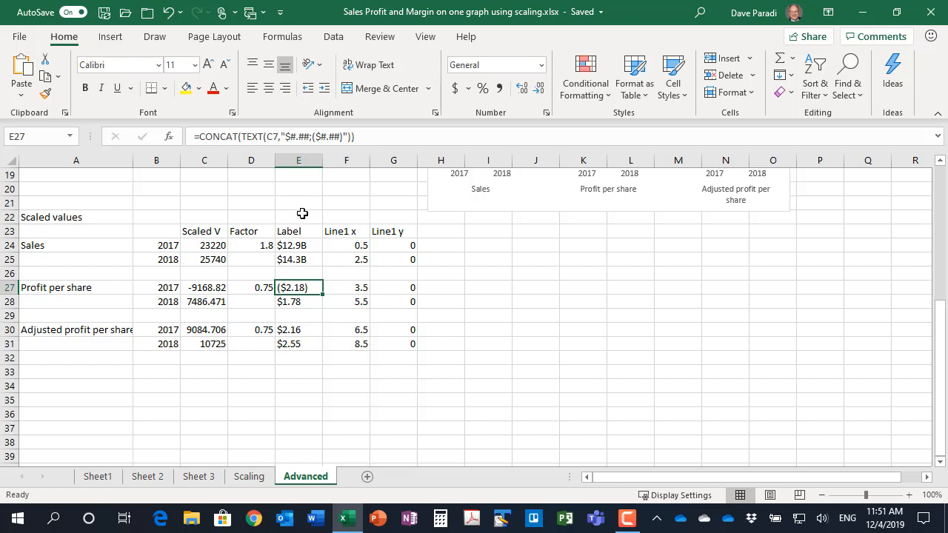
mouse_move(290, 214)
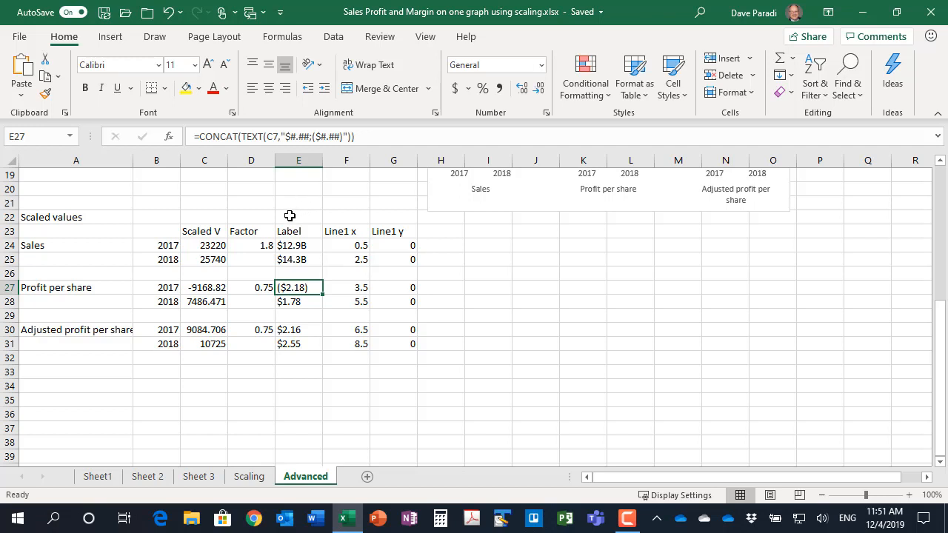
mouse_move(289, 213)
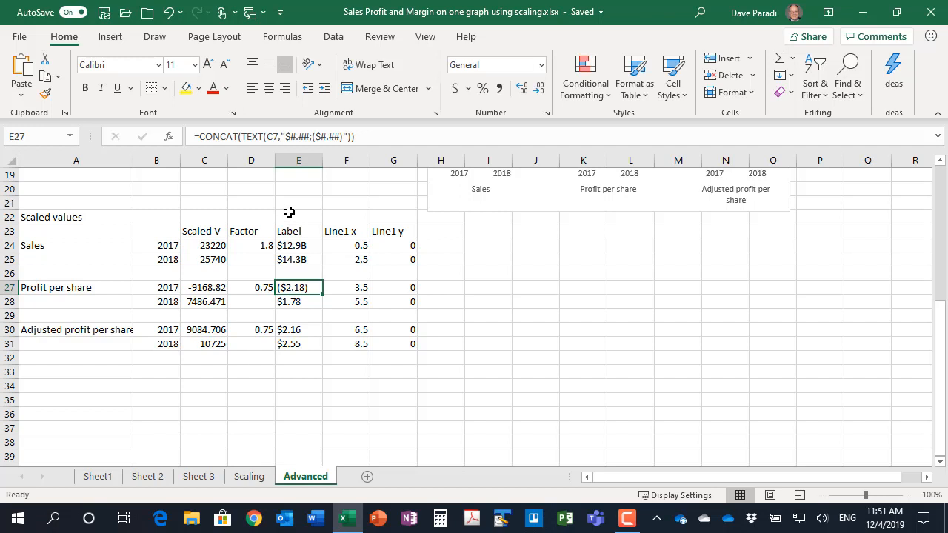
mouse_move(601, 286)
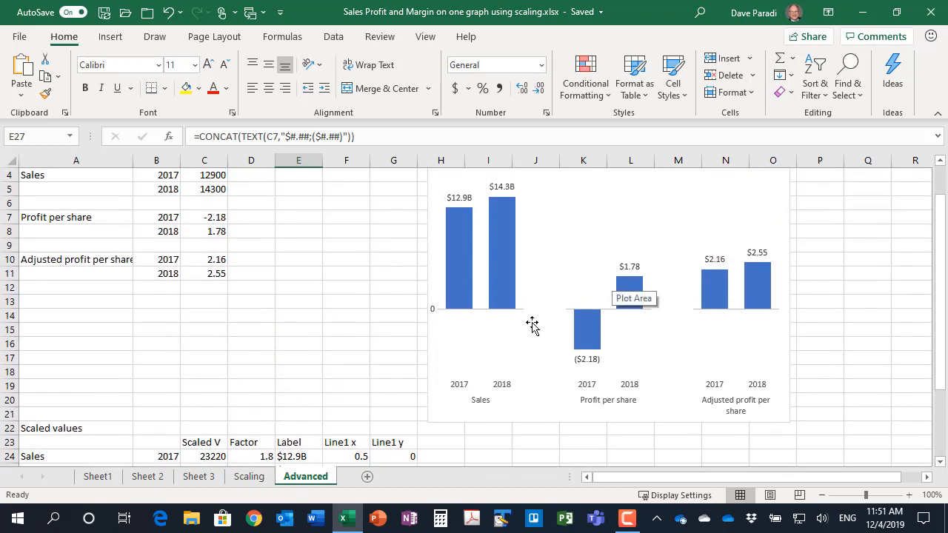
mouse_move(581, 313)
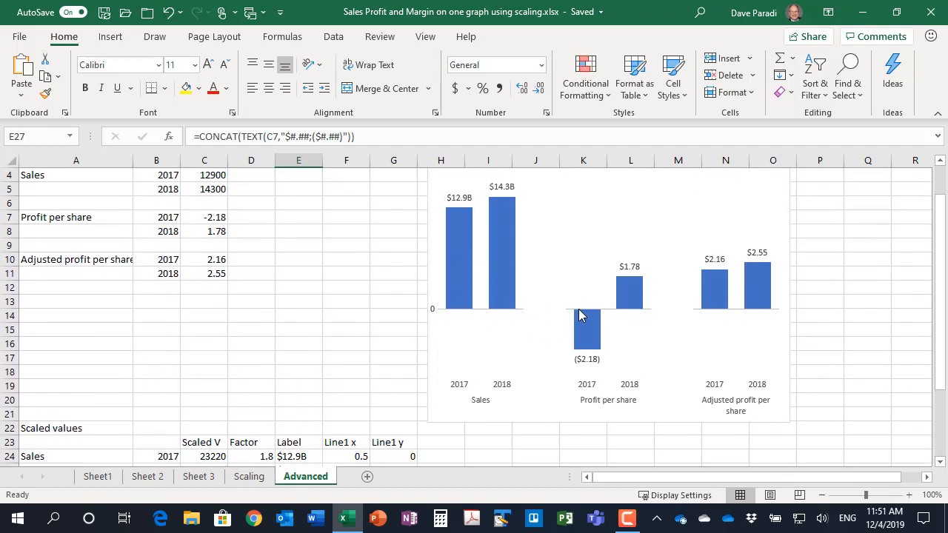
mouse_move(634, 317)
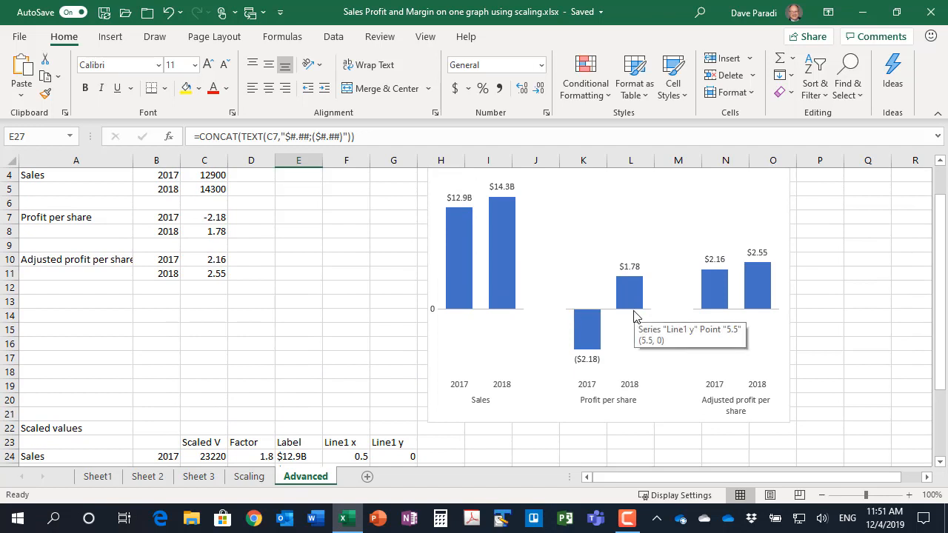
mouse_move(532, 319)
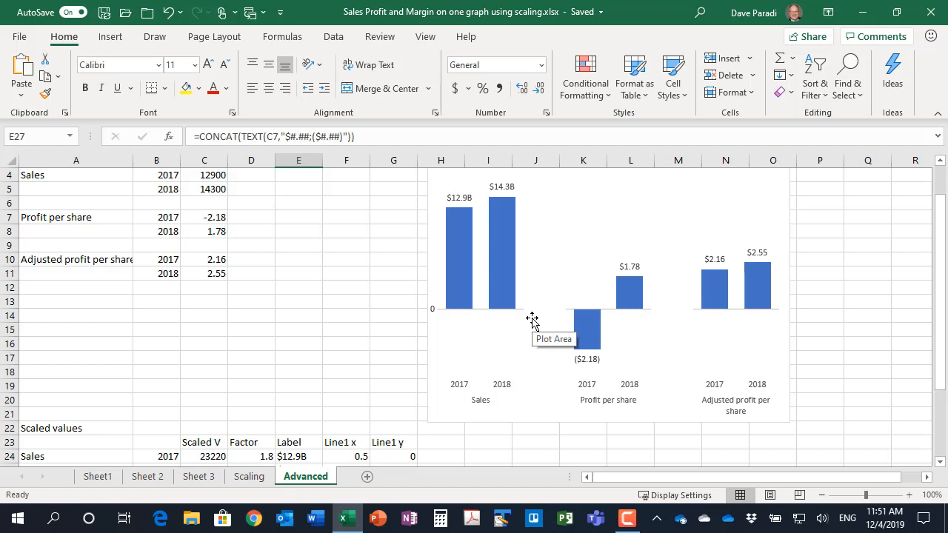
mouse_move(640, 407)
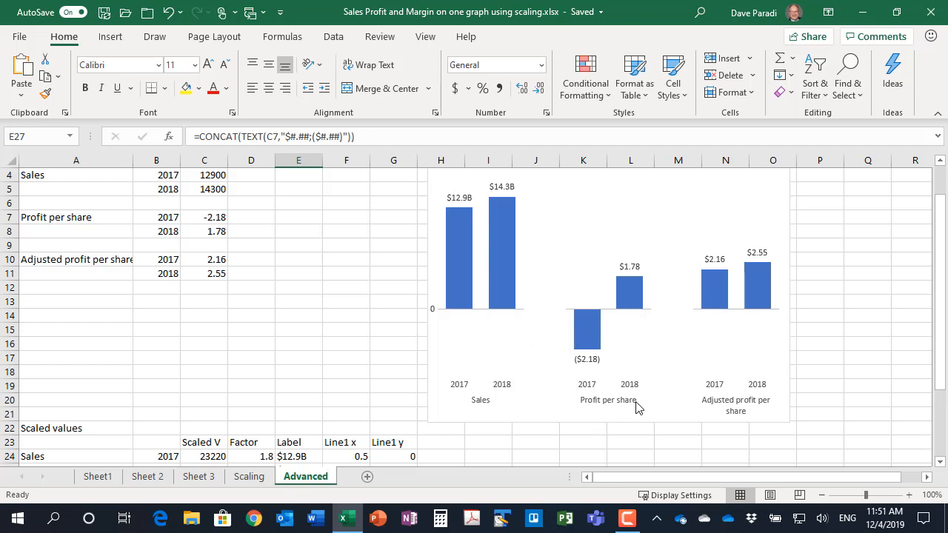
mouse_move(534, 361)
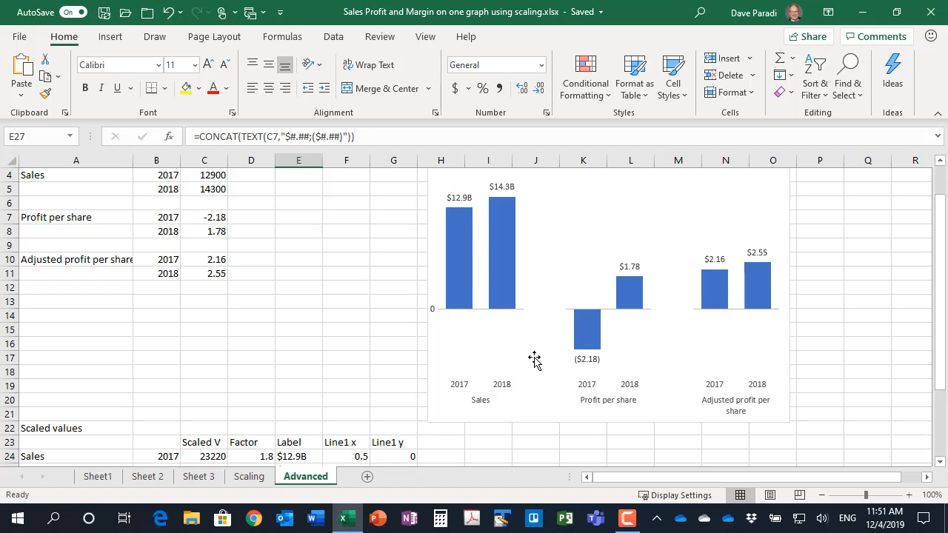
mouse_move(538, 349)
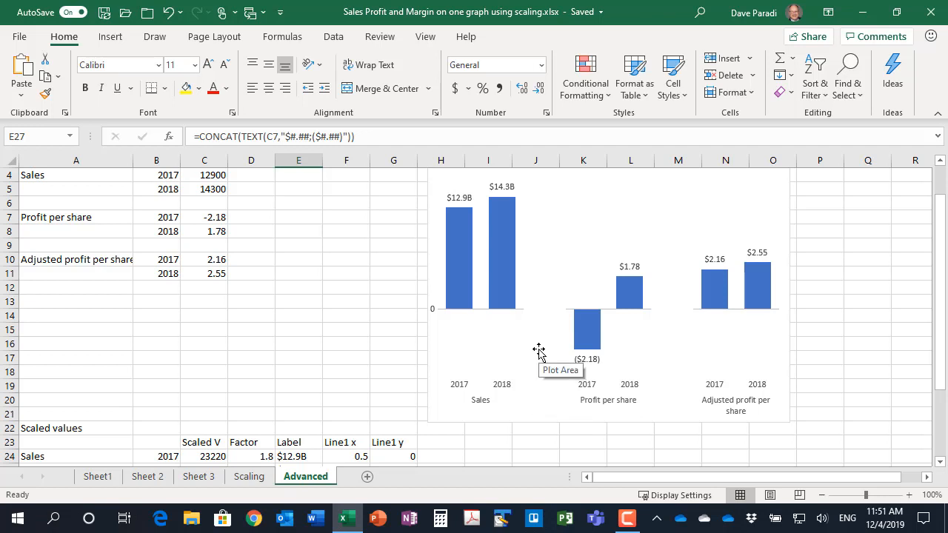
scroll(down, 3)
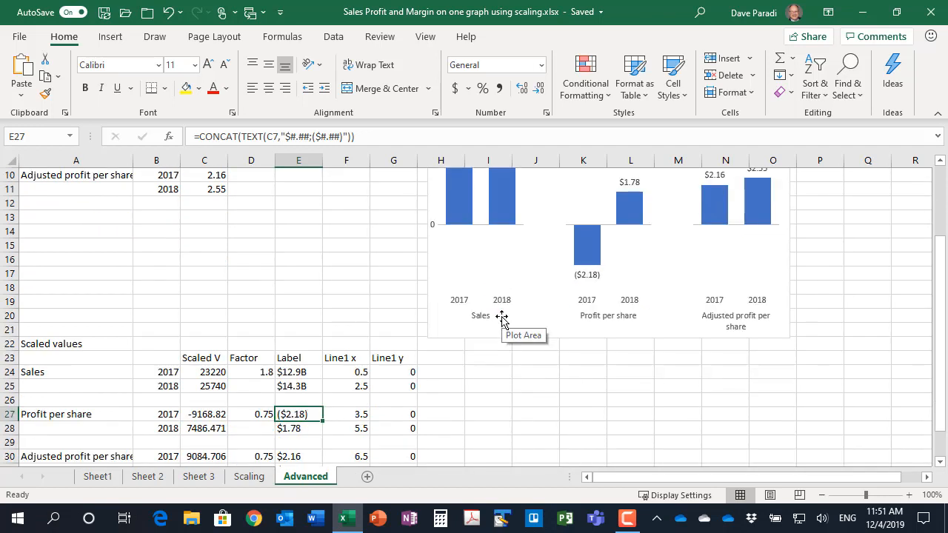
scroll(down, 3)
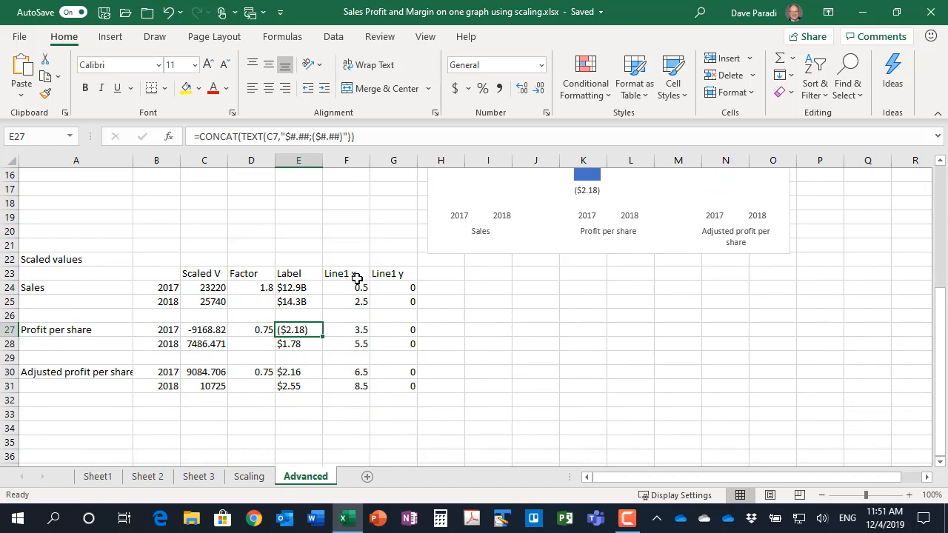
mouse_move(370, 278)
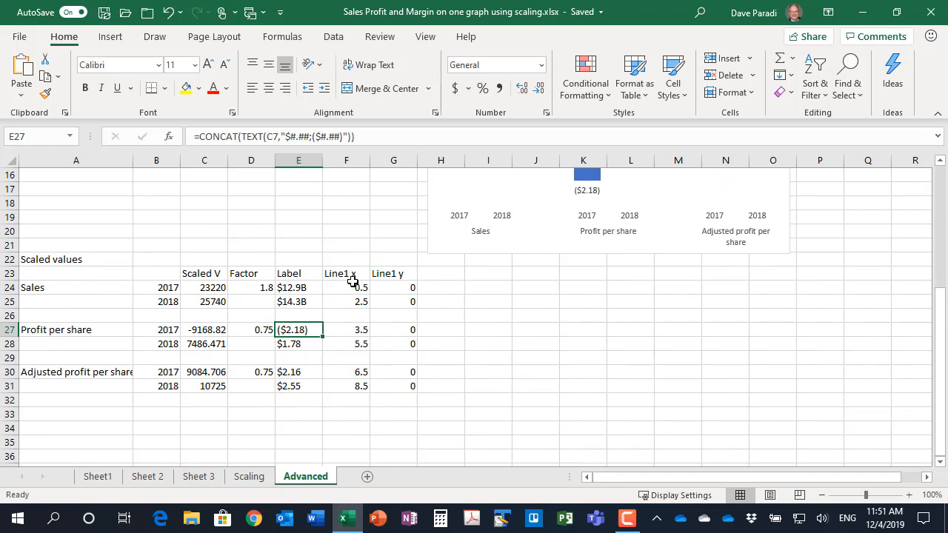
mouse_move(373, 290)
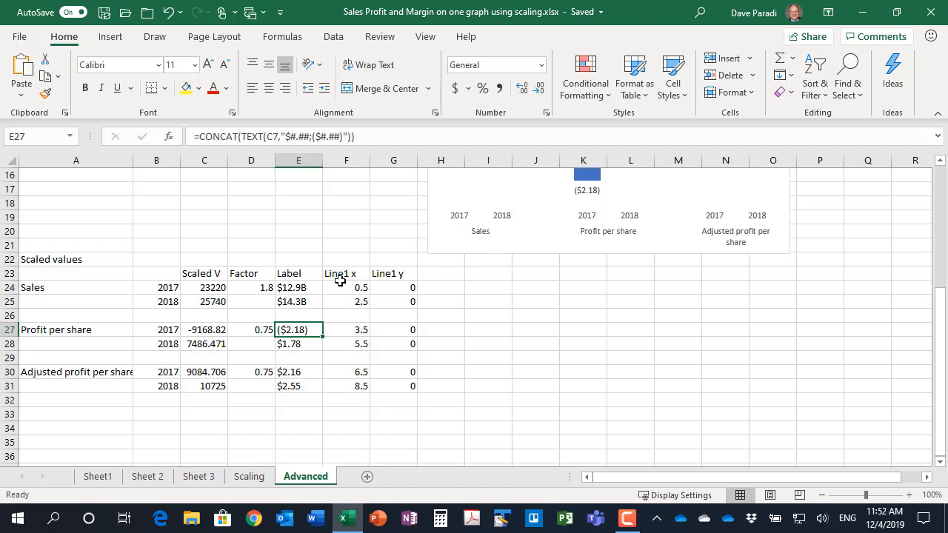
mouse_move(340, 311)
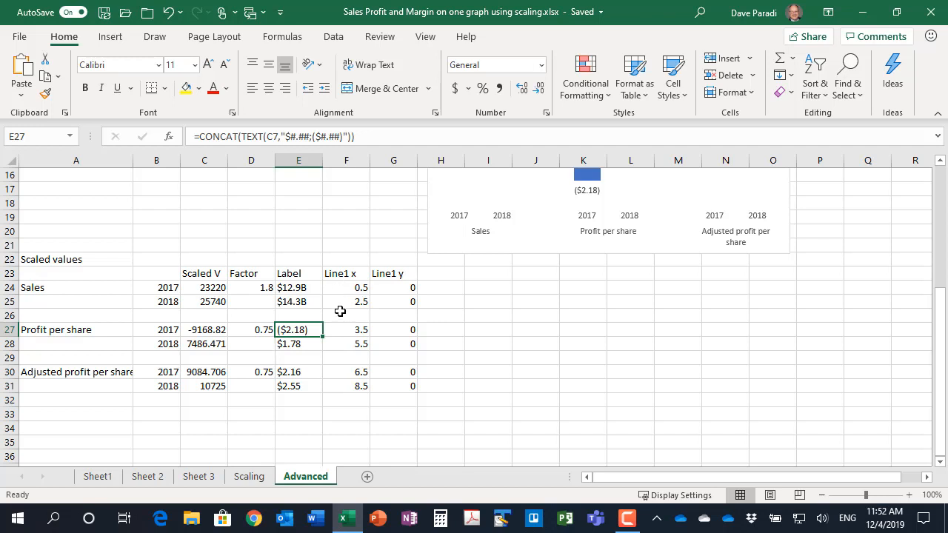
mouse_move(373, 290)
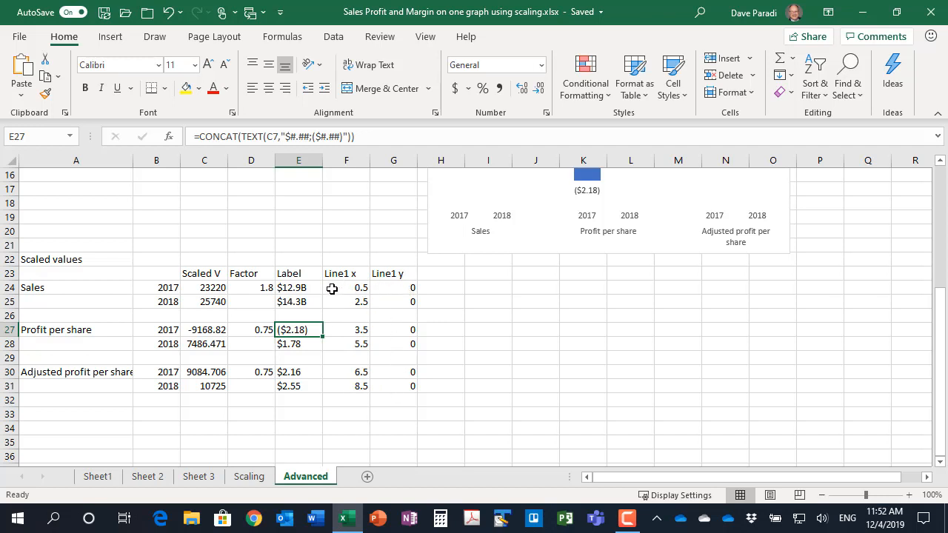
mouse_move(363, 334)
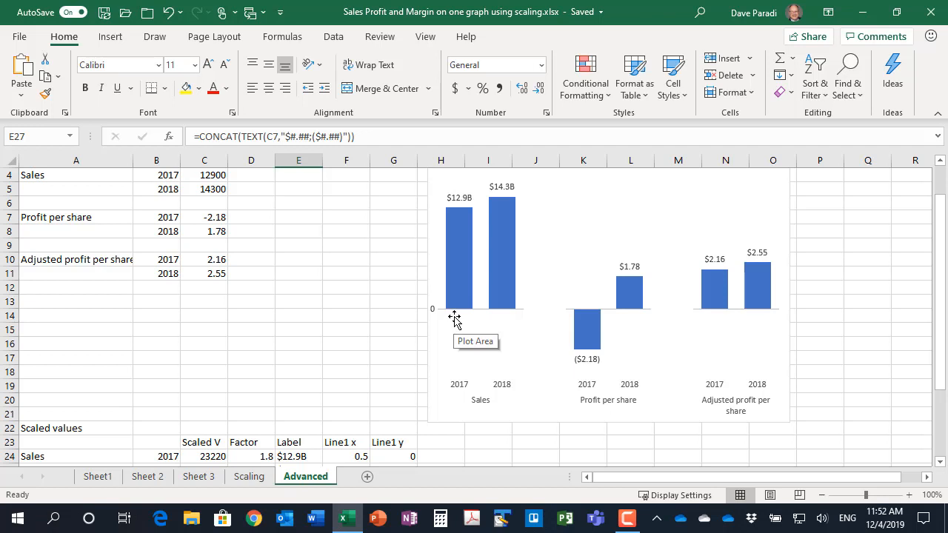
mouse_move(456, 313)
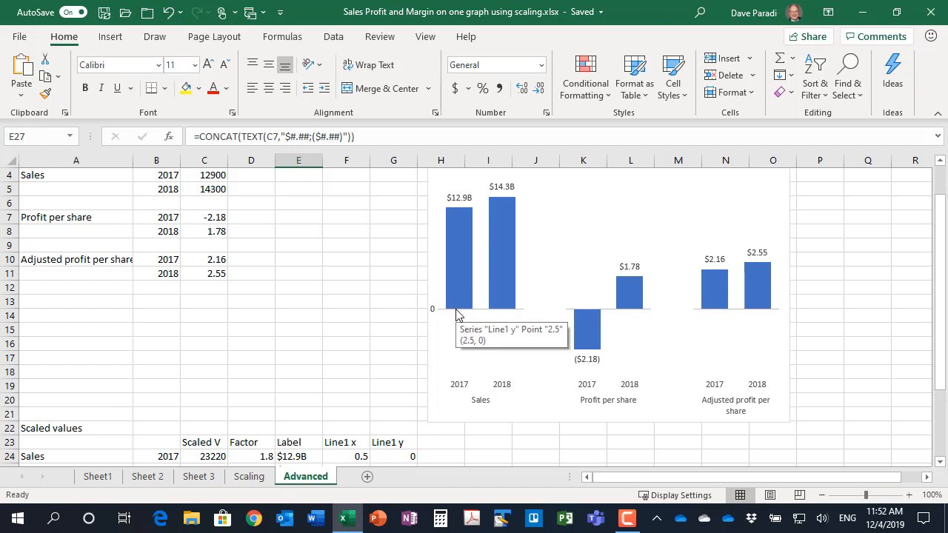
mouse_move(492, 311)
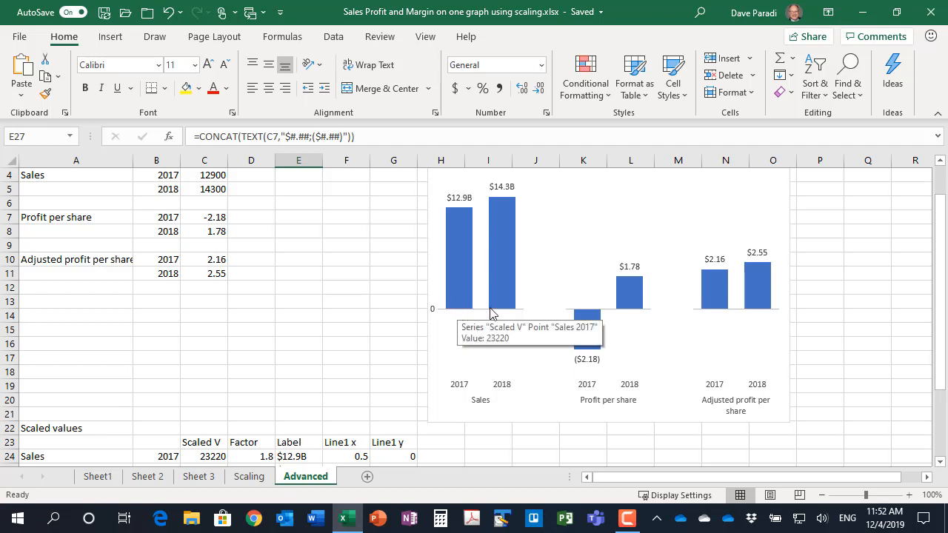
mouse_move(585, 317)
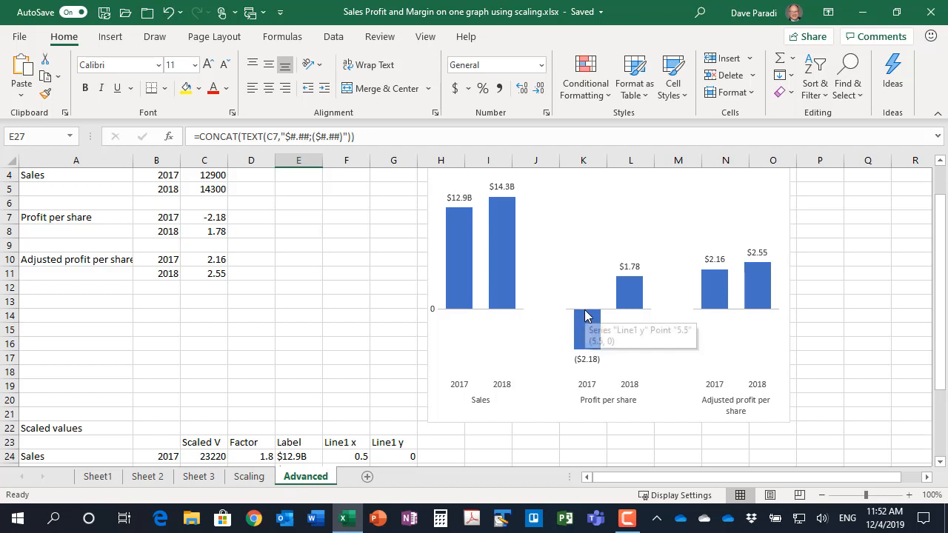
mouse_move(515, 343)
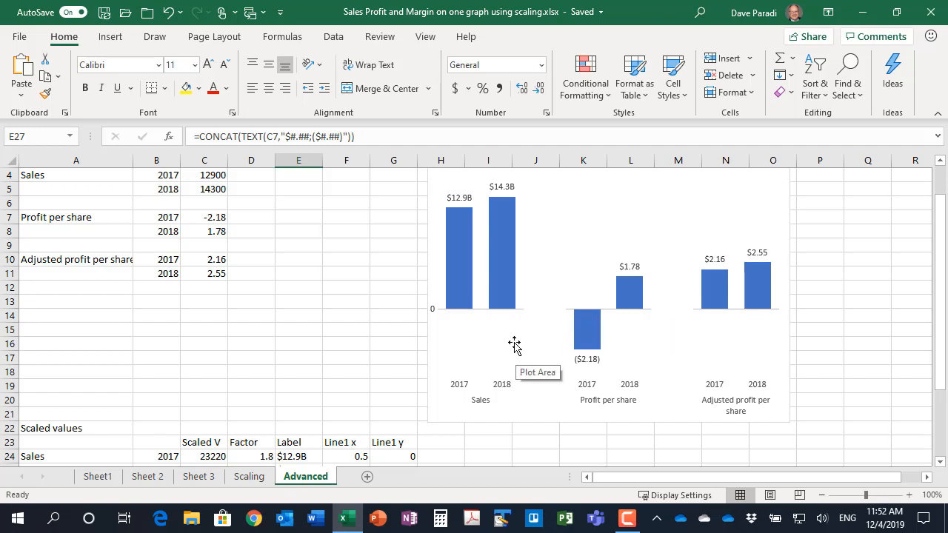
scroll(down, 3)
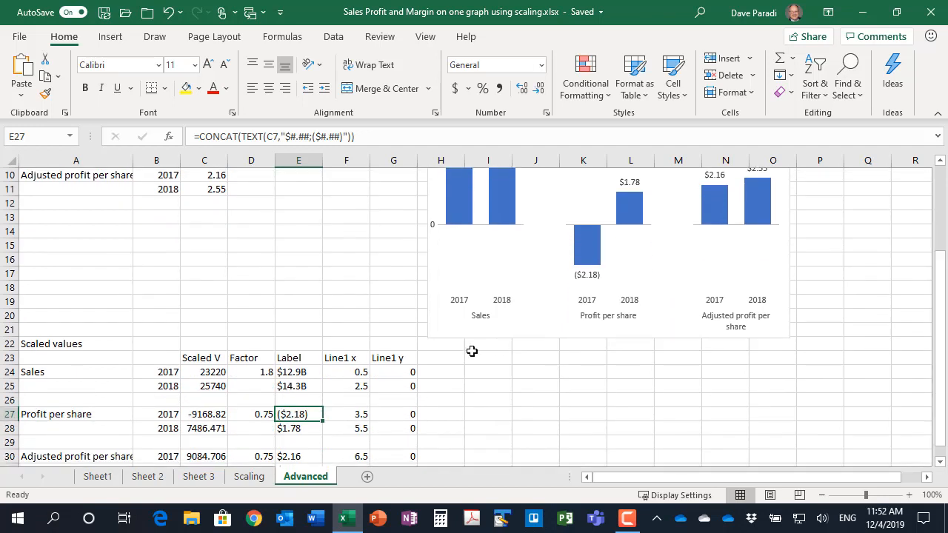
mouse_move(435, 228)
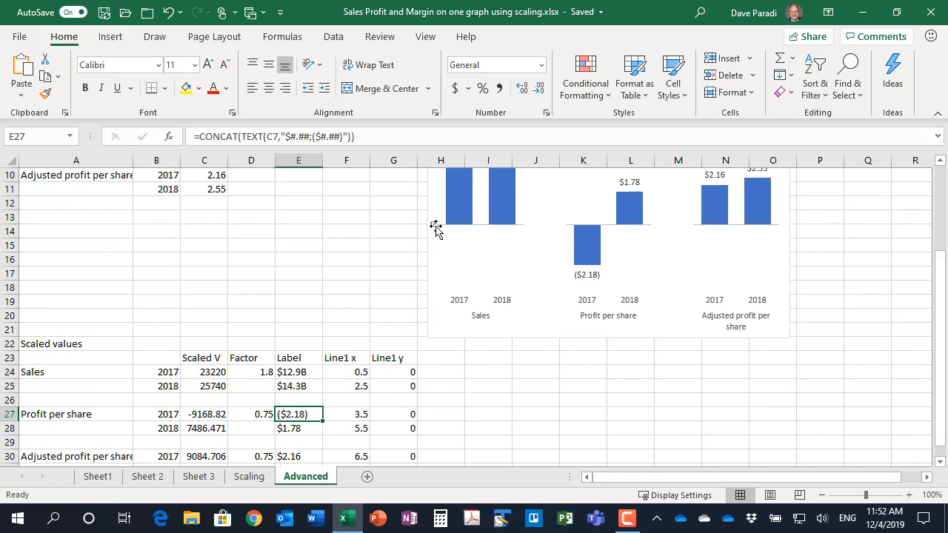
mouse_move(398, 308)
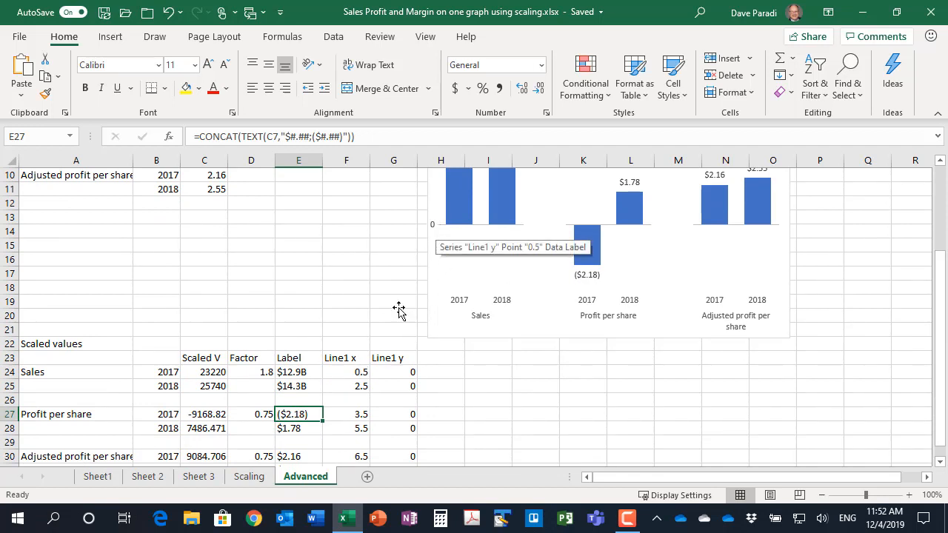
mouse_move(518, 230)
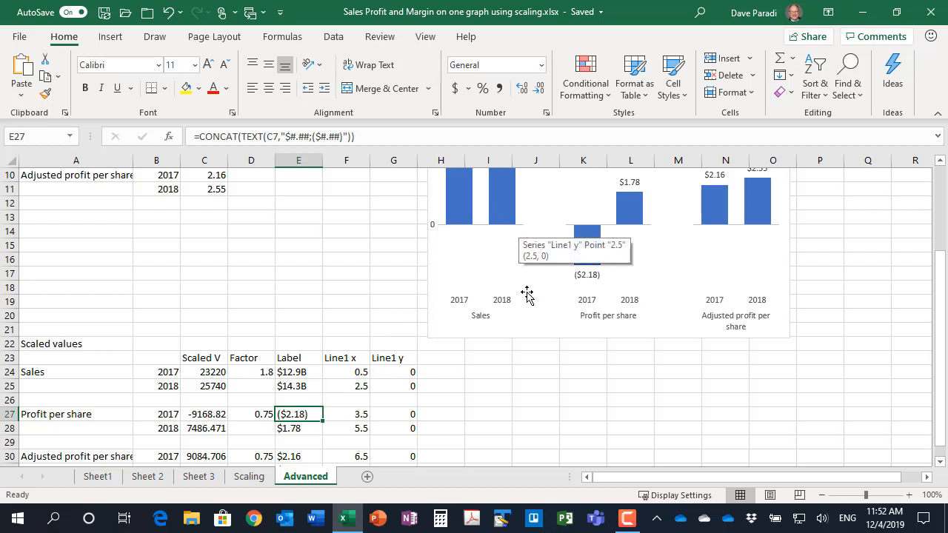
mouse_move(536, 325)
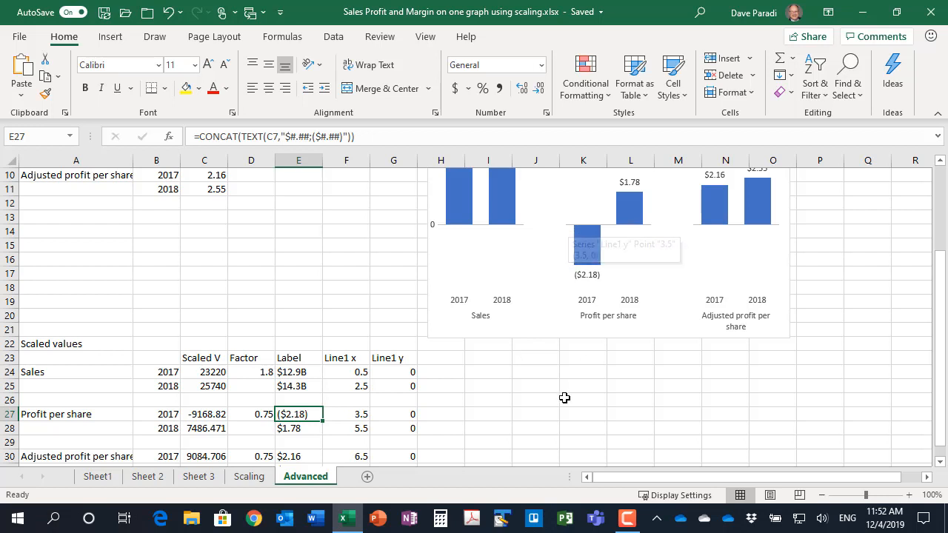
mouse_move(398, 414)
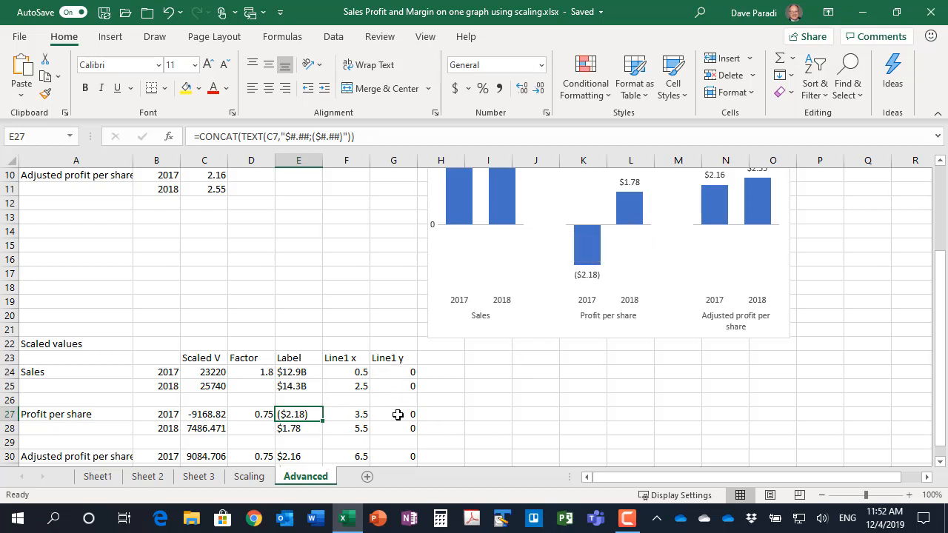
mouse_move(438, 392)
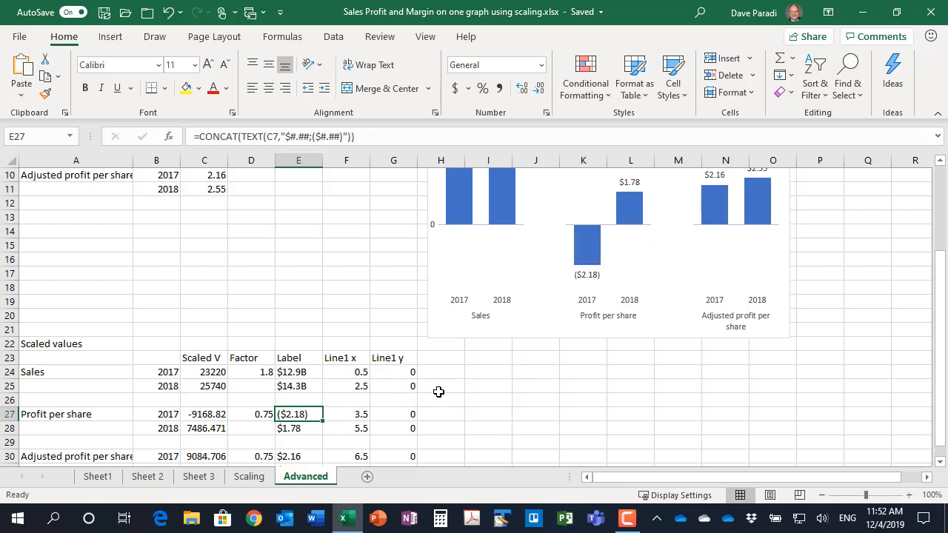
mouse_move(444, 234)
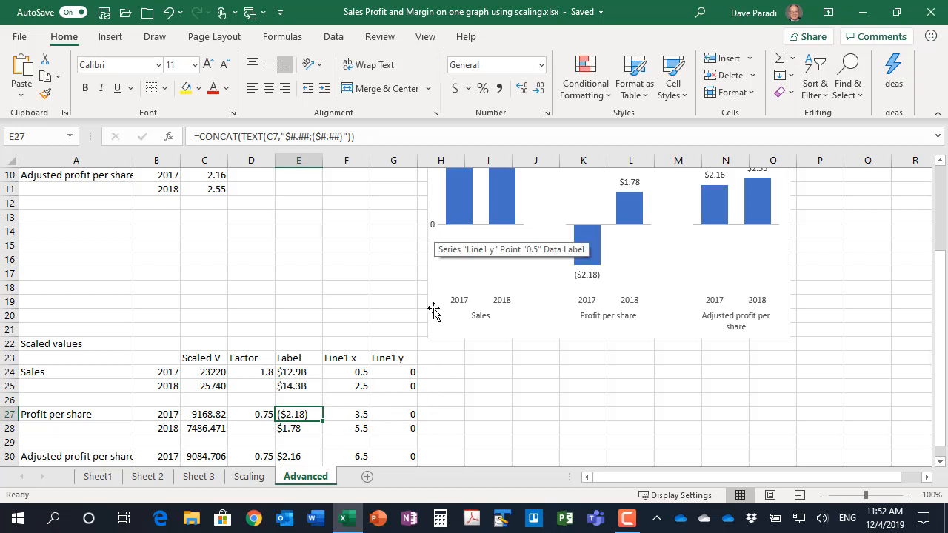
mouse_move(450, 398)
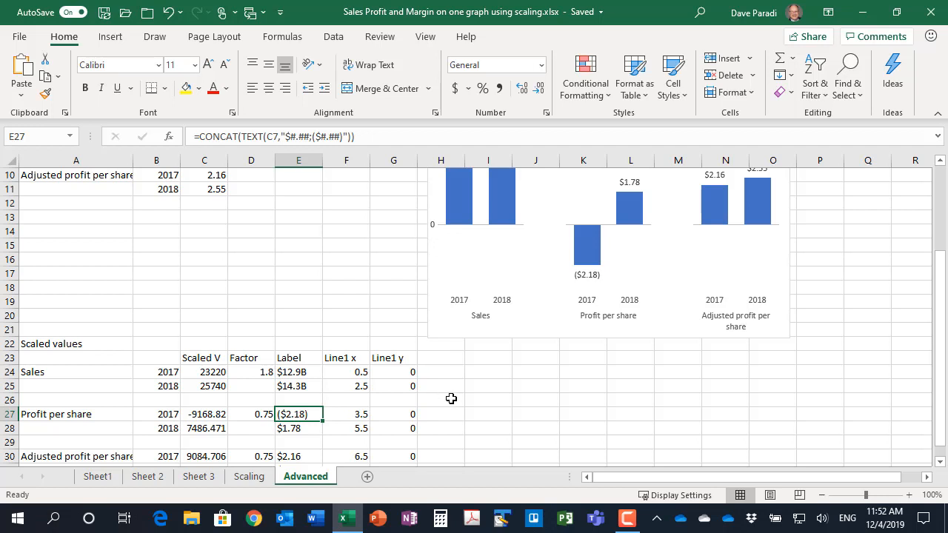
mouse_move(456, 395)
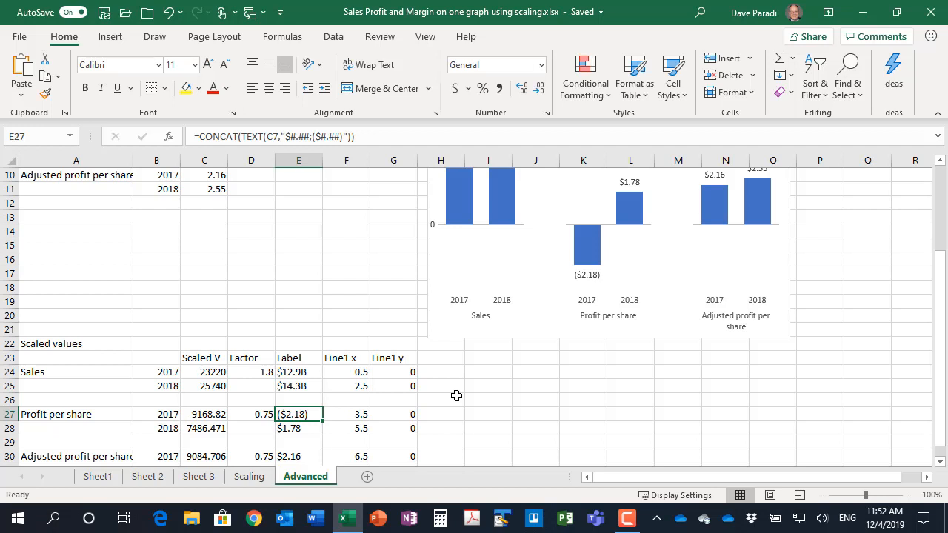
scroll(down, 3)
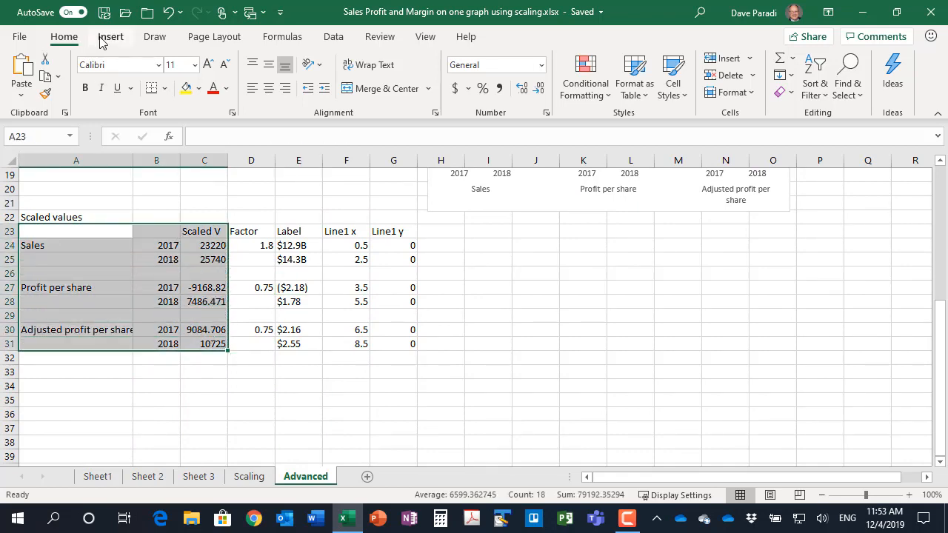
Step: Insert a 2-D clustered column chart of the selected scaled values
click(397, 58)
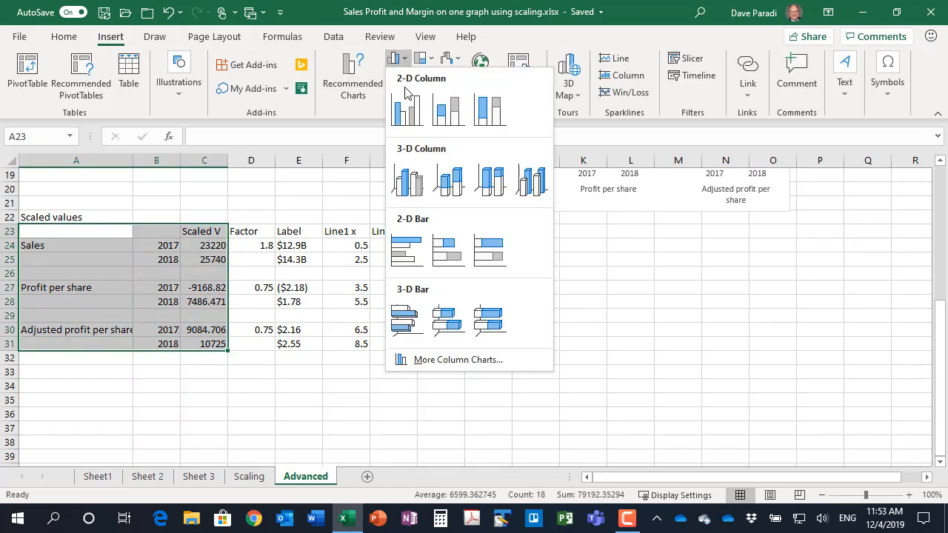
click(405, 110)
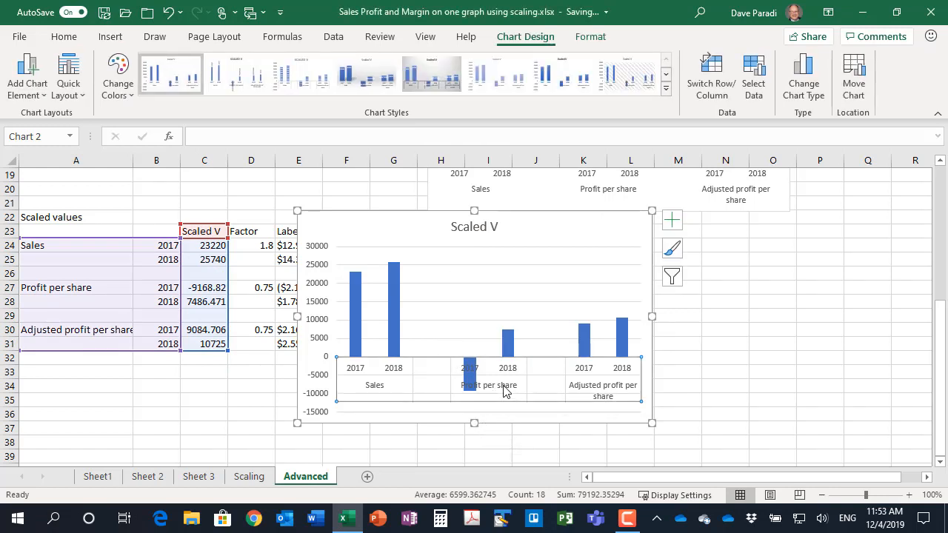
mouse_move(672, 219)
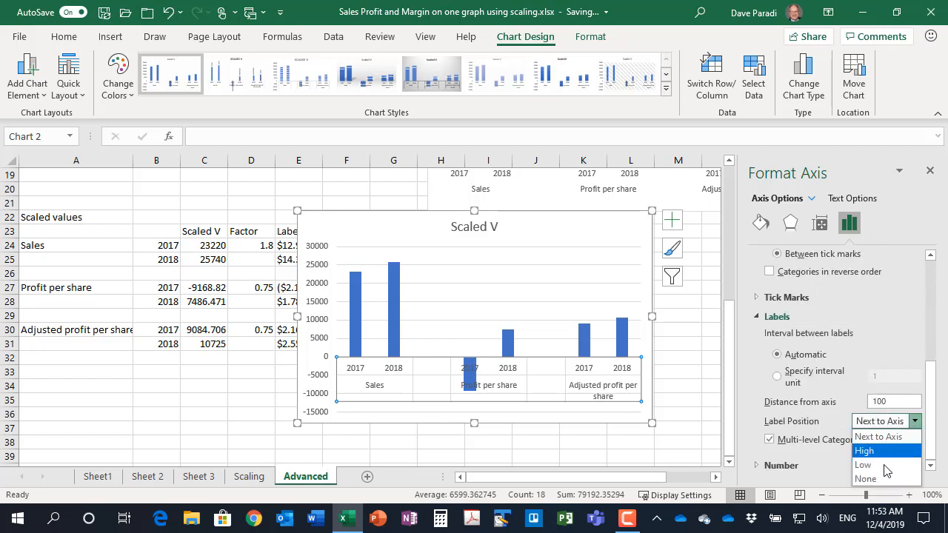
Step: Set category label position to Low with no axis line, and hide both chart axes
click(862, 465)
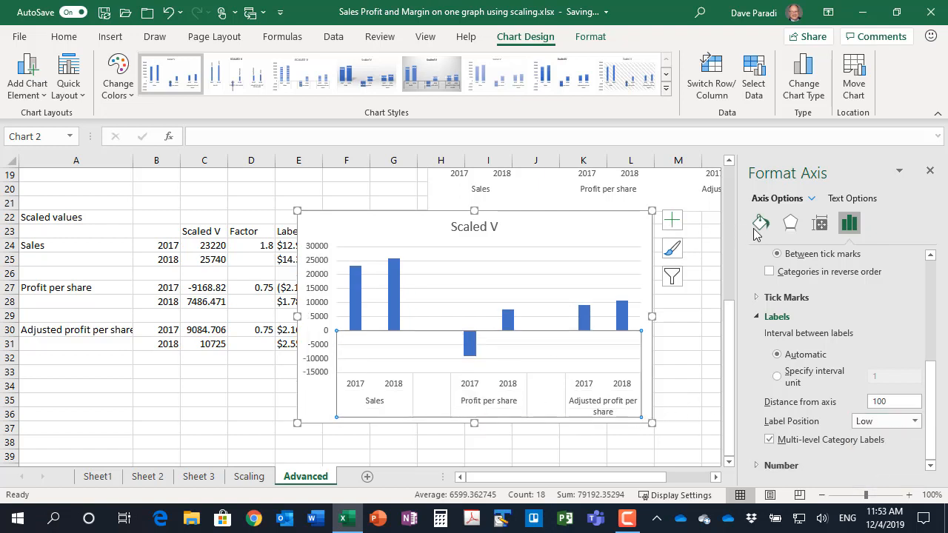
click(761, 222)
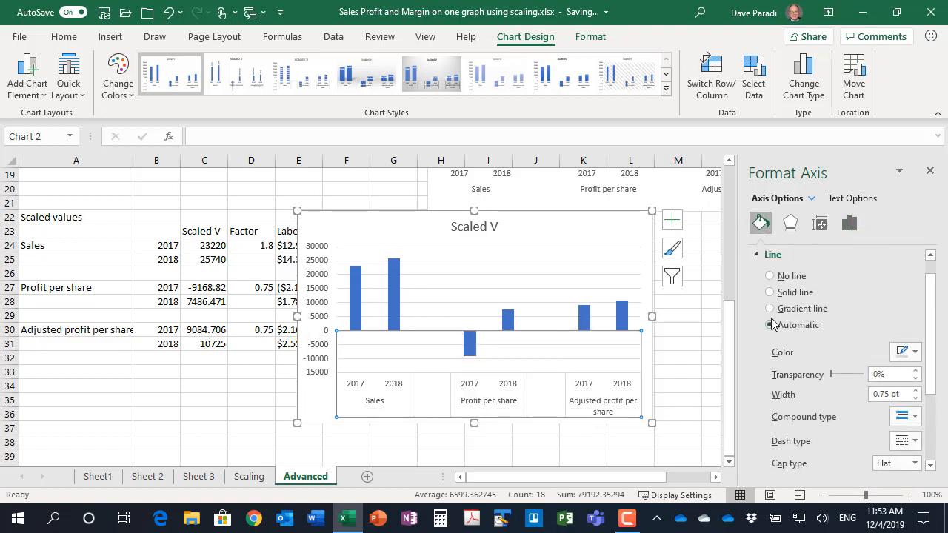
click(770, 296)
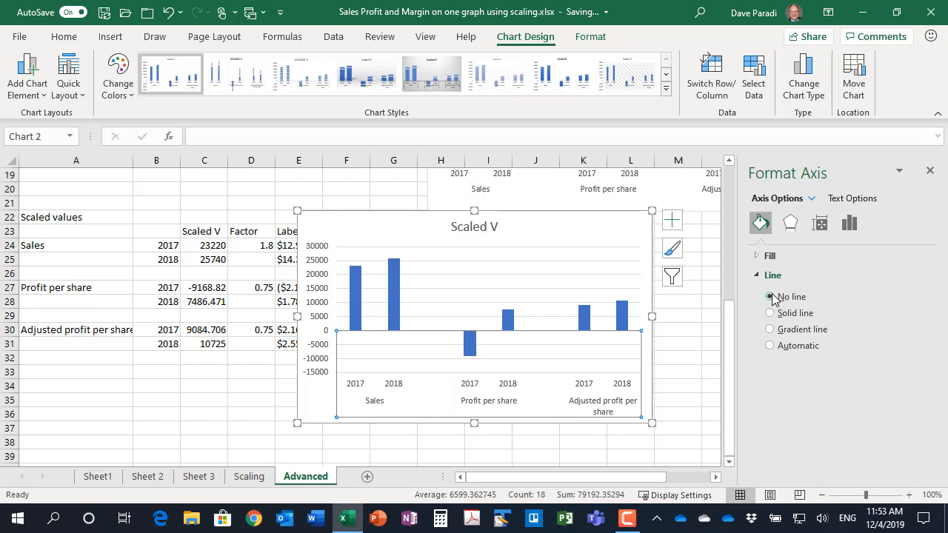
click(672, 219)
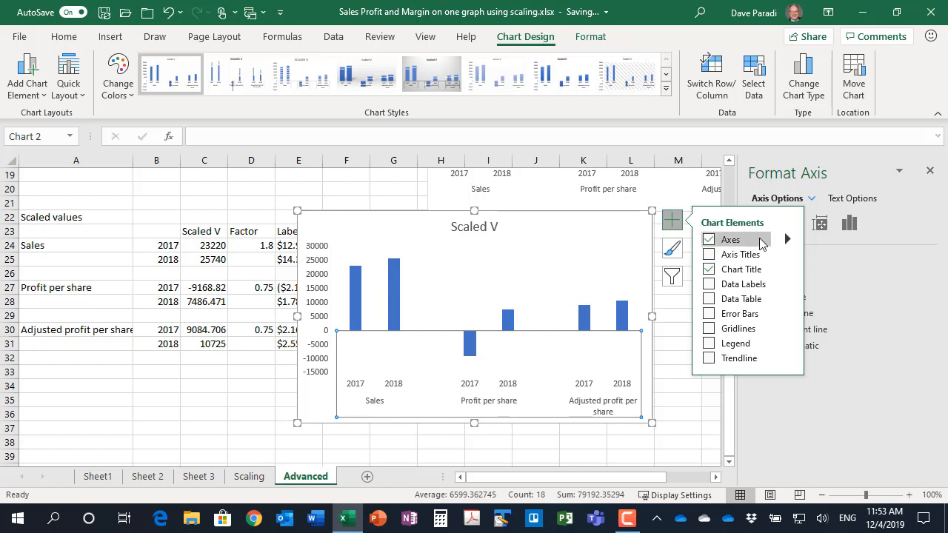
click(788, 240)
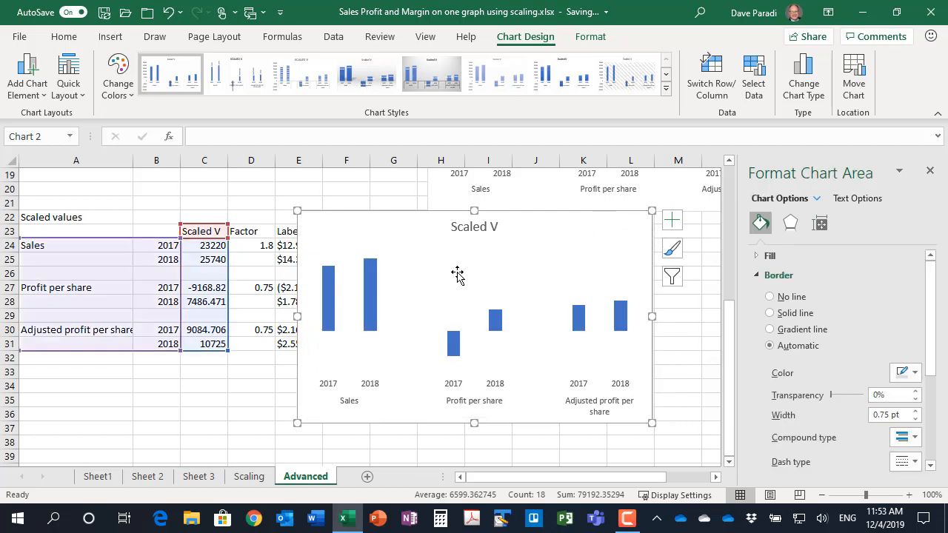
mouse_move(396, 219)
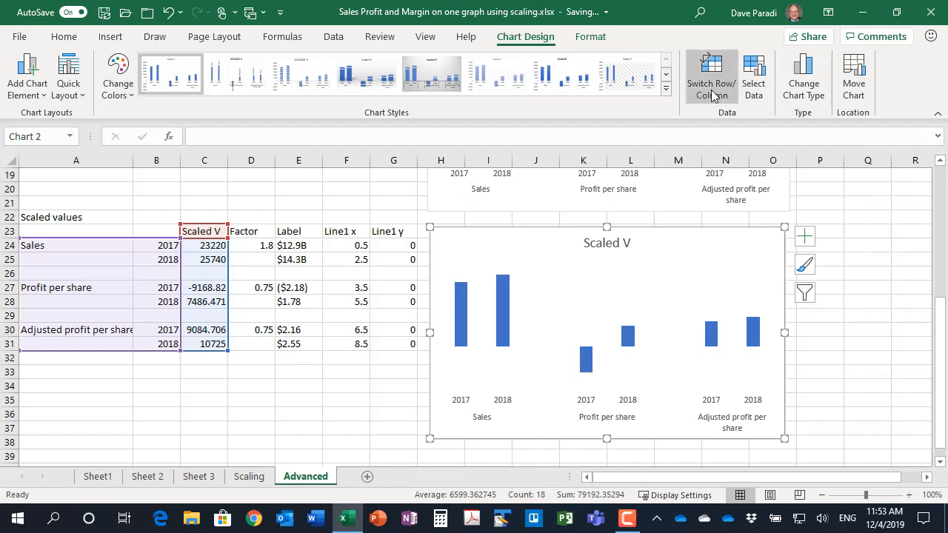
Step: Add a series named from G23 with the zero values G24:G31 in Select Data Source
click(753, 74)
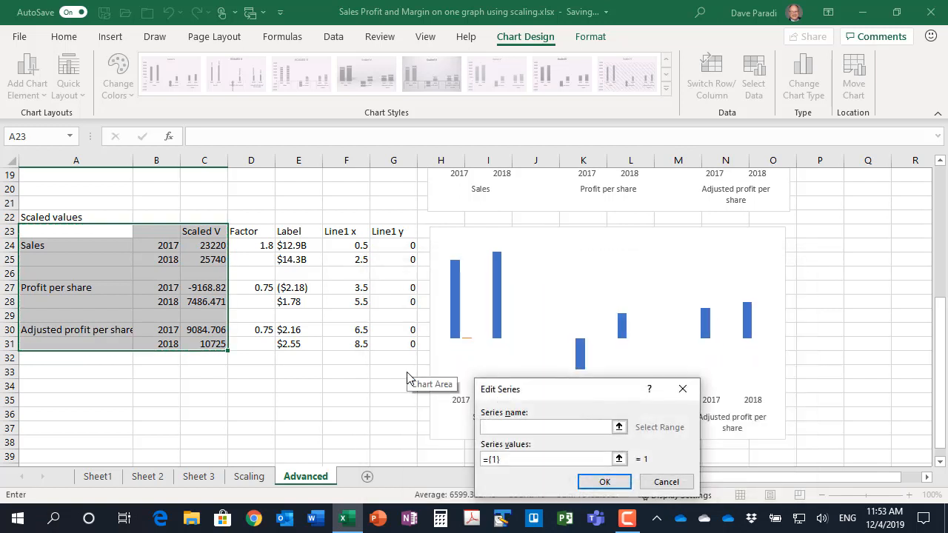
mouse_move(388, 234)
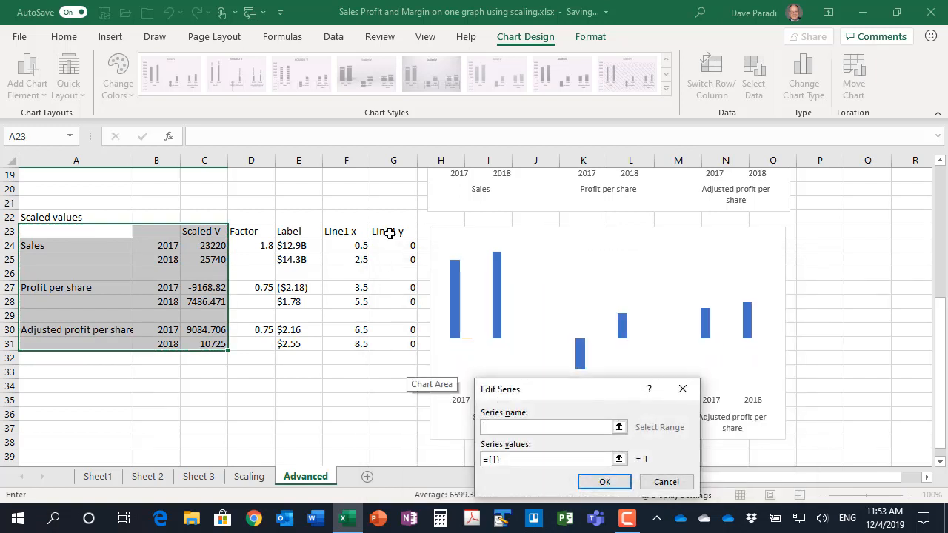
click(394, 230)
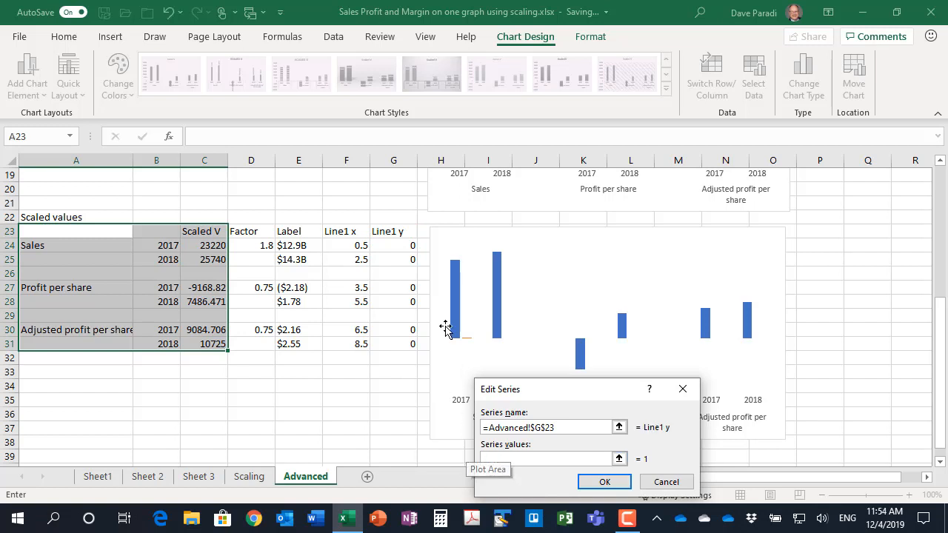
drag(394, 246, 393, 344)
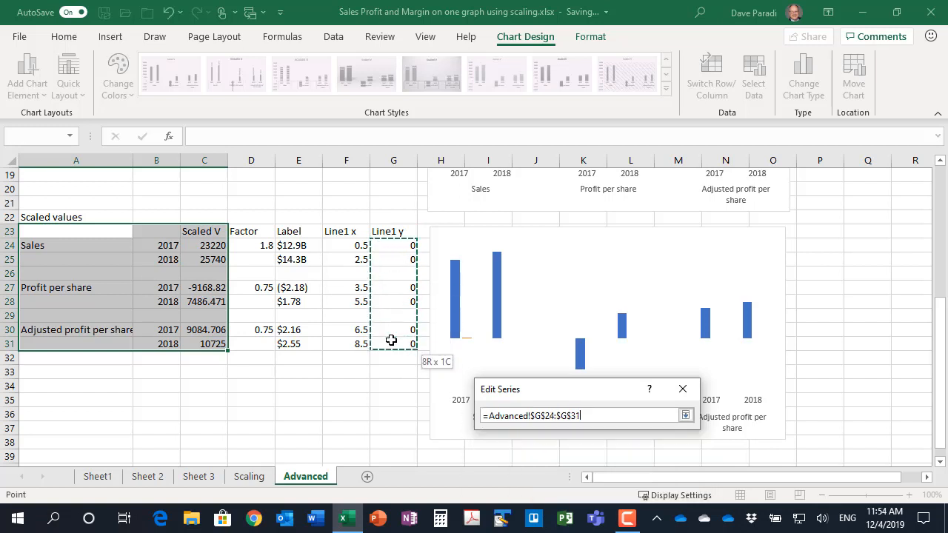
click(684, 415)
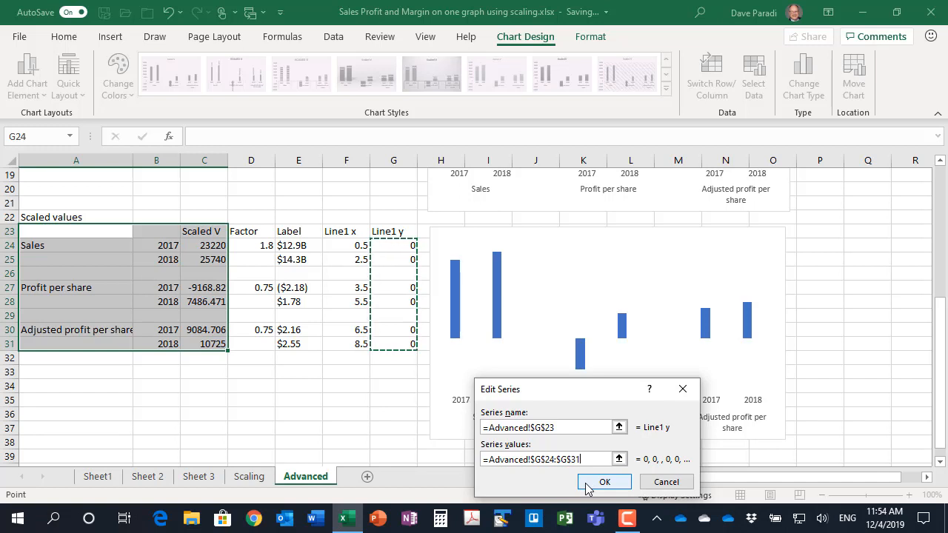
click(604, 481)
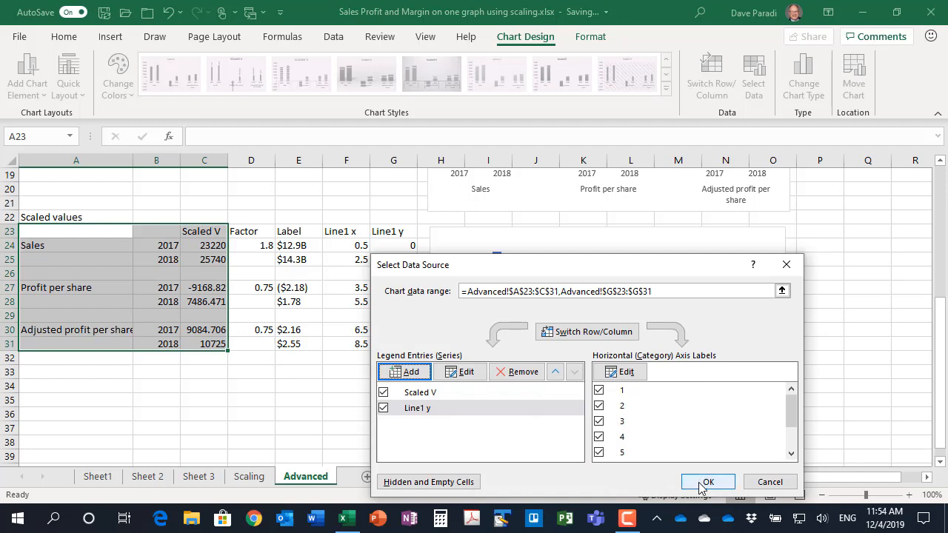
click(707, 481)
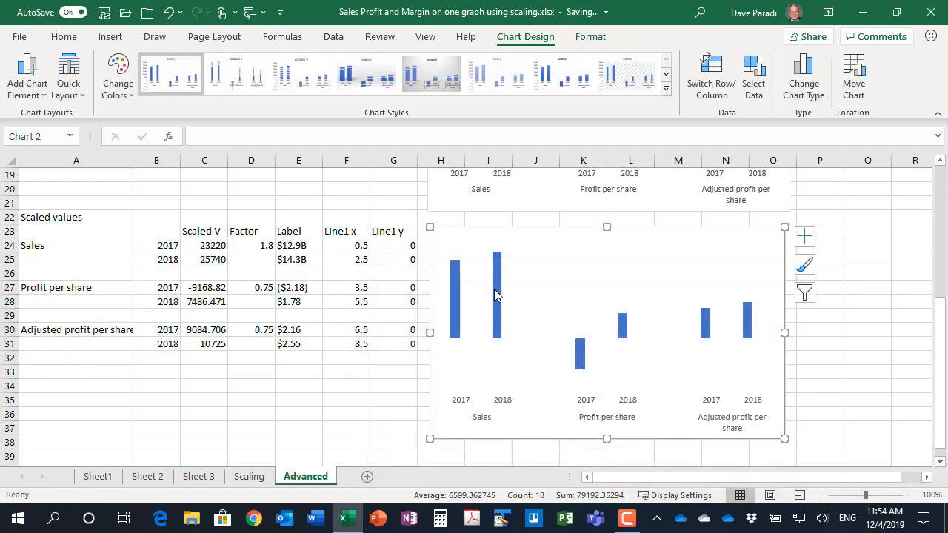
Step: Change the Line1 y series to Scatter with Straight Lines in the Combo chart view
right_click(496, 293)
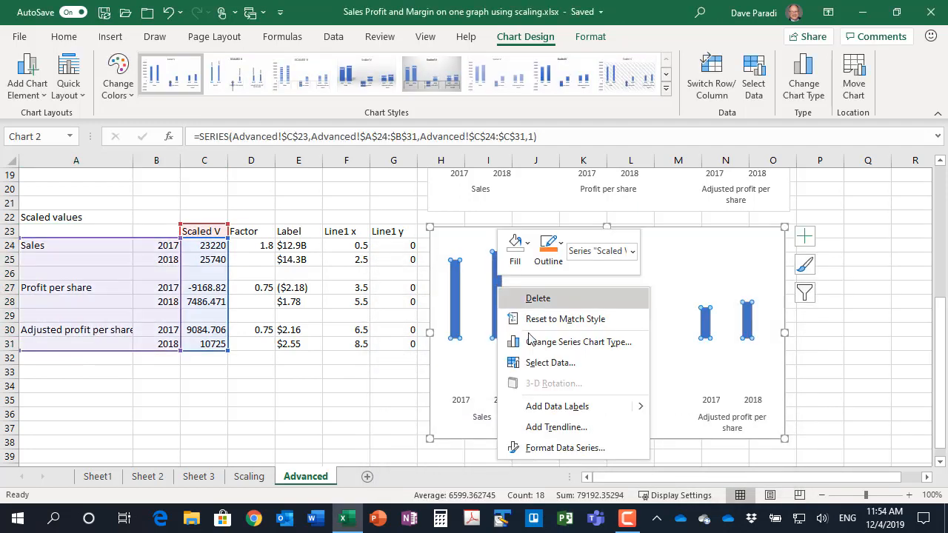
click(581, 340)
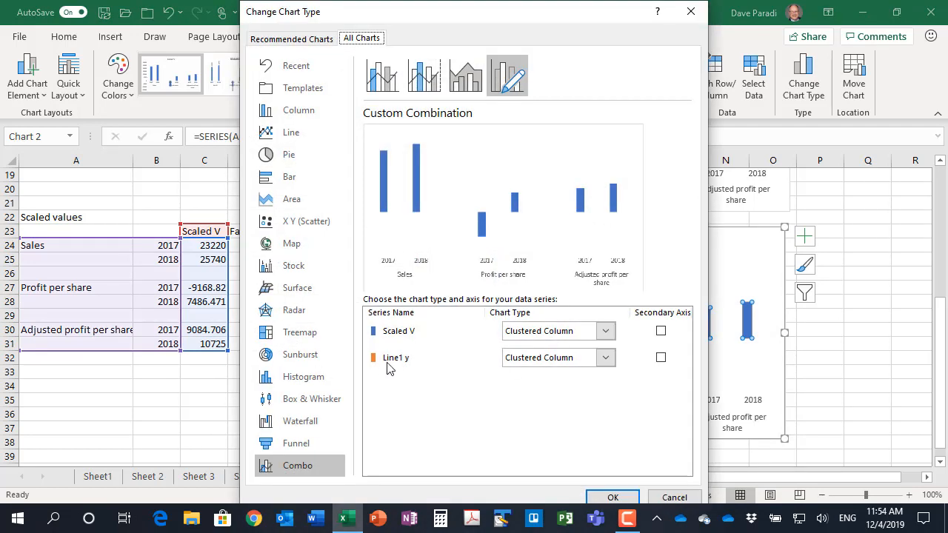
mouse_move(608, 369)
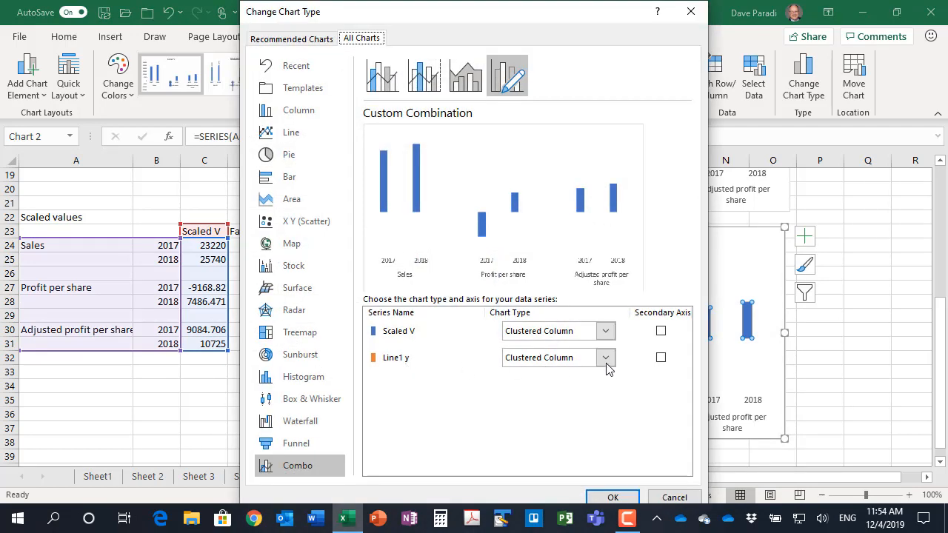
click(604, 356)
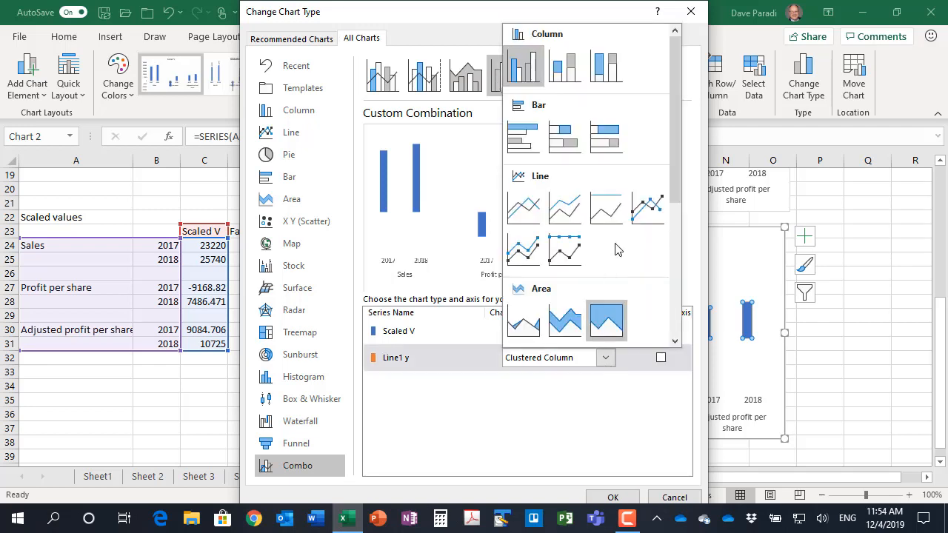
scroll(down, 3)
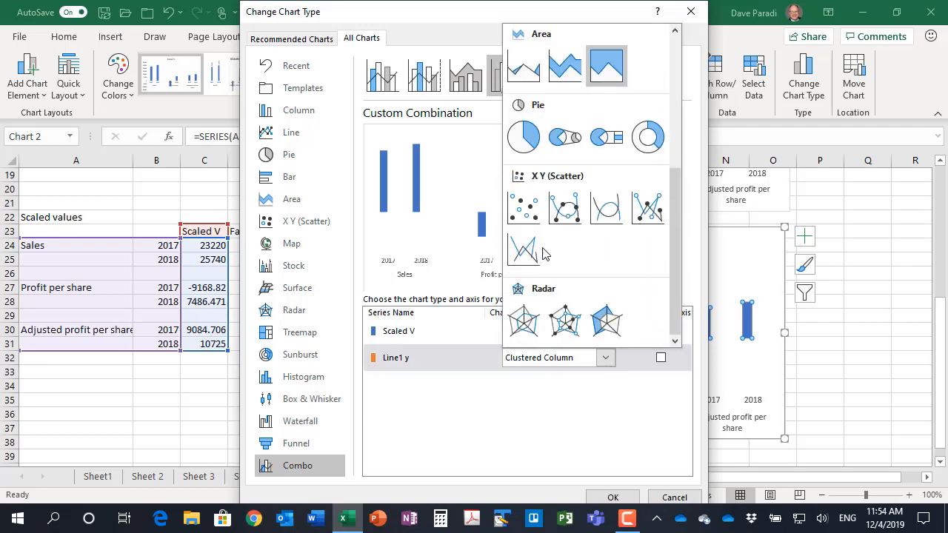
mouse_move(523, 249)
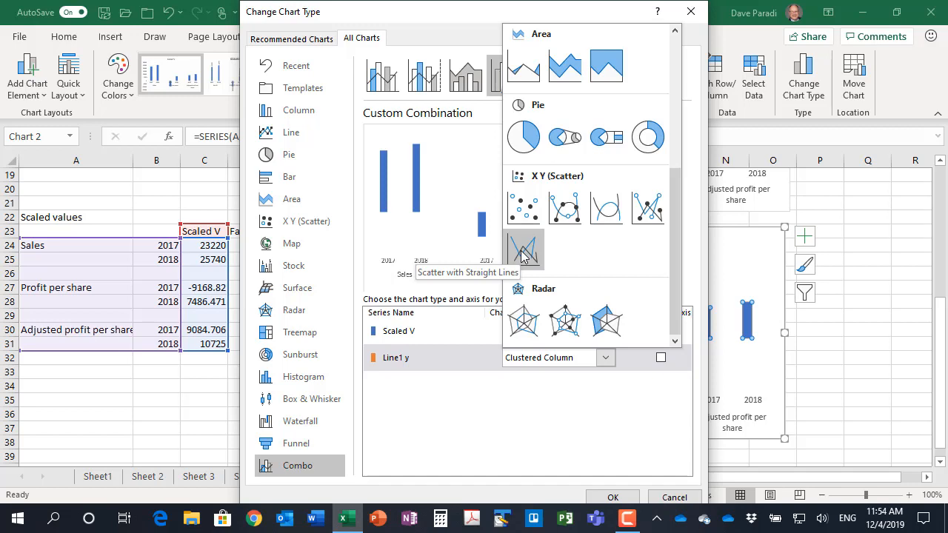
click(522, 249)
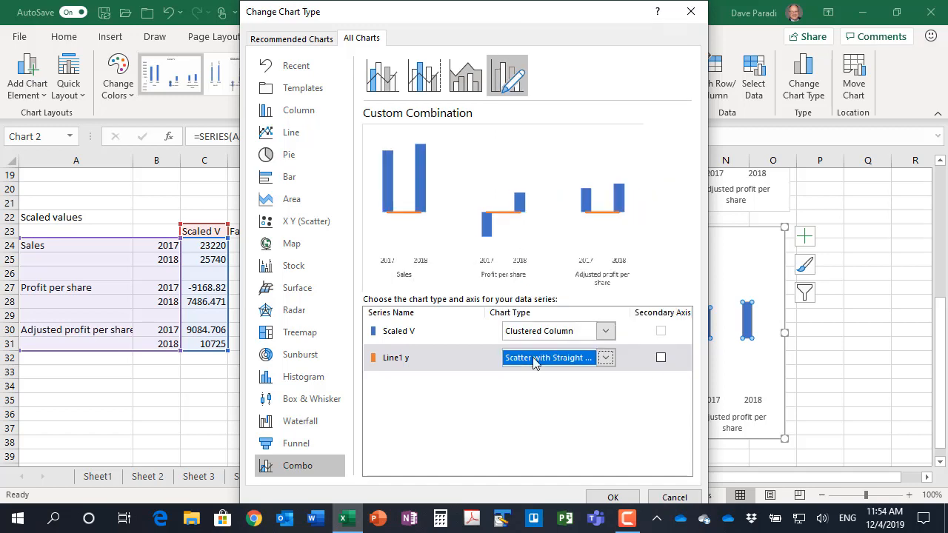
click(613, 498)
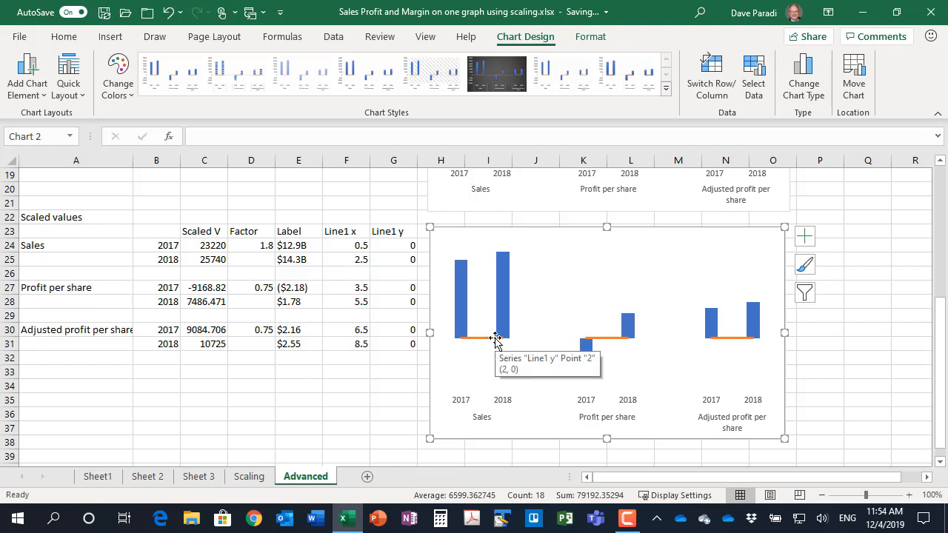
mouse_move(483, 345)
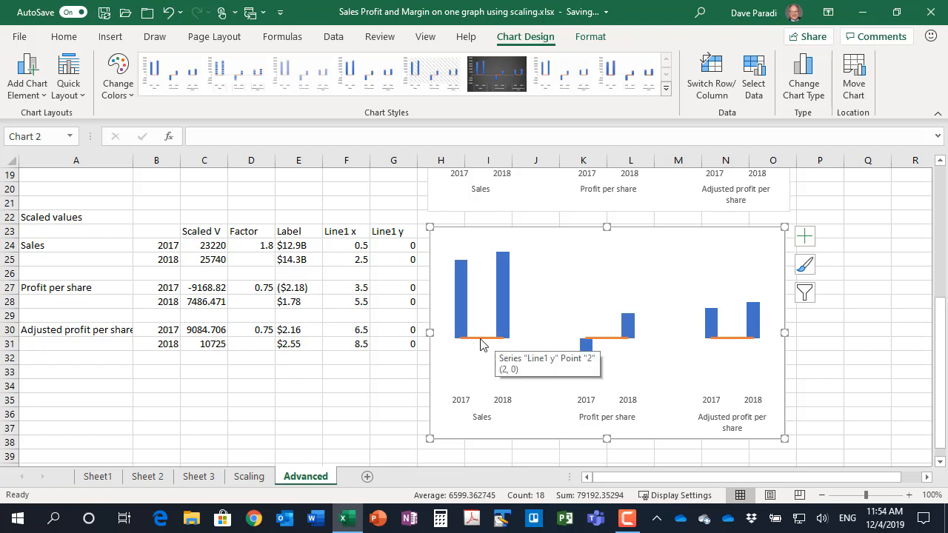
Step: Edit the Line1 y series to take its X values from Line1 x in F24:F31
click(754, 74)
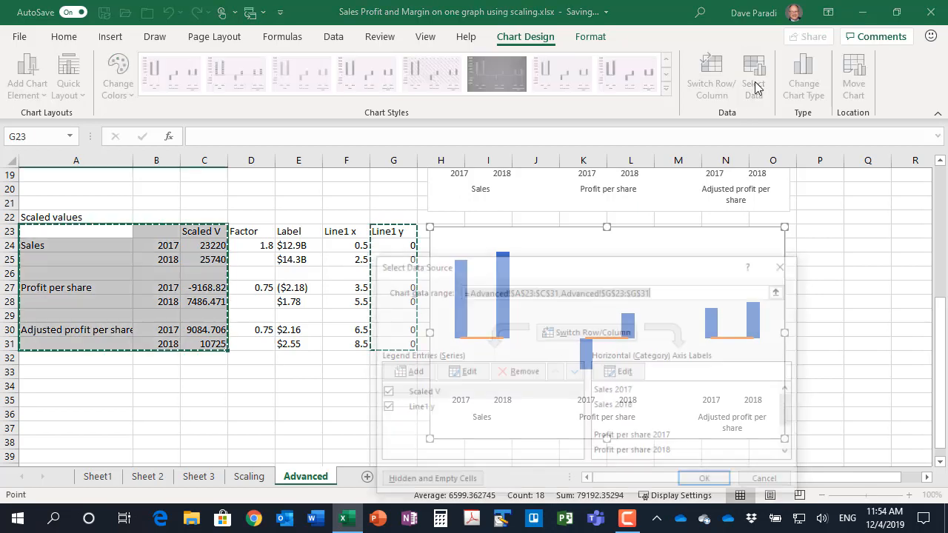
click(420, 408)
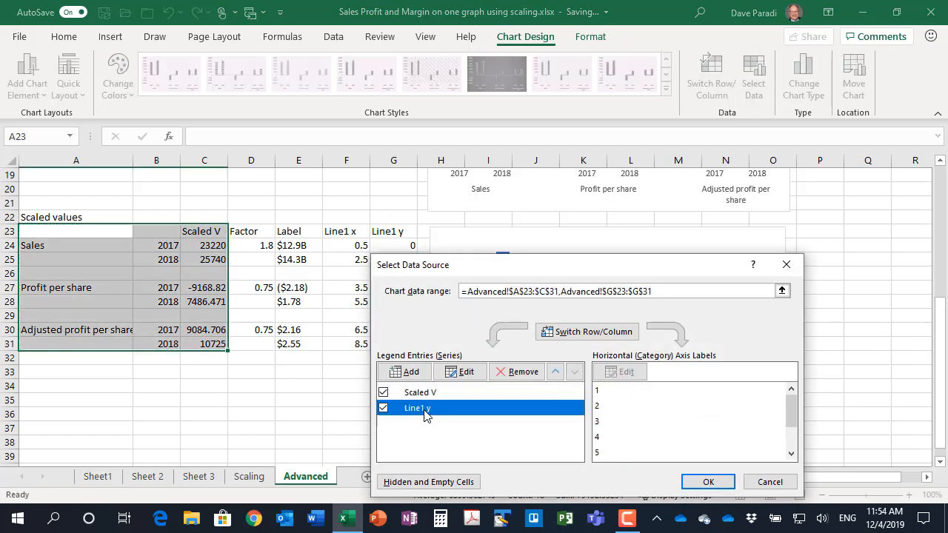
click(460, 370)
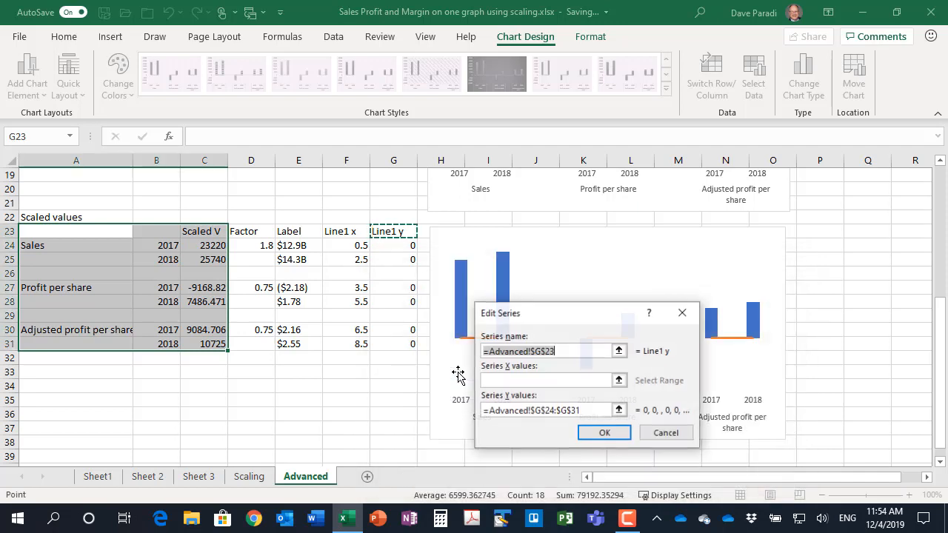
click(548, 379)
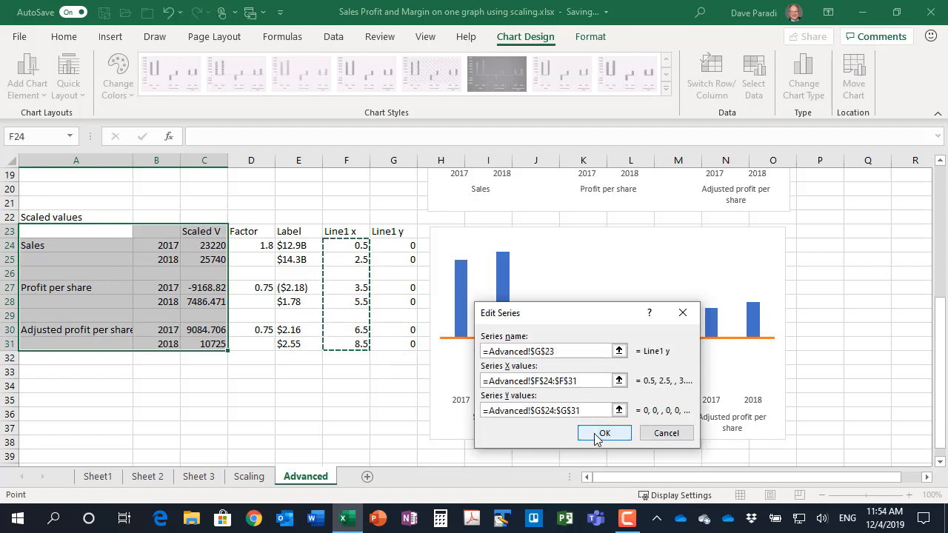
click(604, 433)
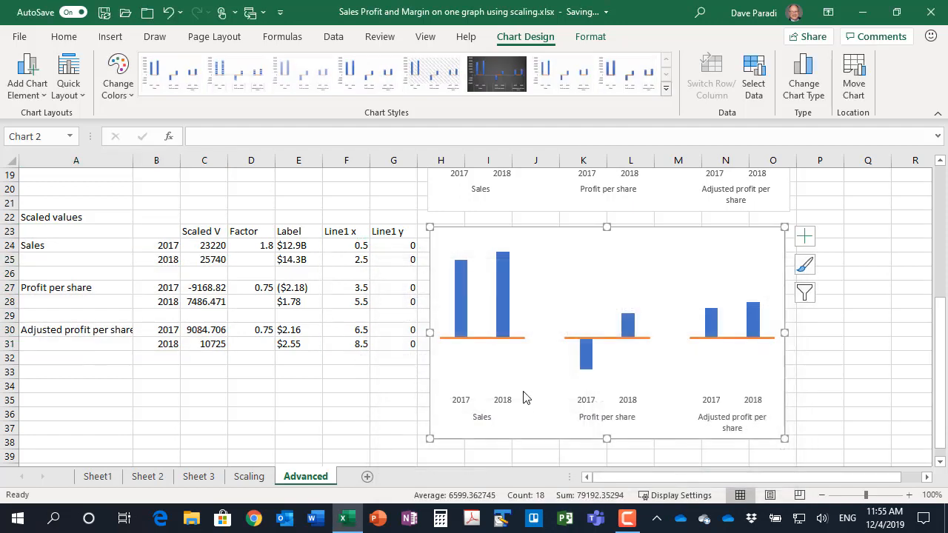
mouse_move(518, 343)
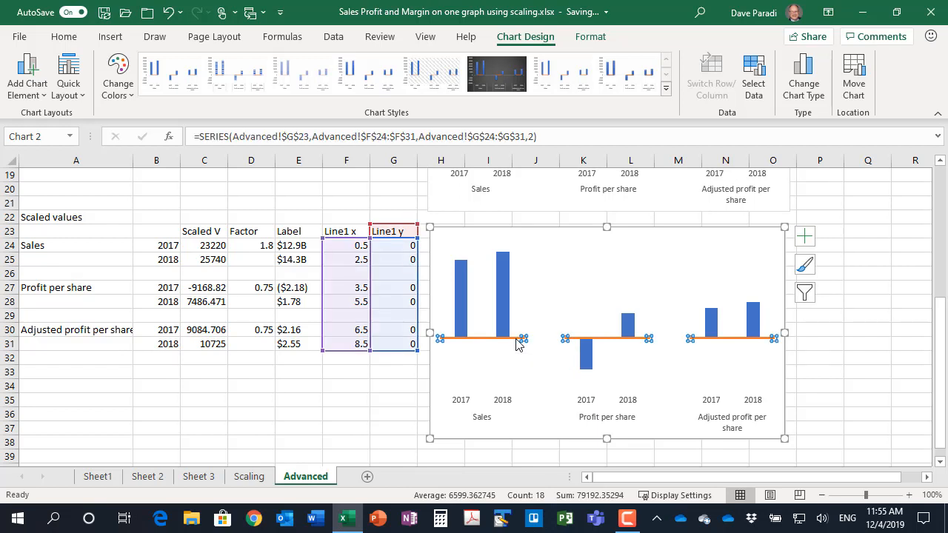
Step: Restyle the Line1 y zero-line series with a gray outline at 1/4 pt weight
click(589, 35)
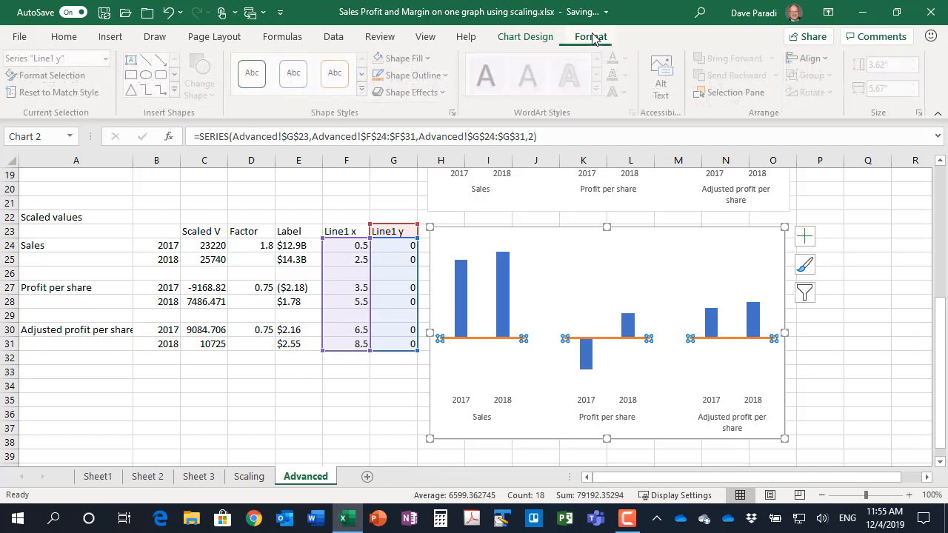
click(409, 74)
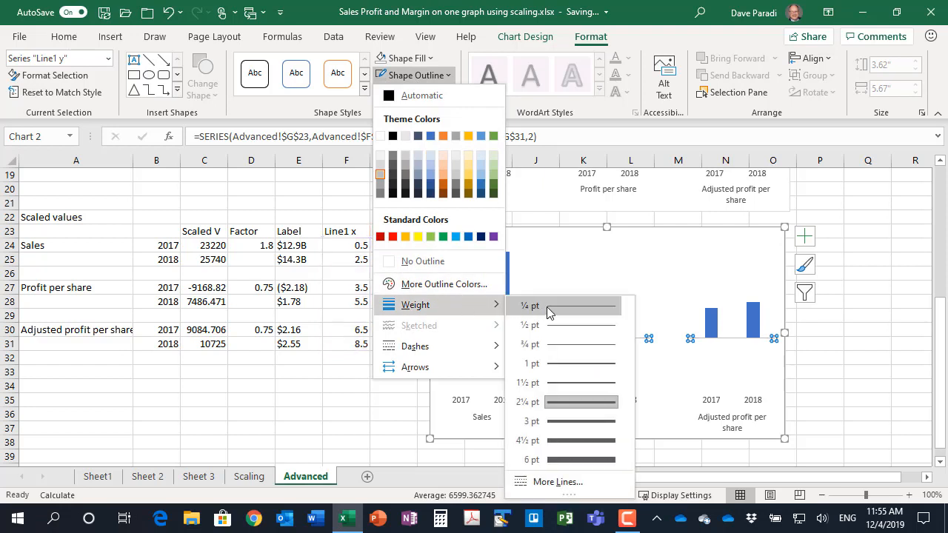
click(530, 305)
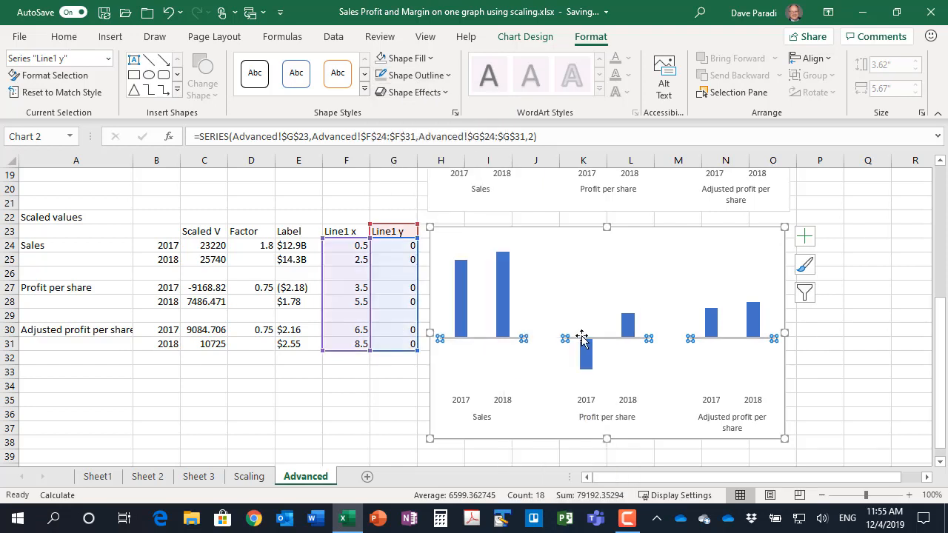
mouse_move(808, 349)
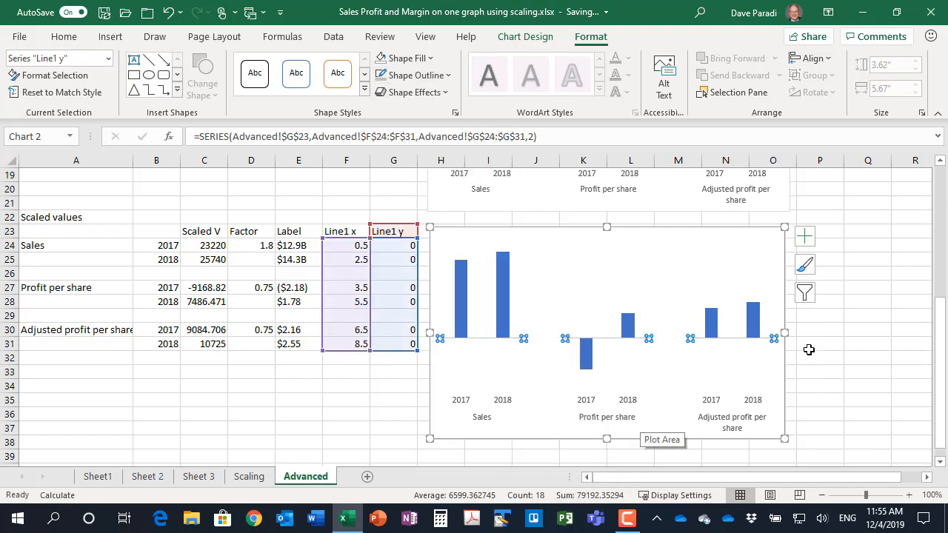
mouse_move(678, 347)
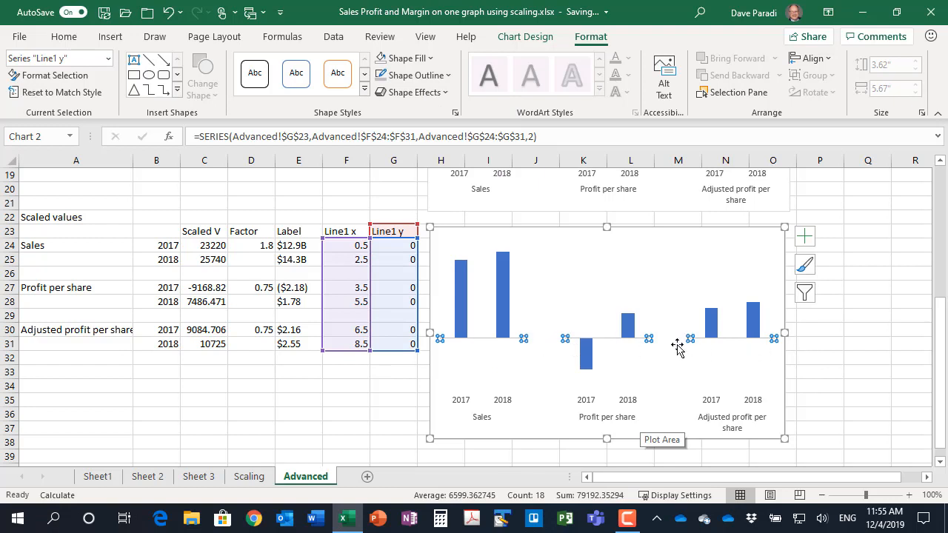
mouse_move(441, 339)
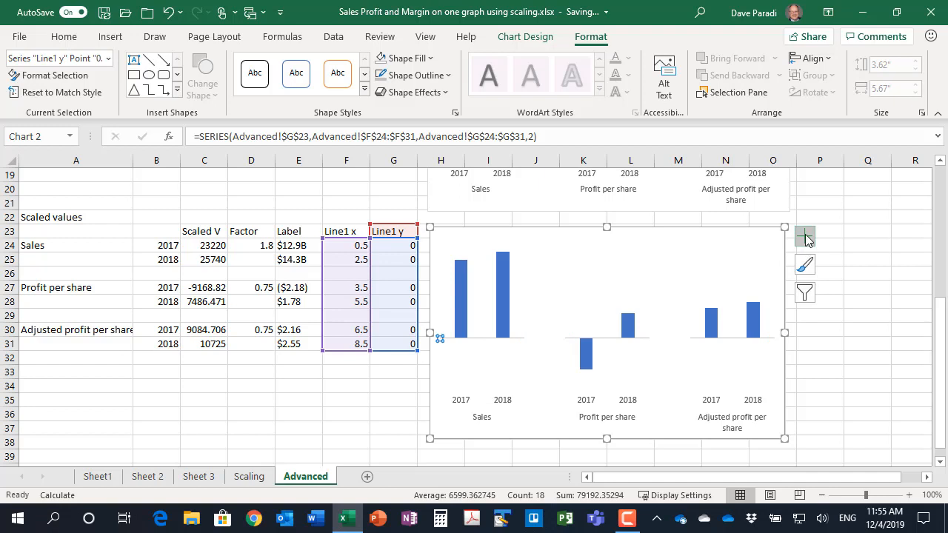
click(804, 237)
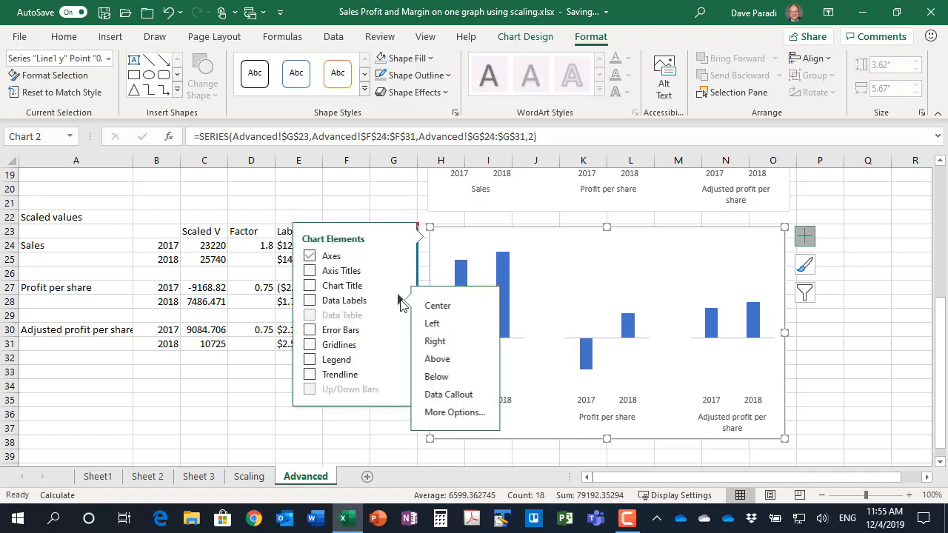
click(308, 299)
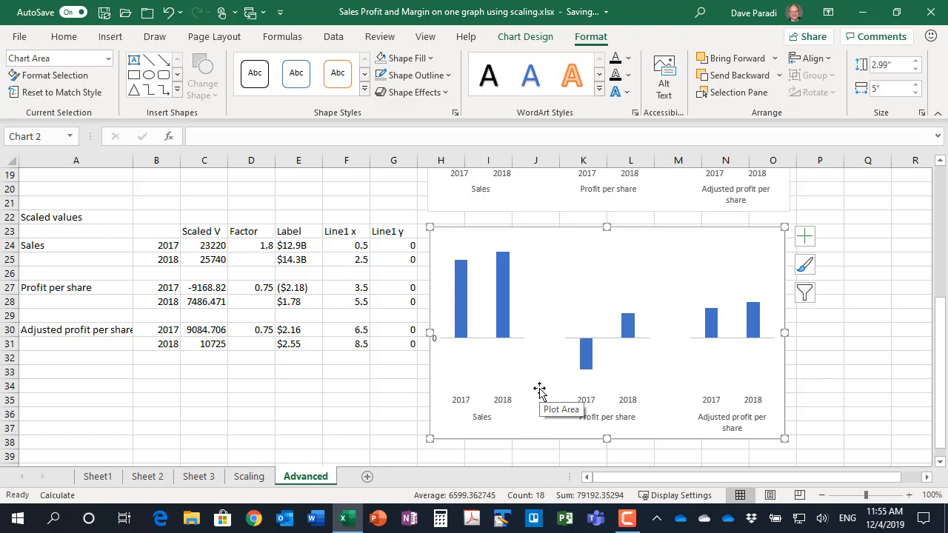
mouse_move(539, 370)
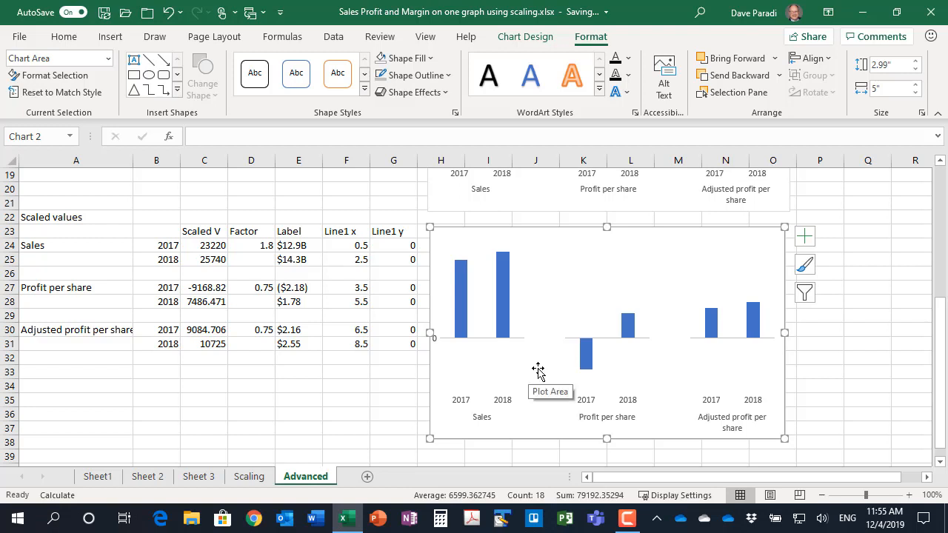